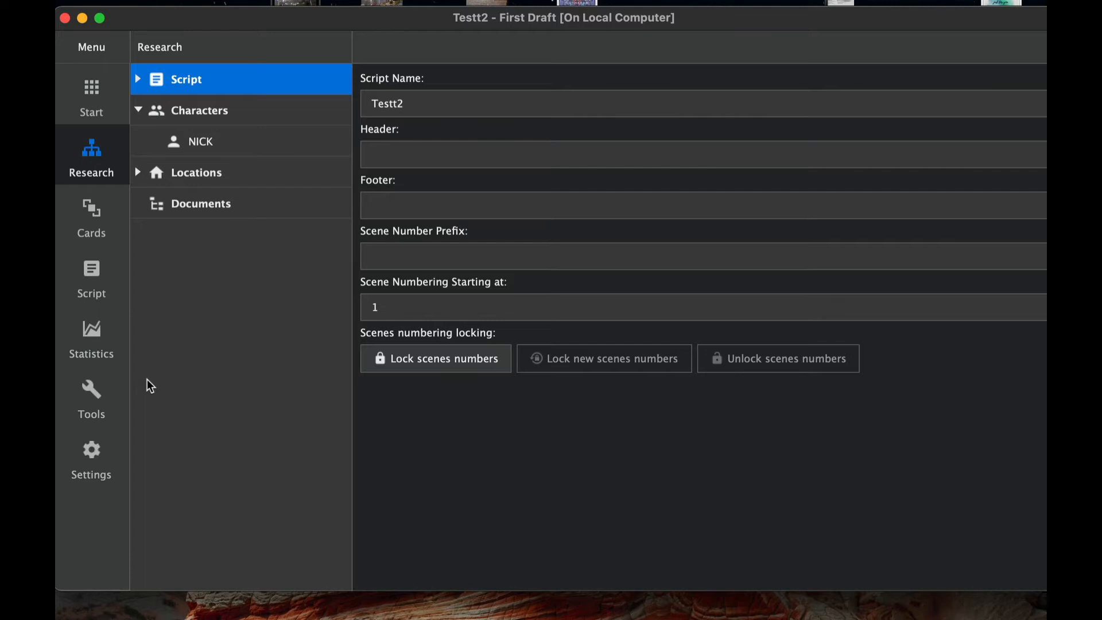
mouse_move(326, 215)
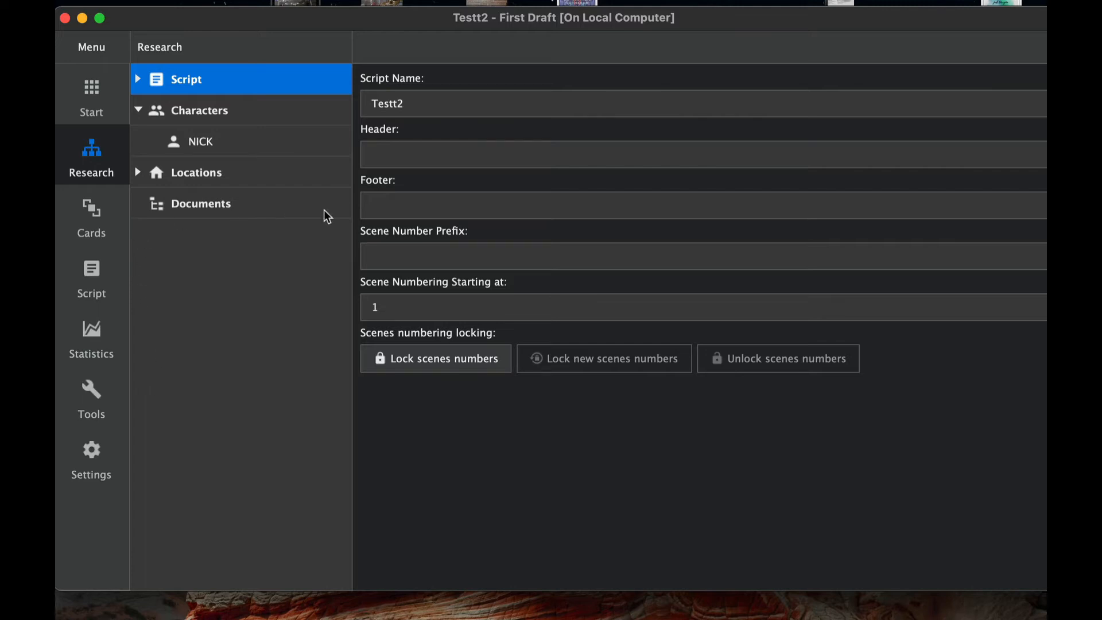
mouse_move(113, 157)
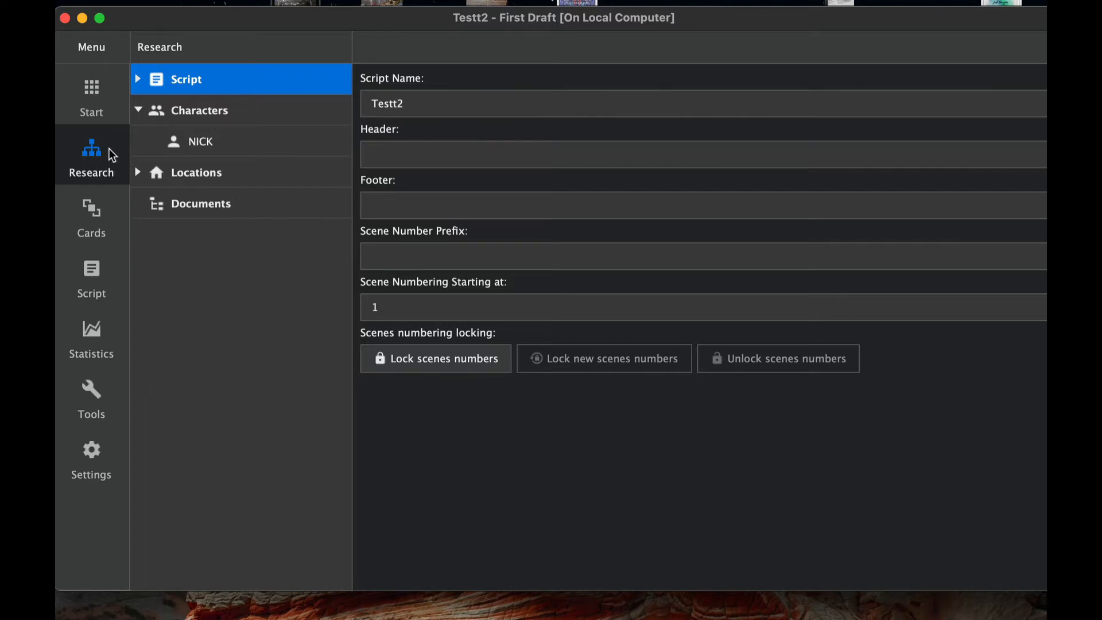
mouse_move(92, 215)
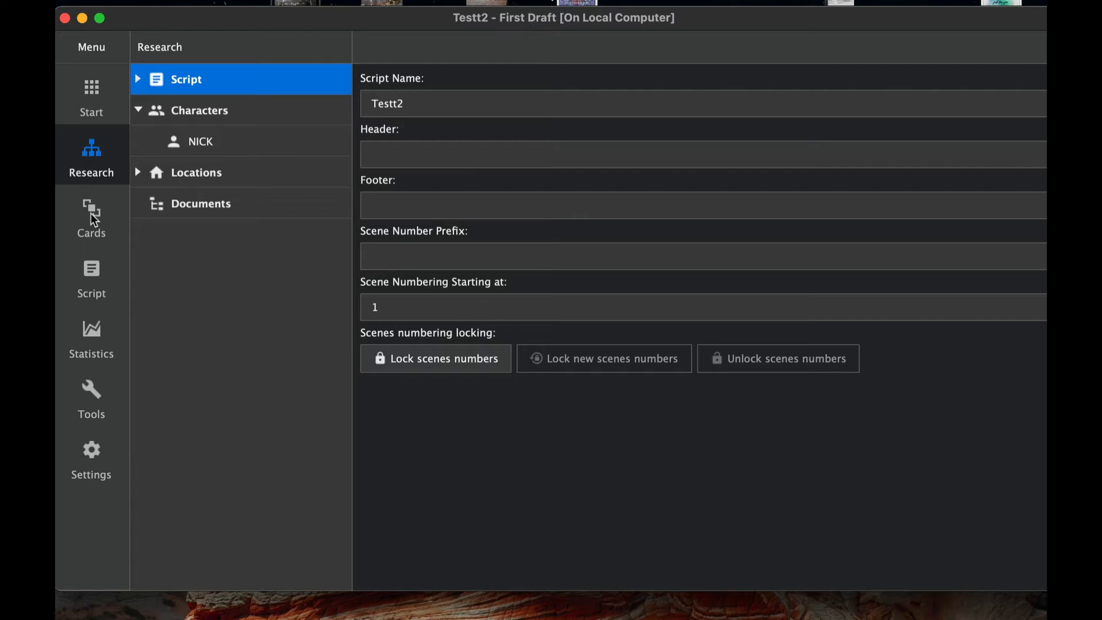
mouse_move(191, 178)
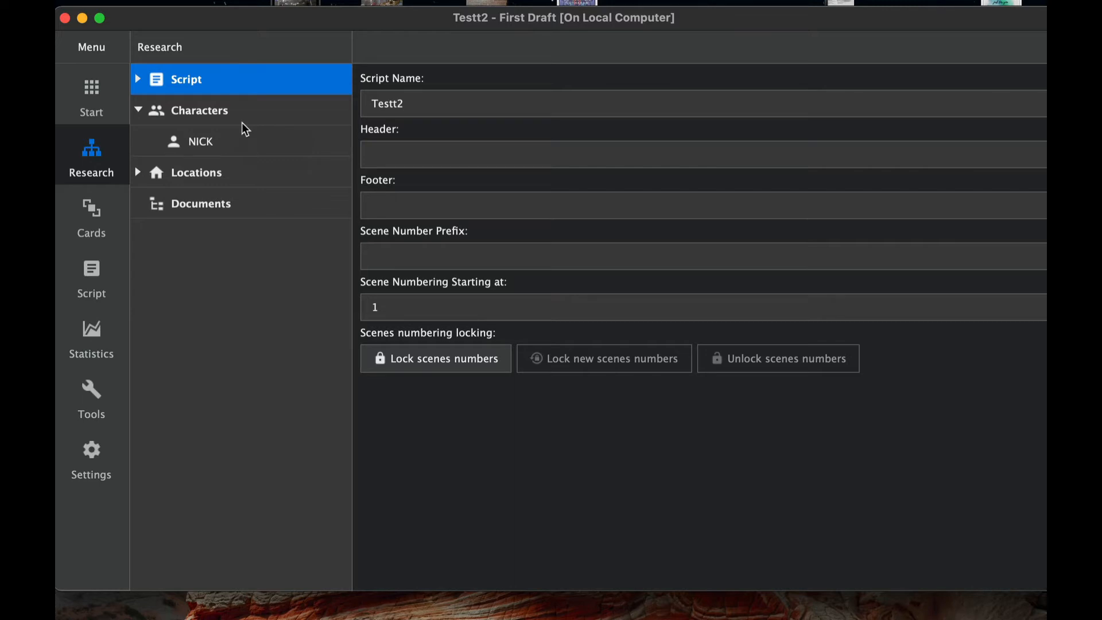
mouse_move(219, 81)
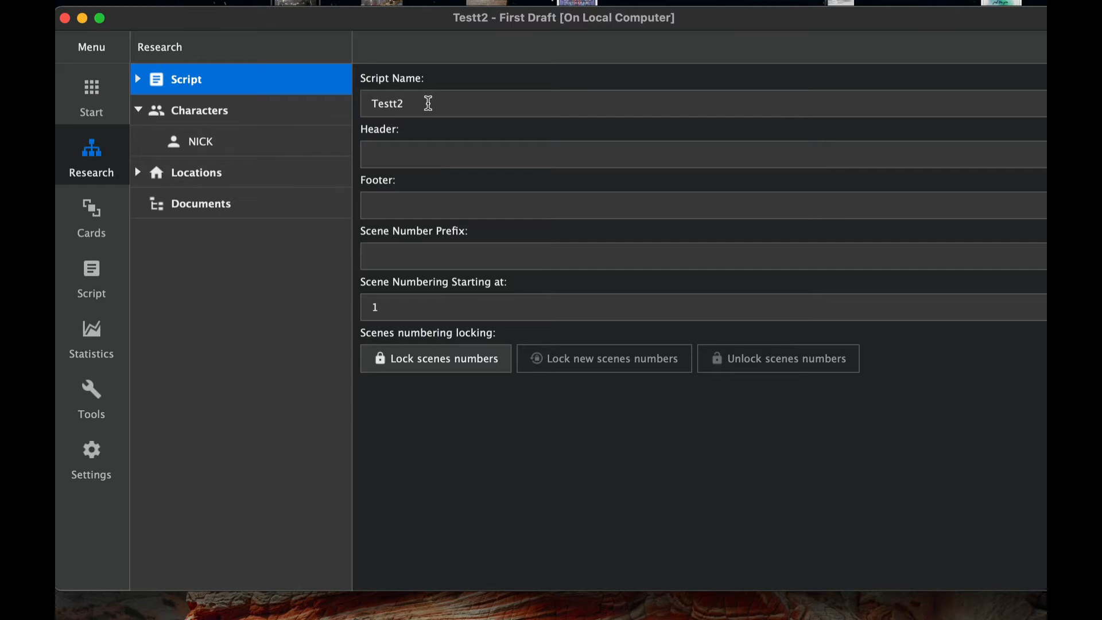
mouse_move(422, 196)
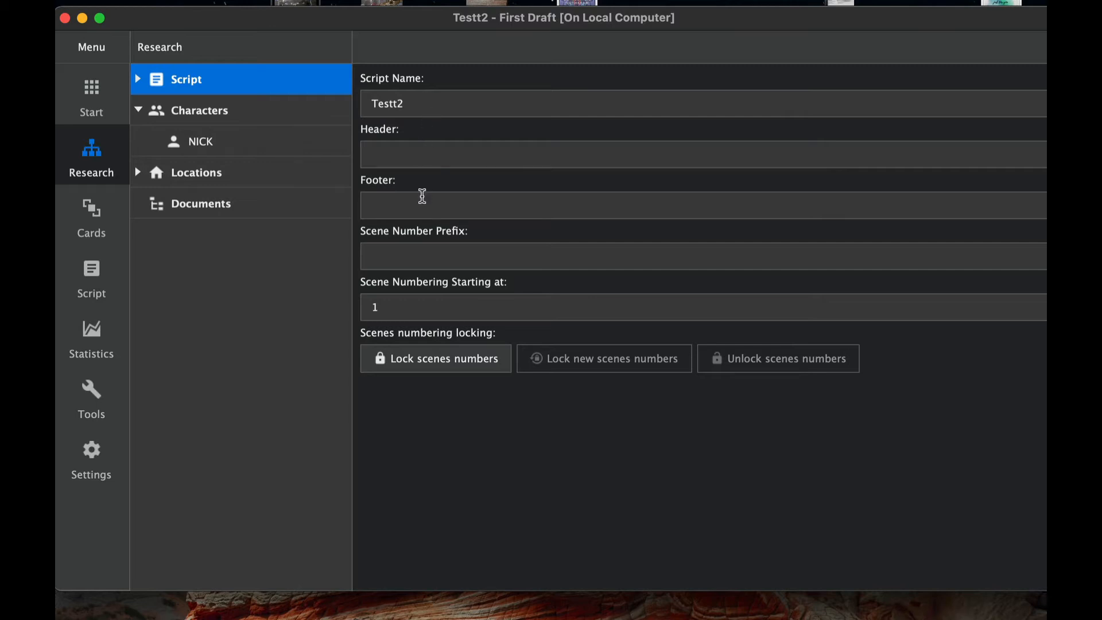
mouse_move(484, 227)
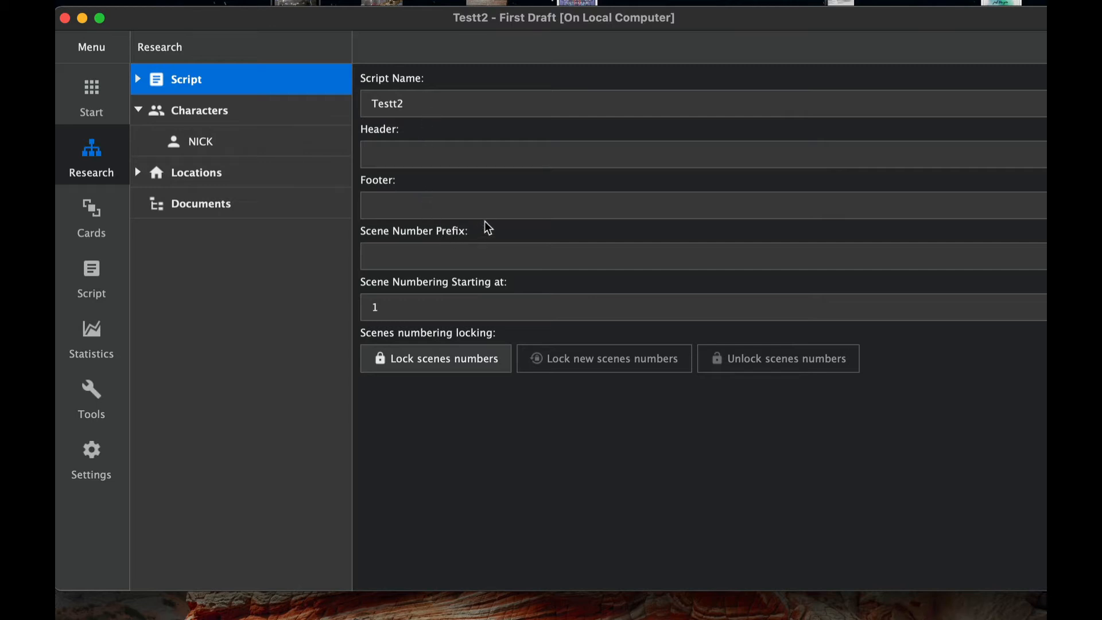
mouse_move(478, 251)
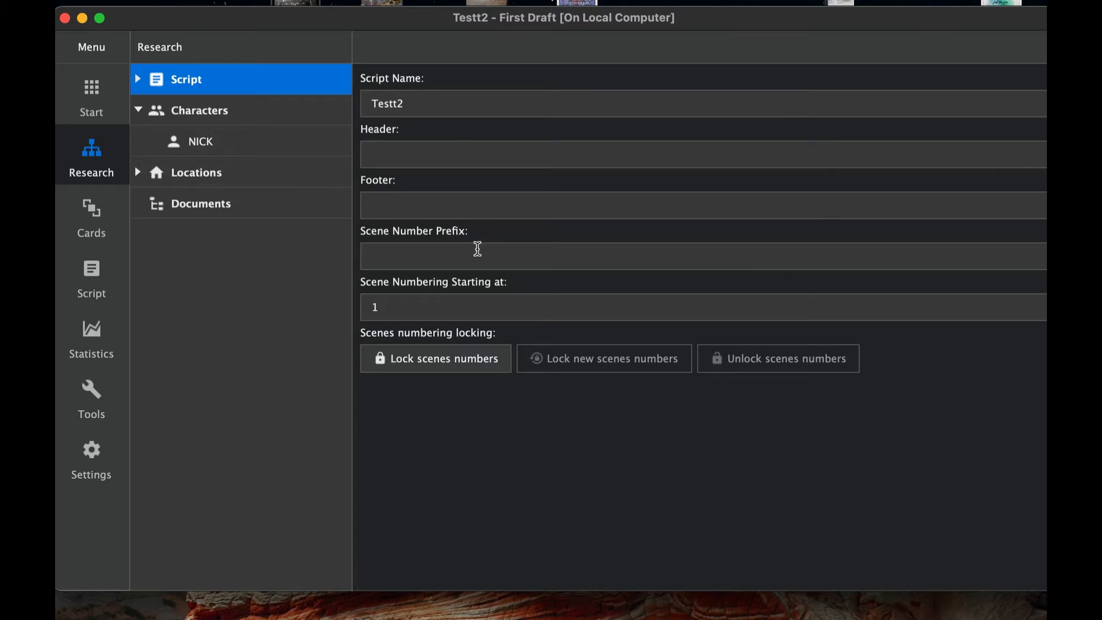
mouse_move(440, 308)
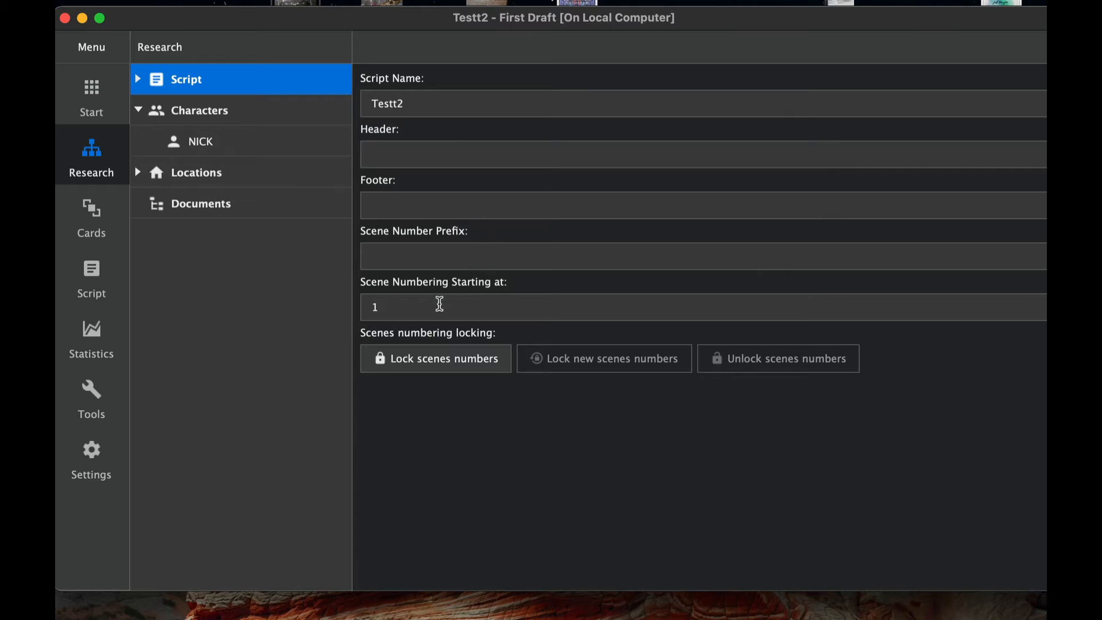
mouse_move(496, 264)
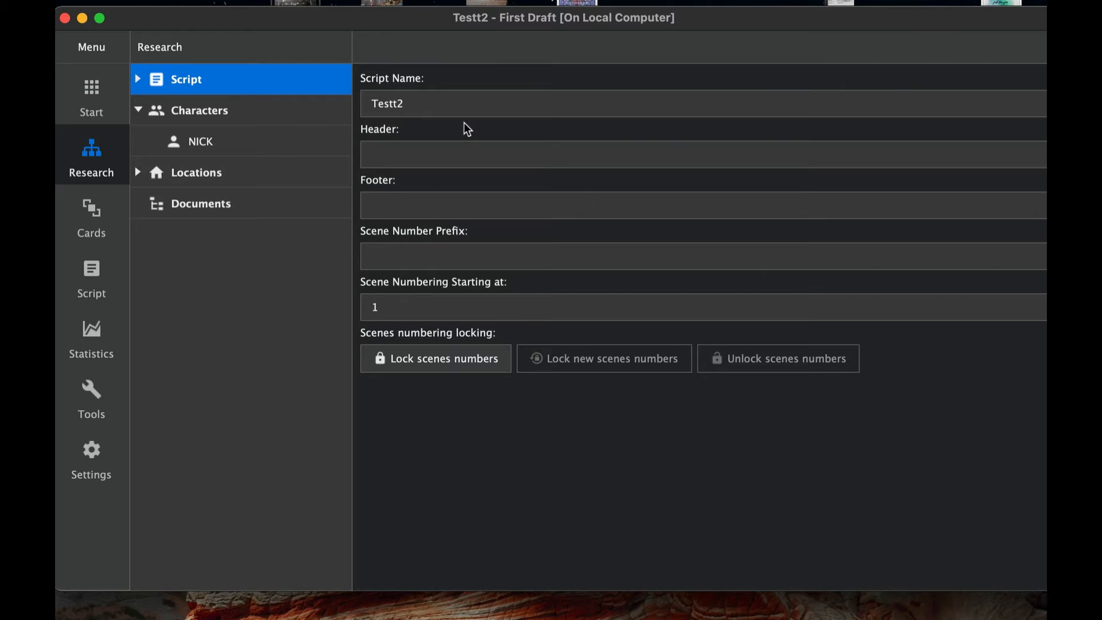
Expand the Script node and show Testt2's title page with genre Horror, author, contacts and year 2021.
click(138, 79)
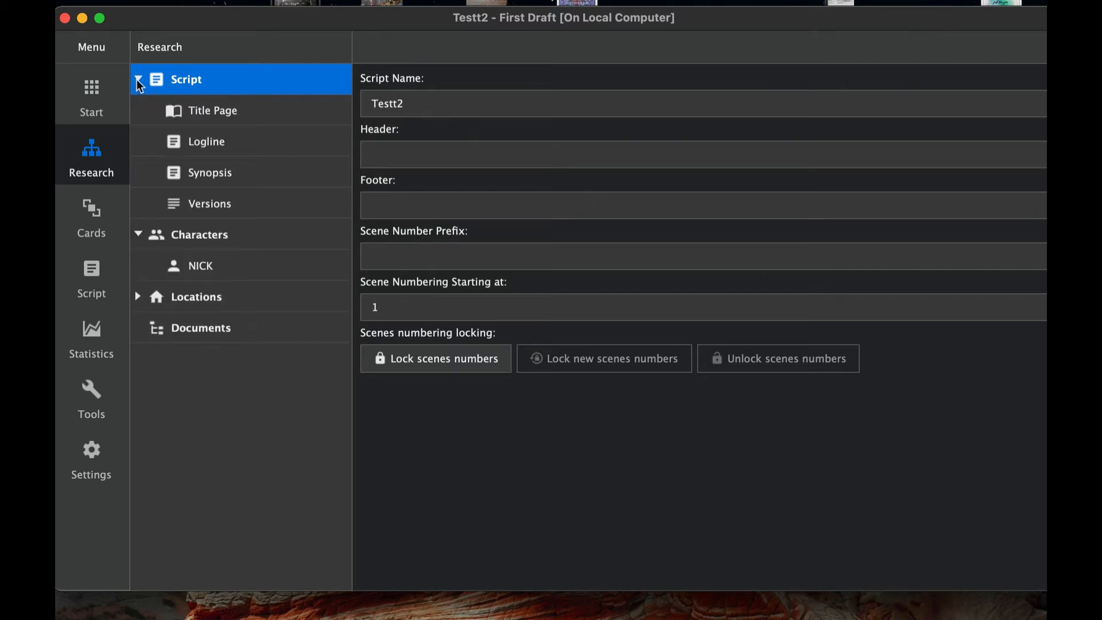
click(139, 79)
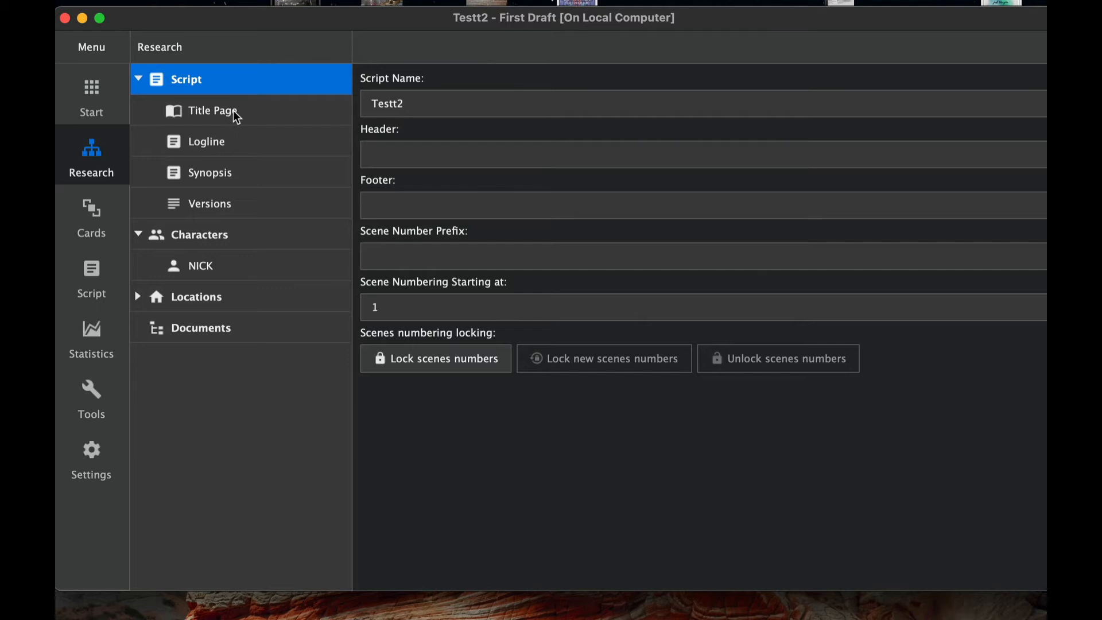
click(213, 110)
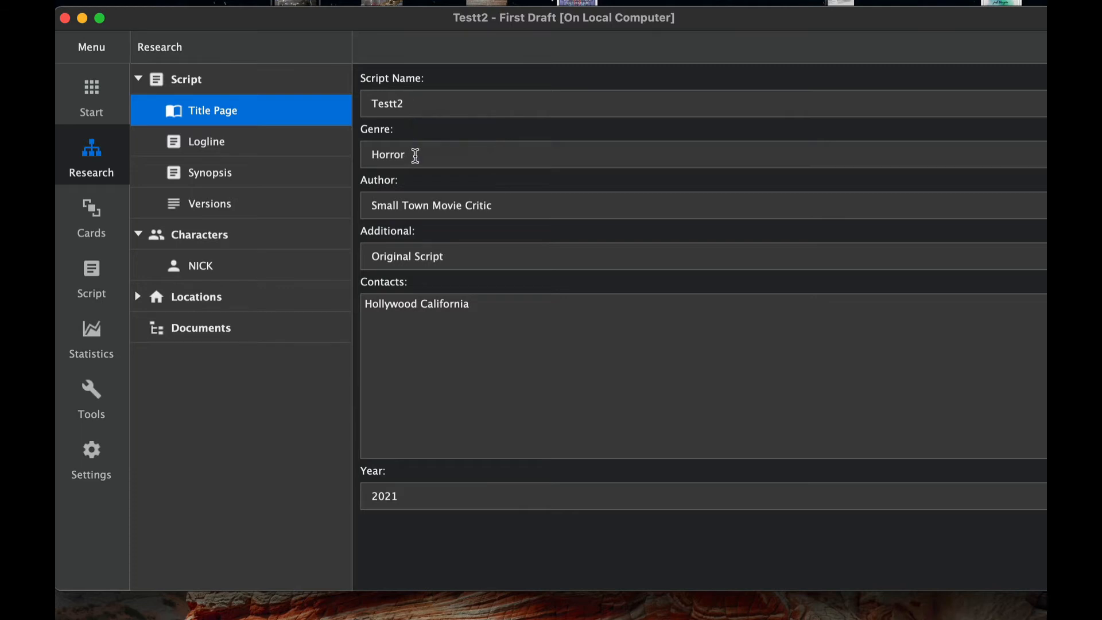
mouse_move(510, 206)
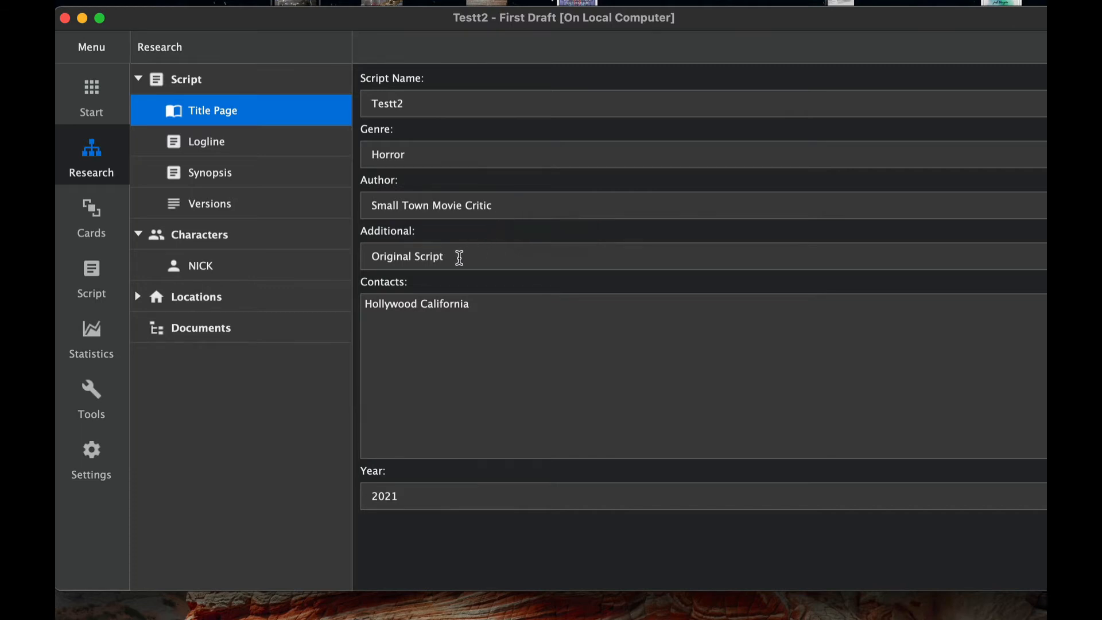
mouse_move(493, 313)
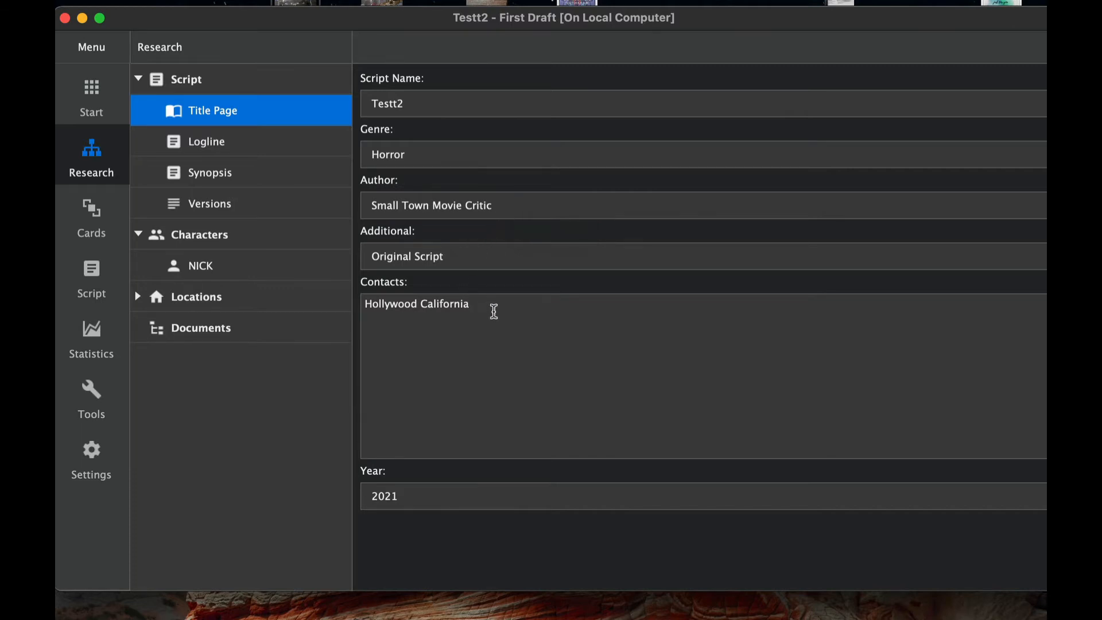
mouse_move(484, 335)
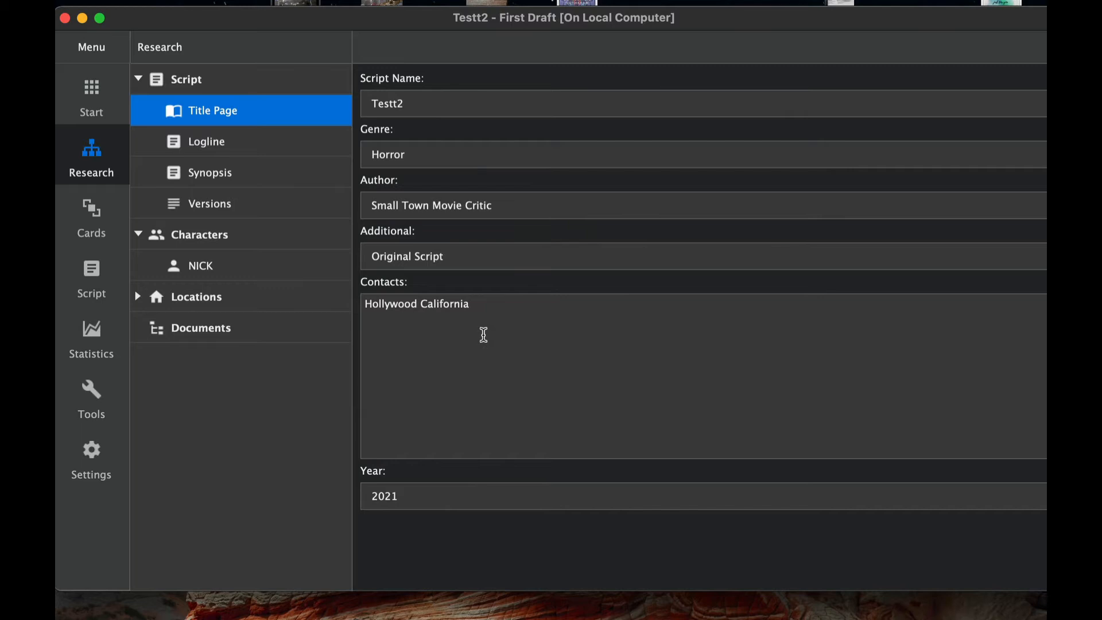
mouse_move(430, 489)
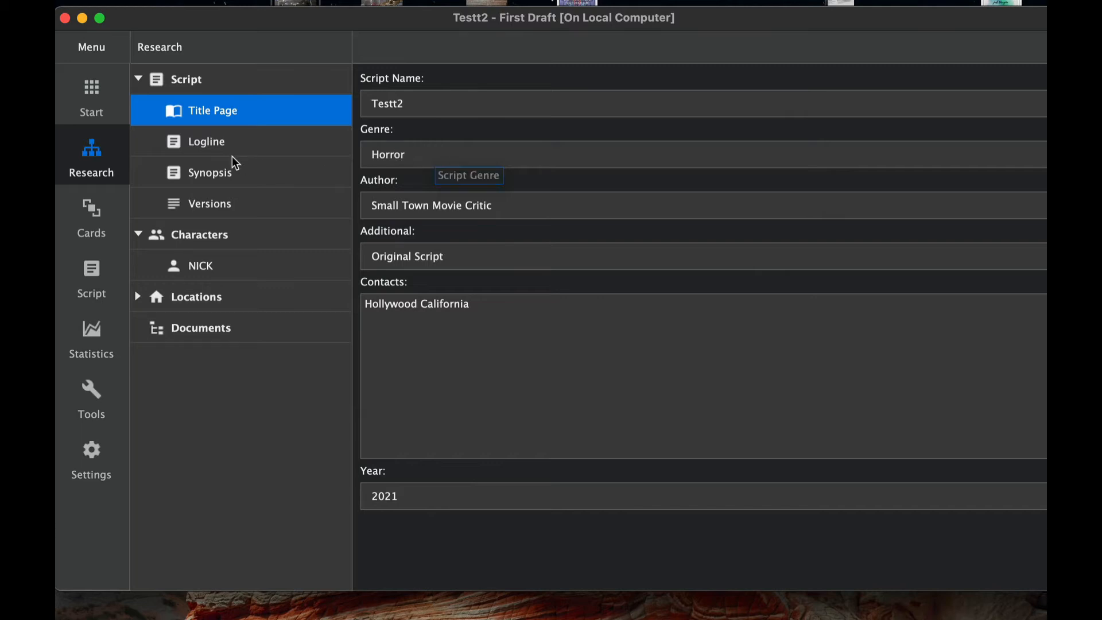
View the empty Logline text box, then switch to the blank Synopsis editor.
click(206, 141)
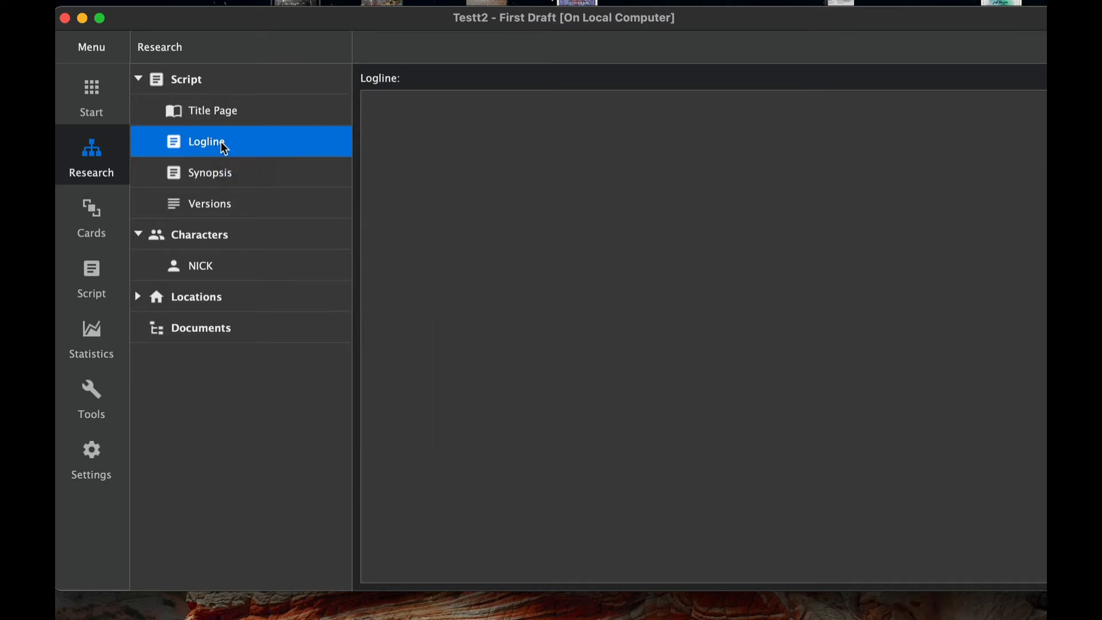
click(448, 147)
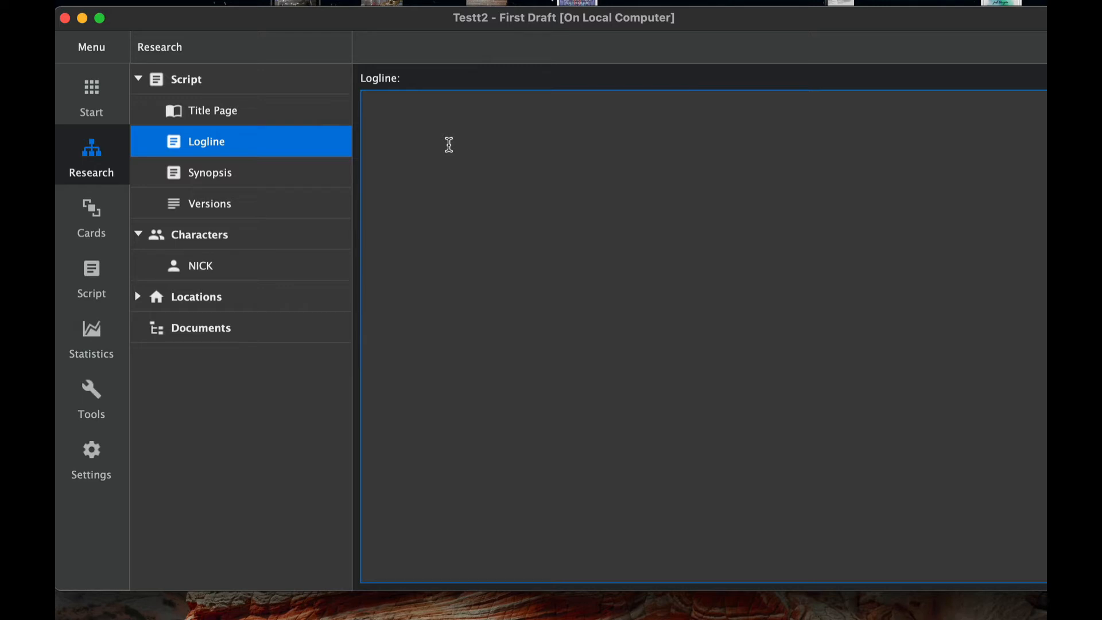
mouse_move(242, 197)
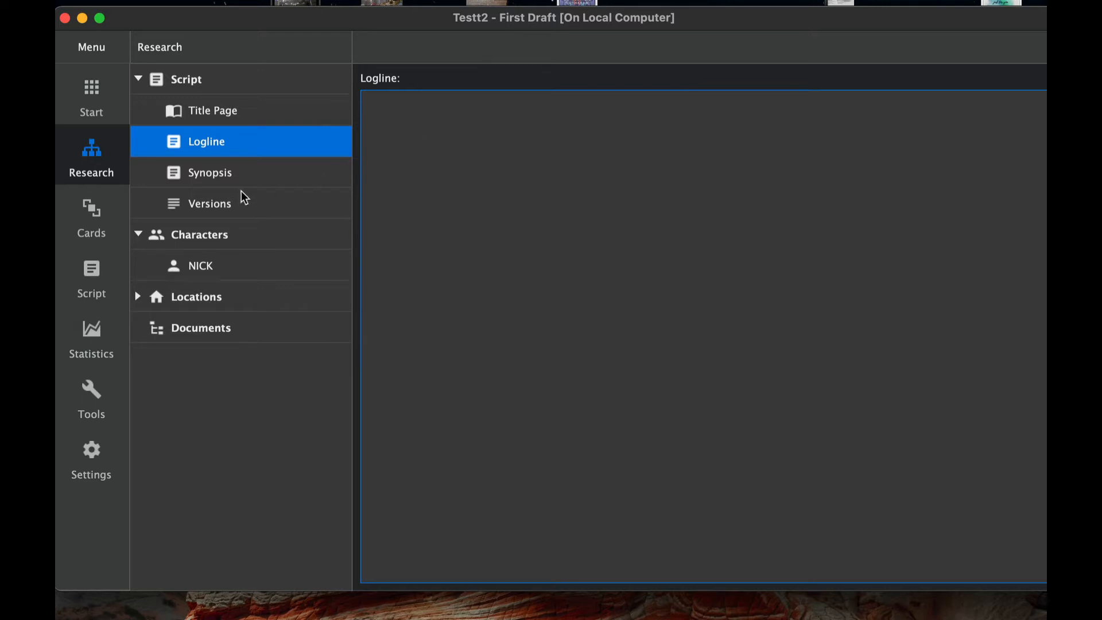
click(209, 172)
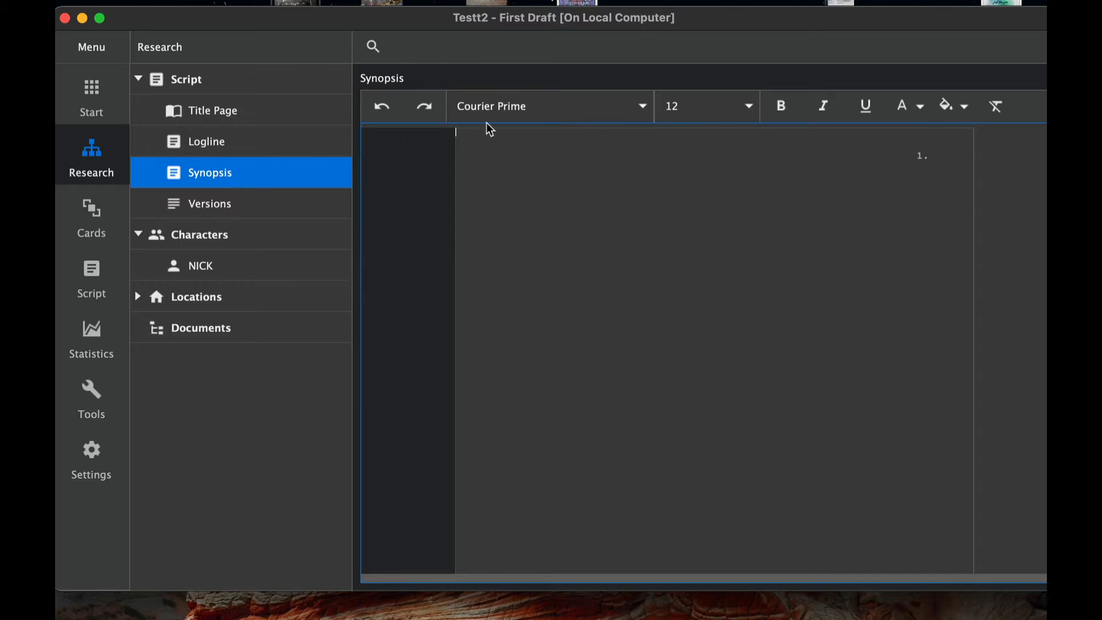
Show the Versions list with First Draft as current, then collapse the Script group.
click(641, 105)
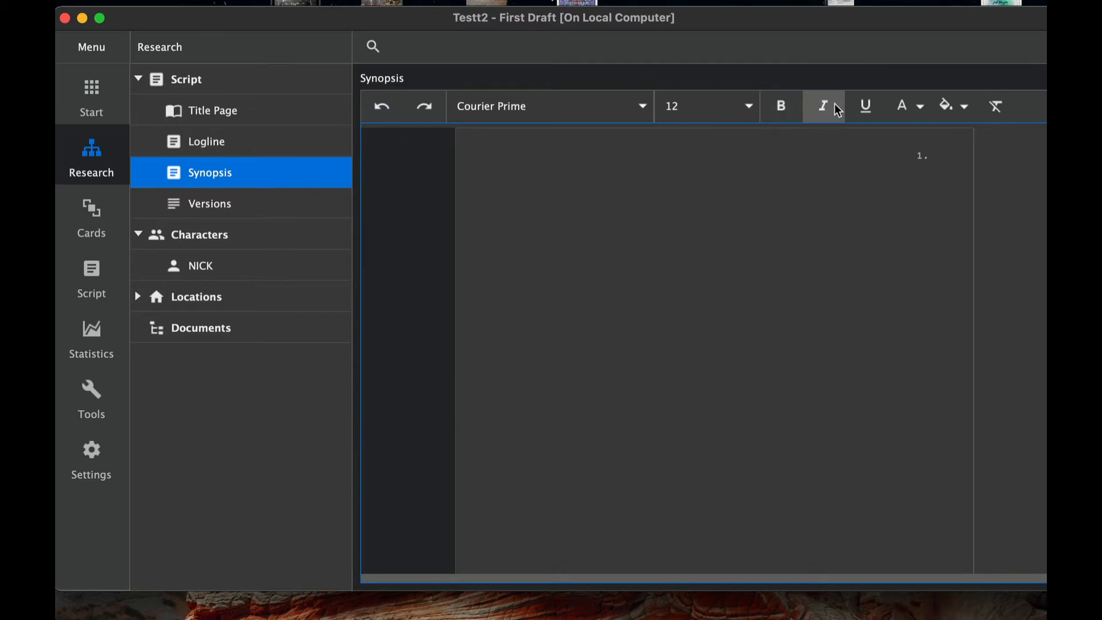
mouse_move(904, 108)
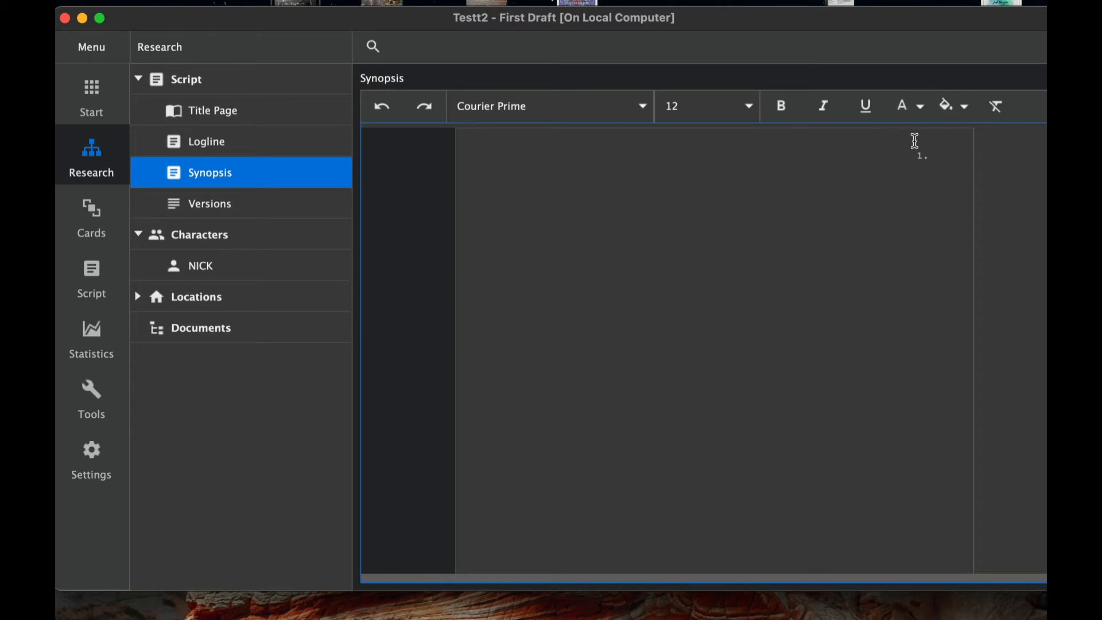
click(208, 203)
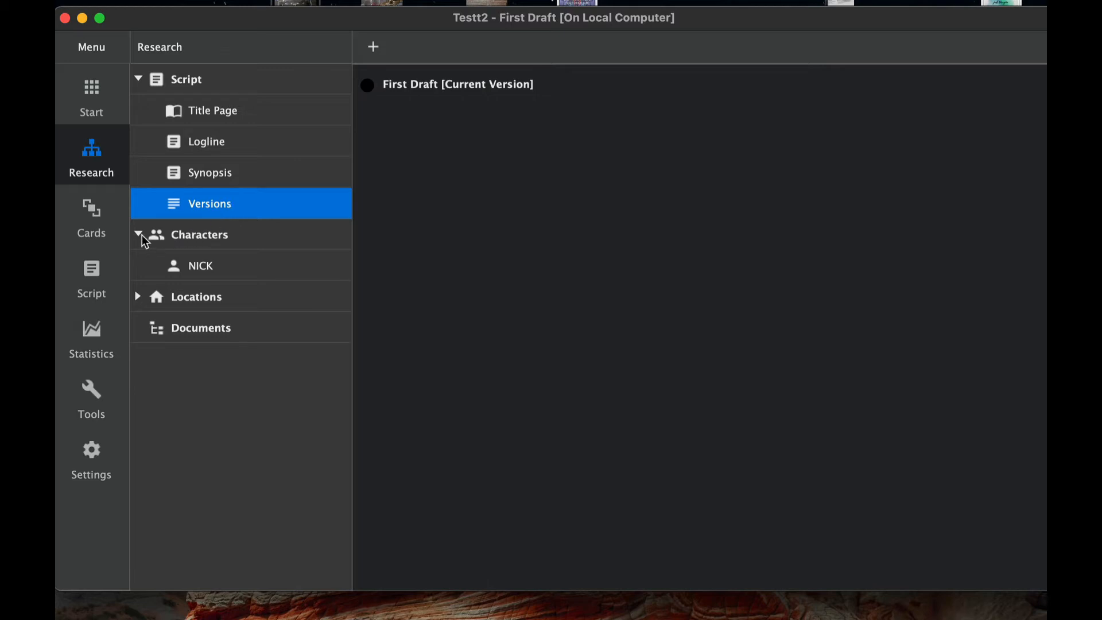
click(137, 79)
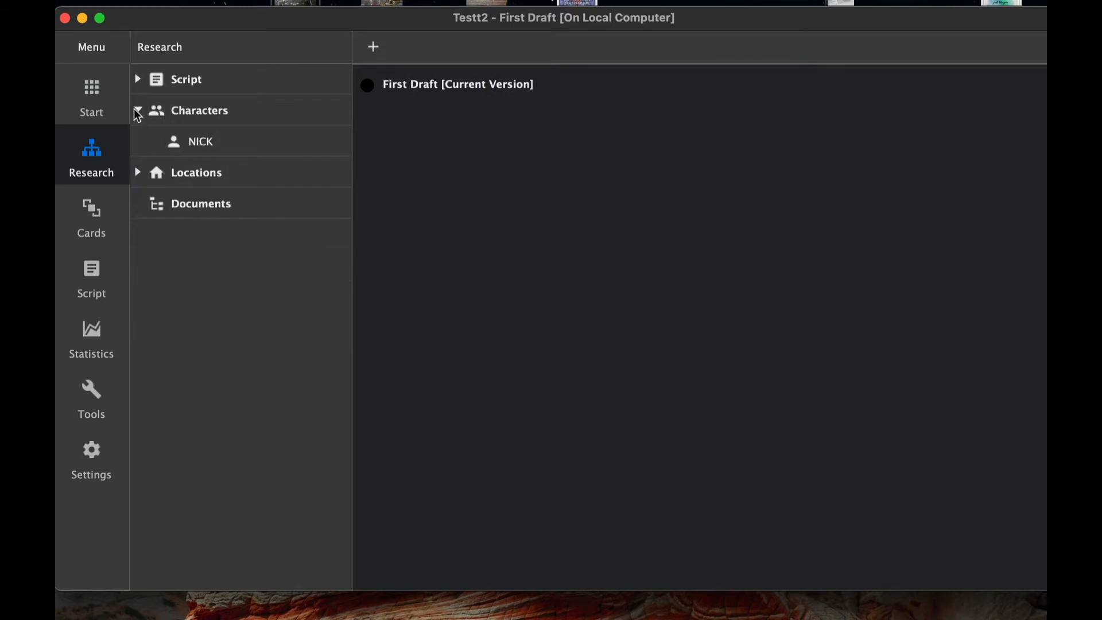
Browse NICK's blank character profile and return to the Characters overview.
click(199, 141)
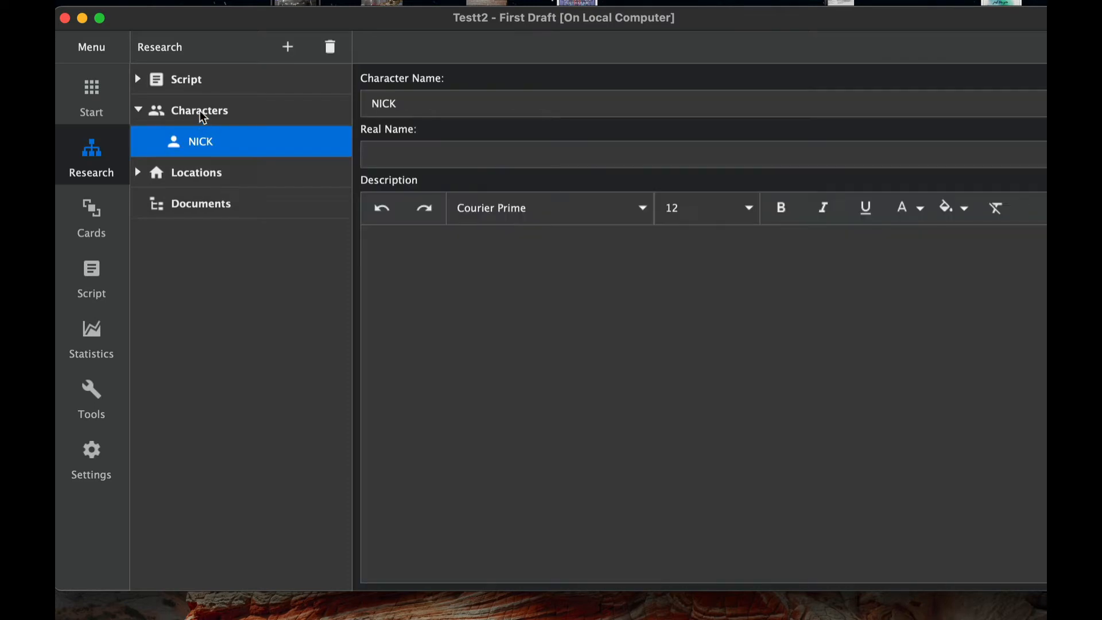
mouse_move(207, 120)
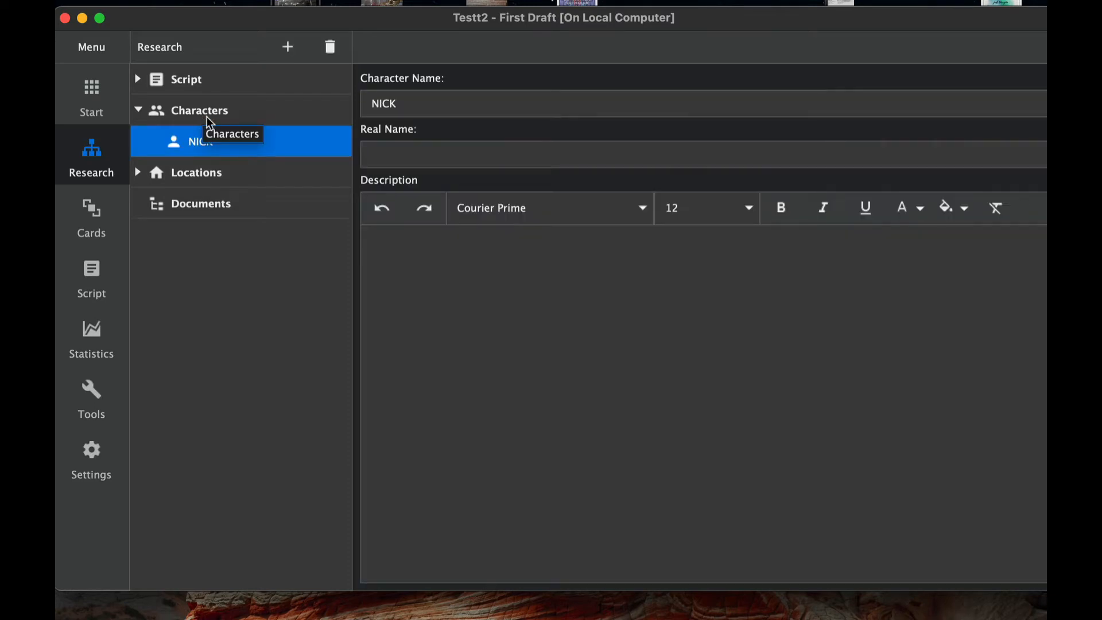
mouse_move(461, 93)
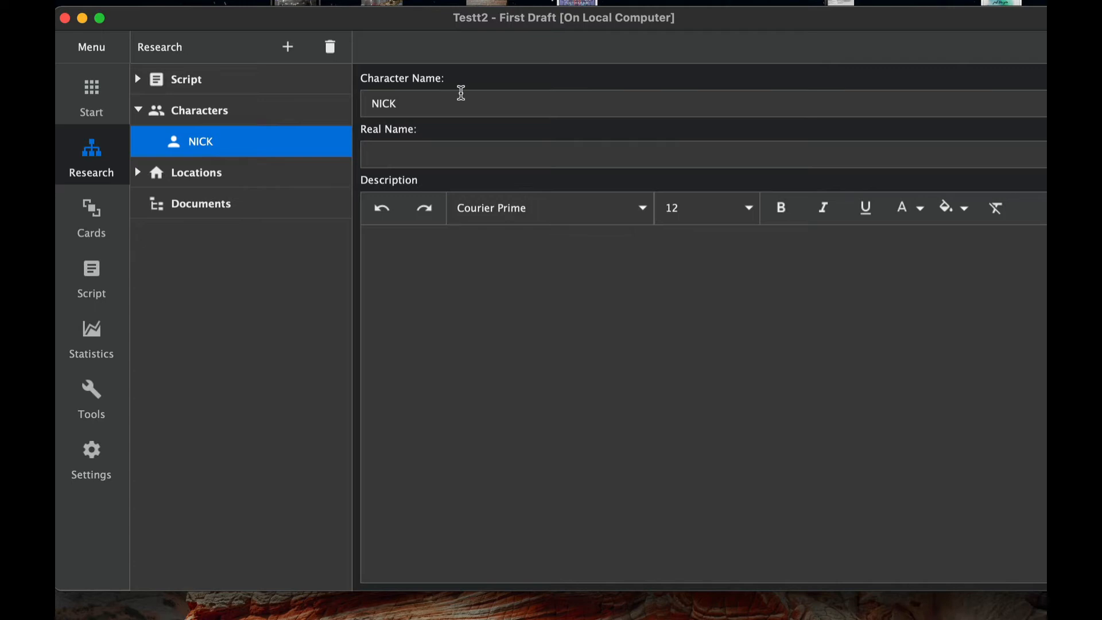
mouse_move(432, 149)
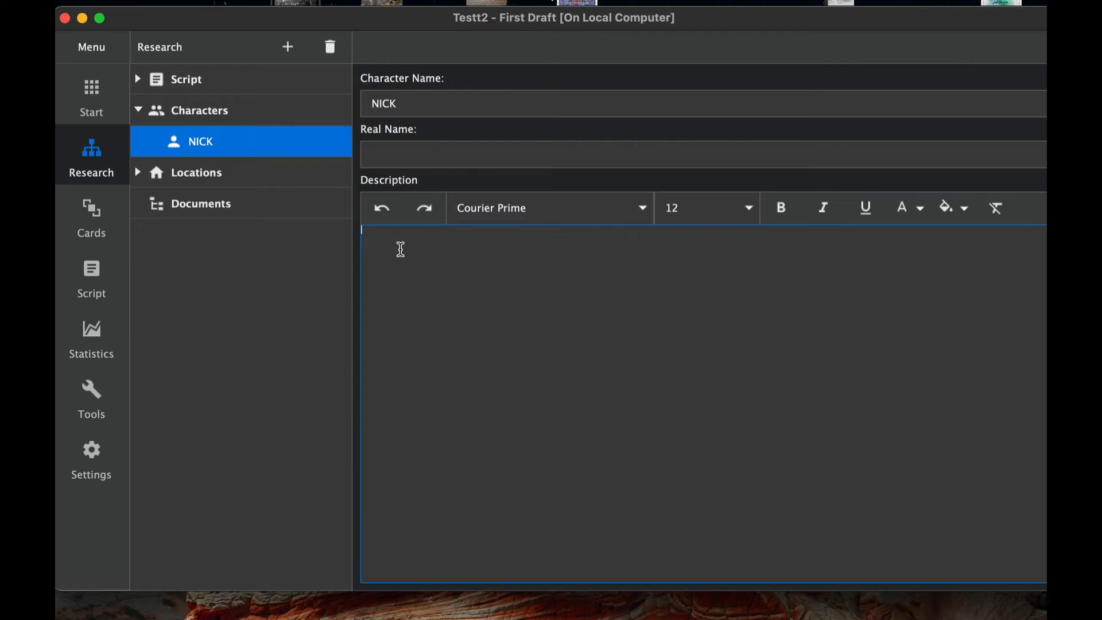
mouse_move(442, 252)
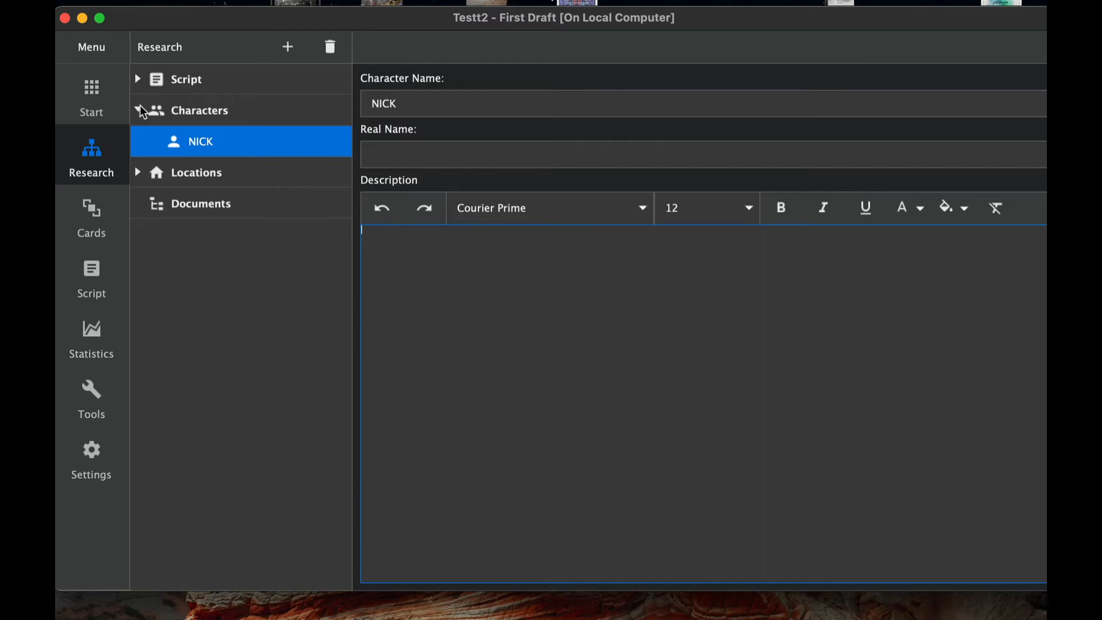
click(138, 110)
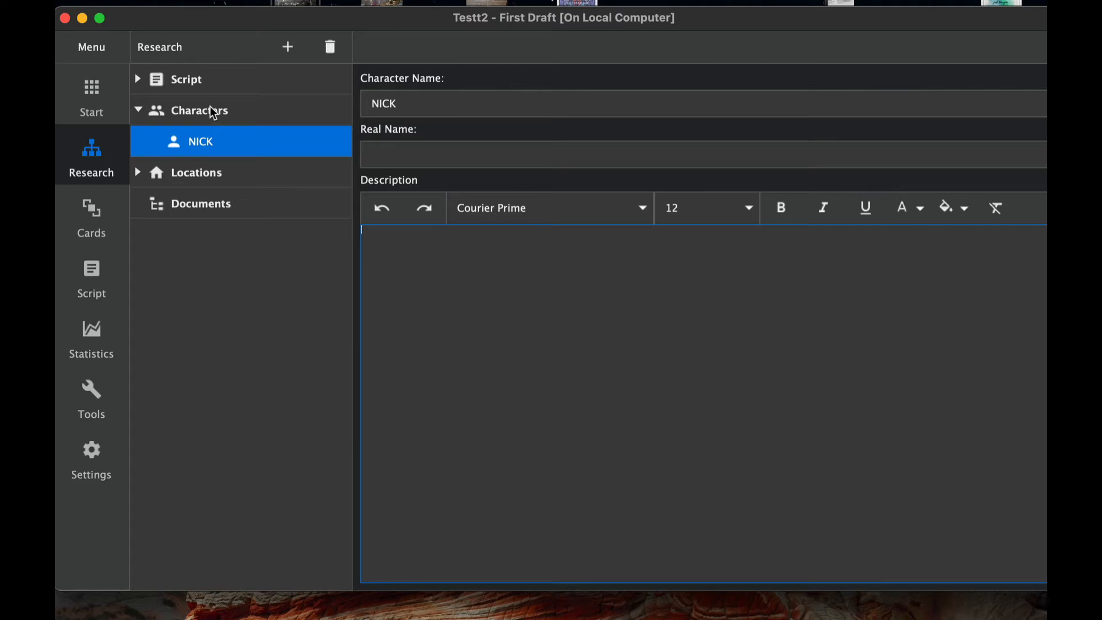
mouse_move(232, 140)
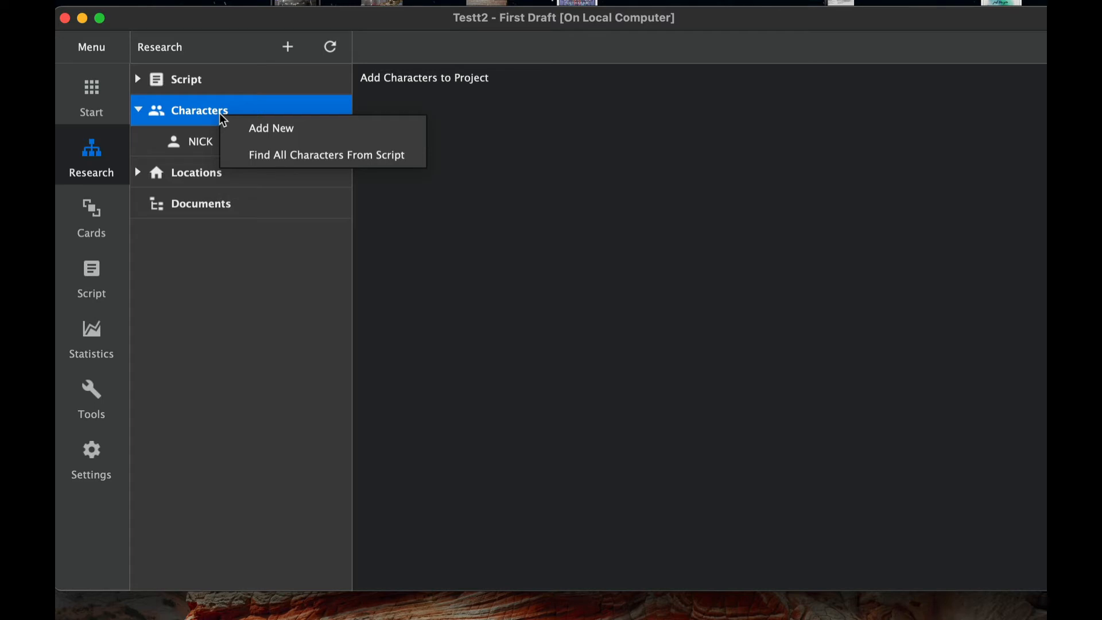
mouse_move(201, 115)
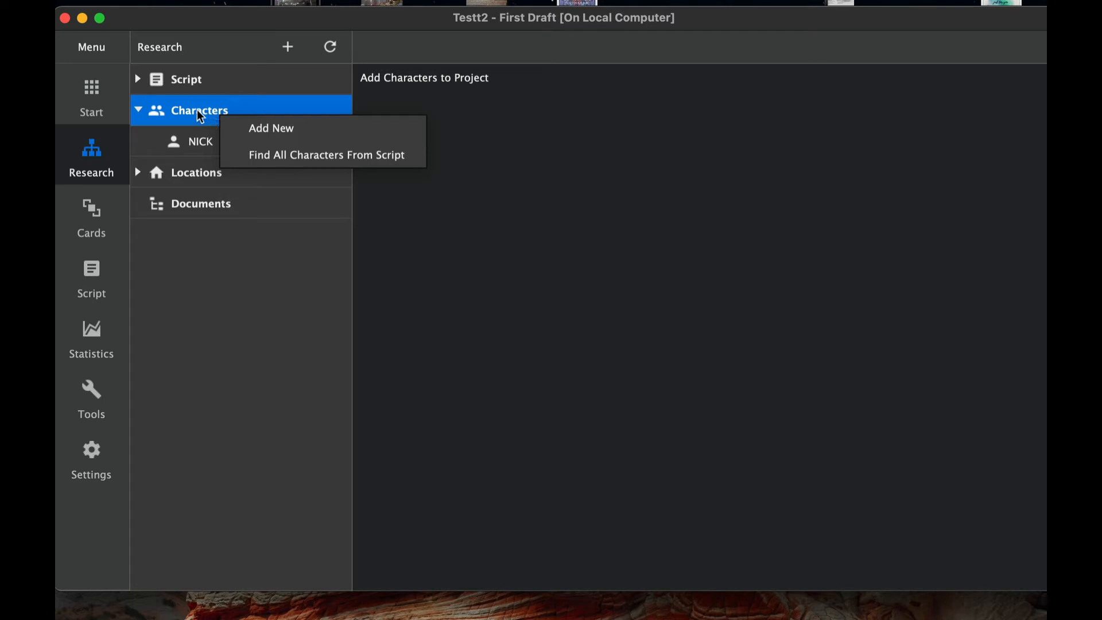
mouse_move(247, 124)
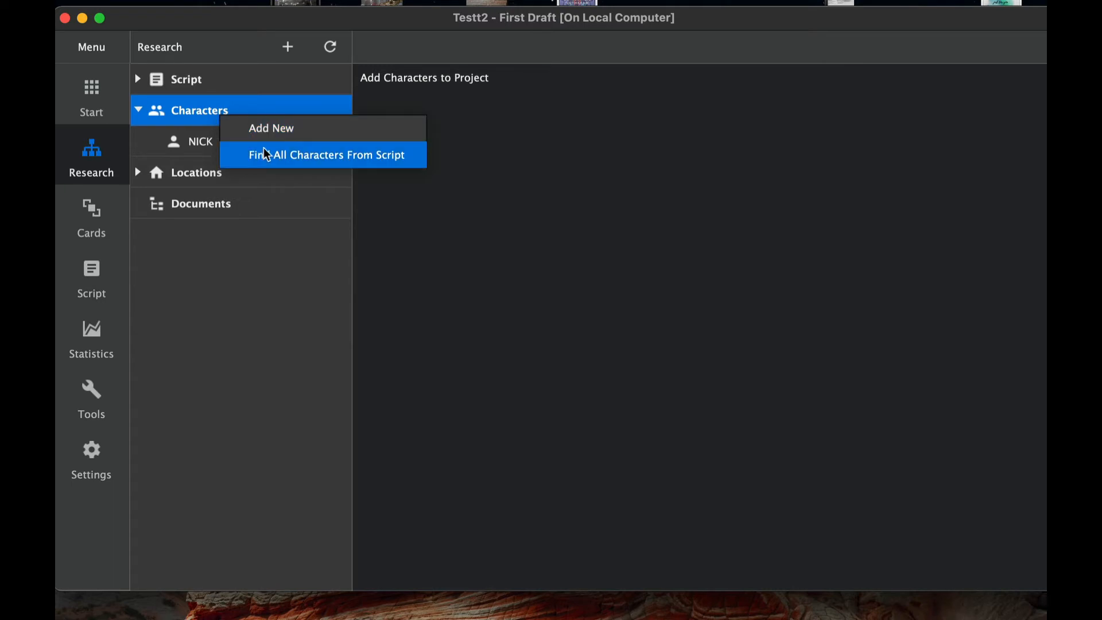
mouse_move(214, 117)
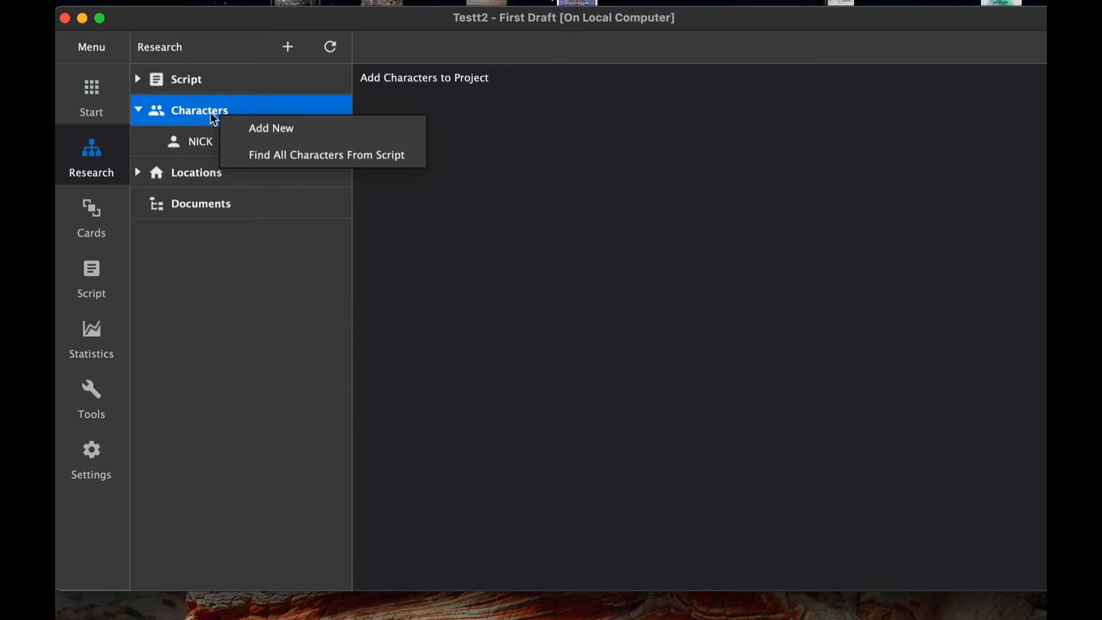
mouse_move(137, 108)
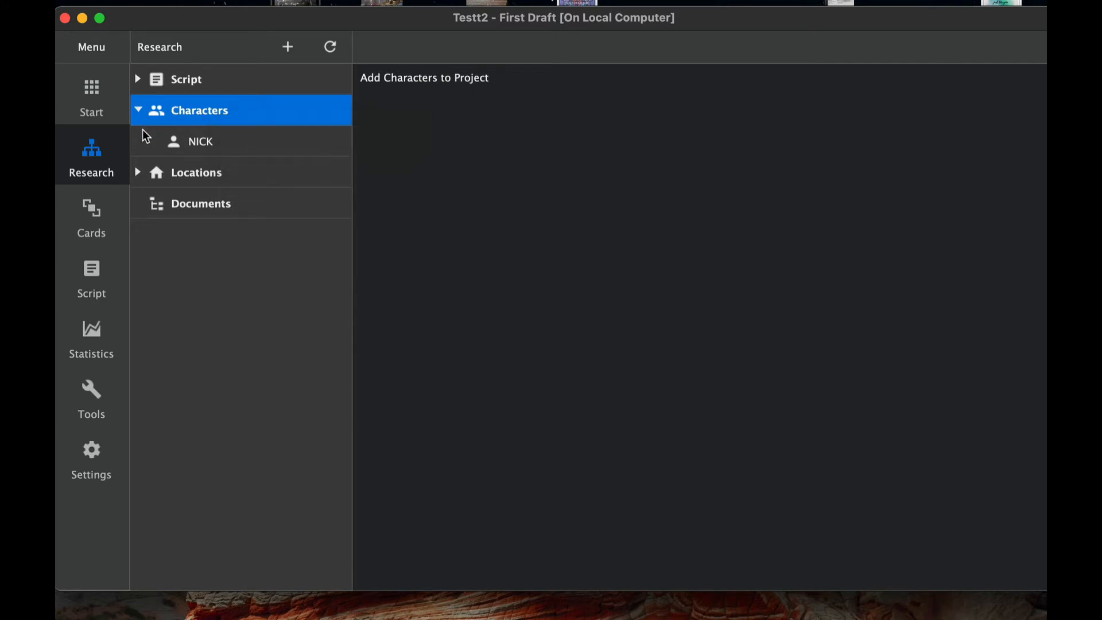
mouse_move(209, 145)
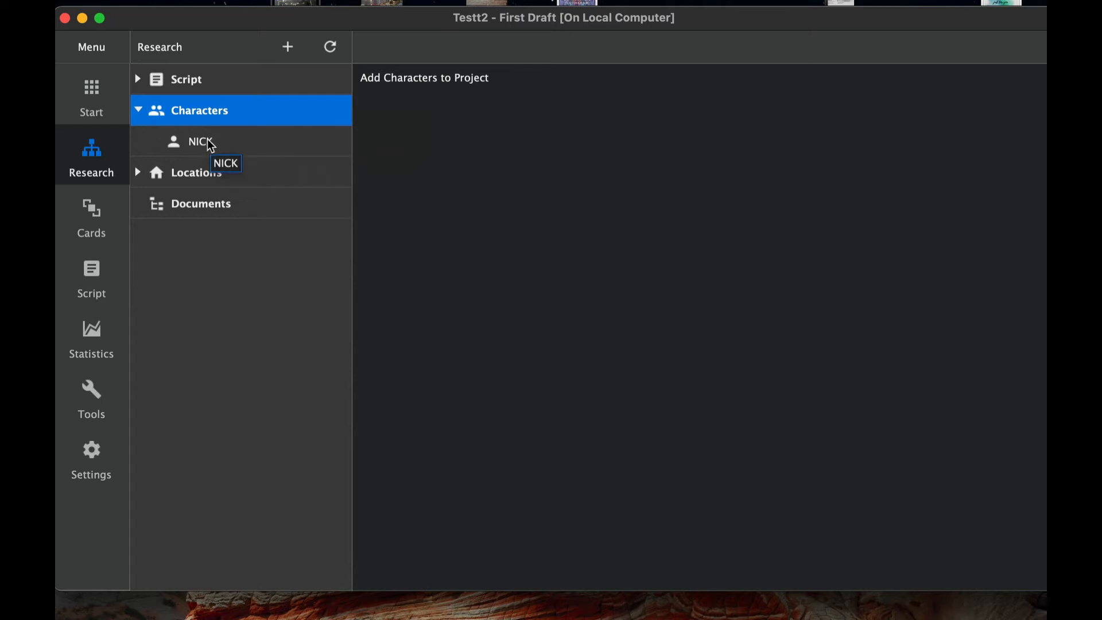
click(200, 141)
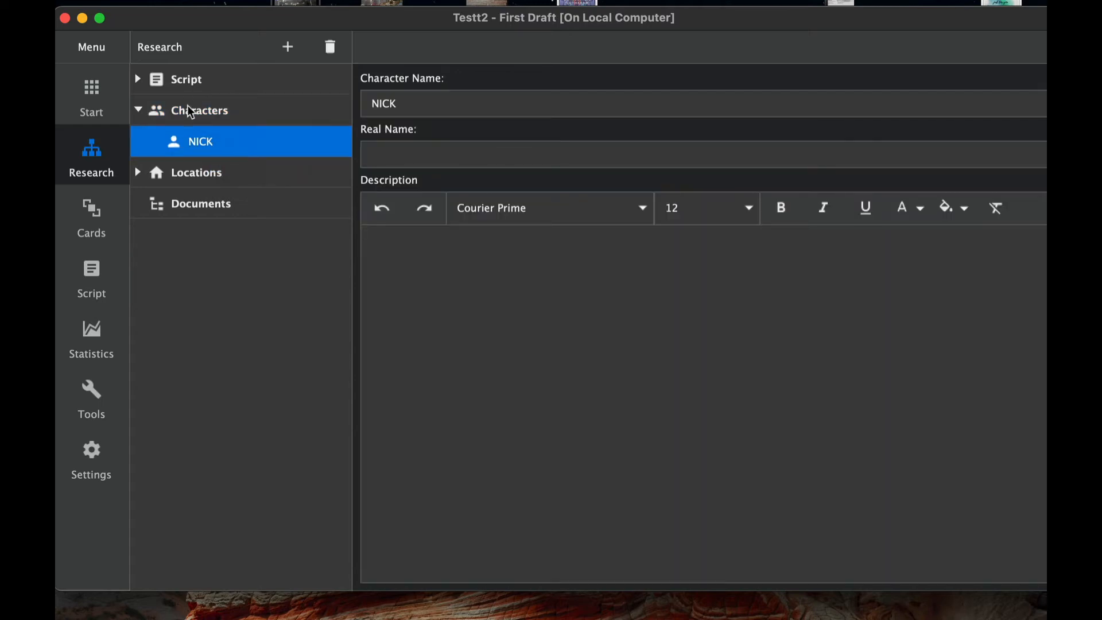
click(200, 110)
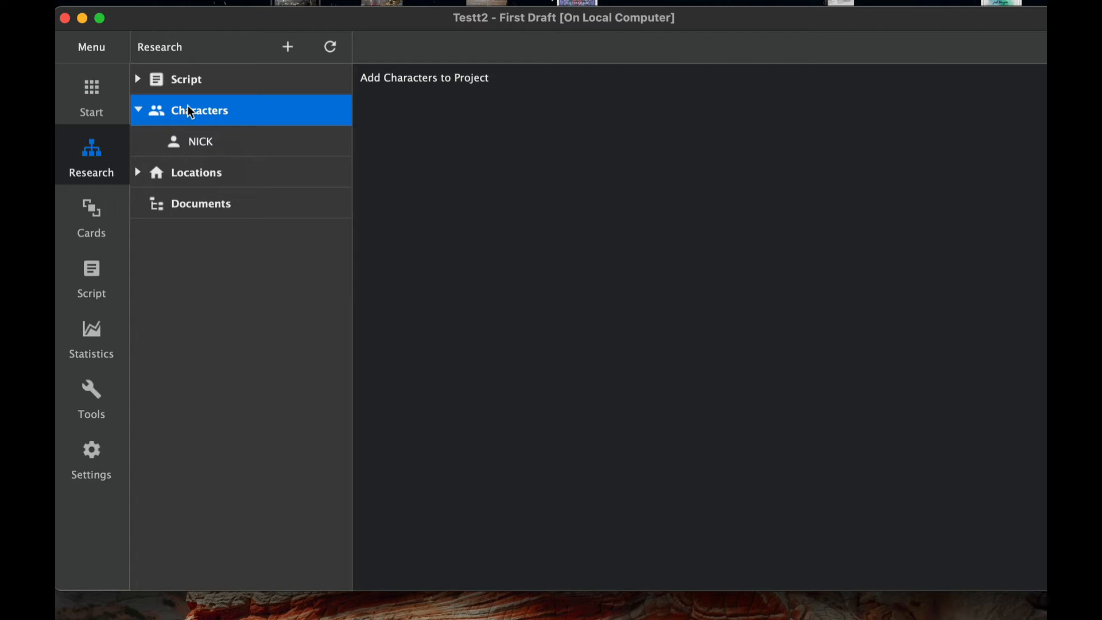
Dismiss the Characters context menu without adding anyone and collapse the group.
right_click(200, 110)
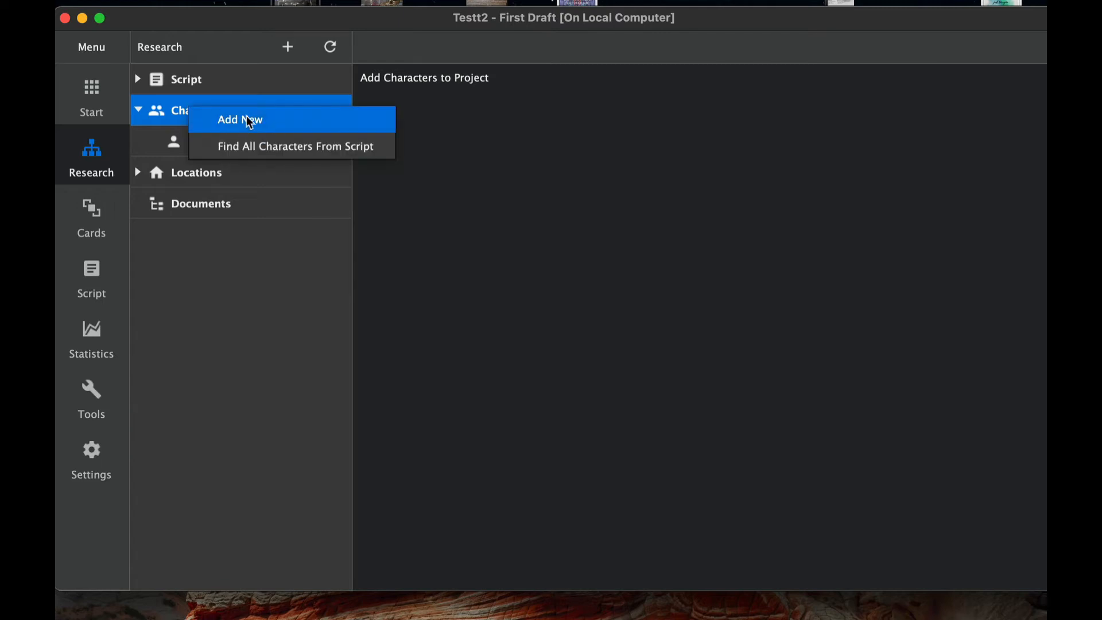
click(239, 119)
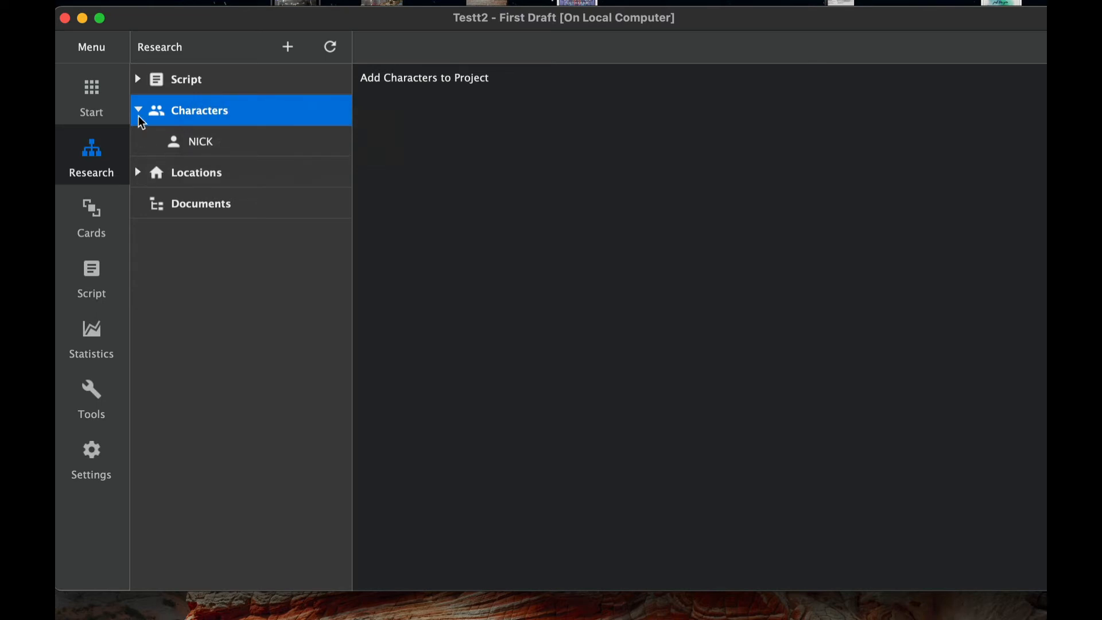
click(138, 110)
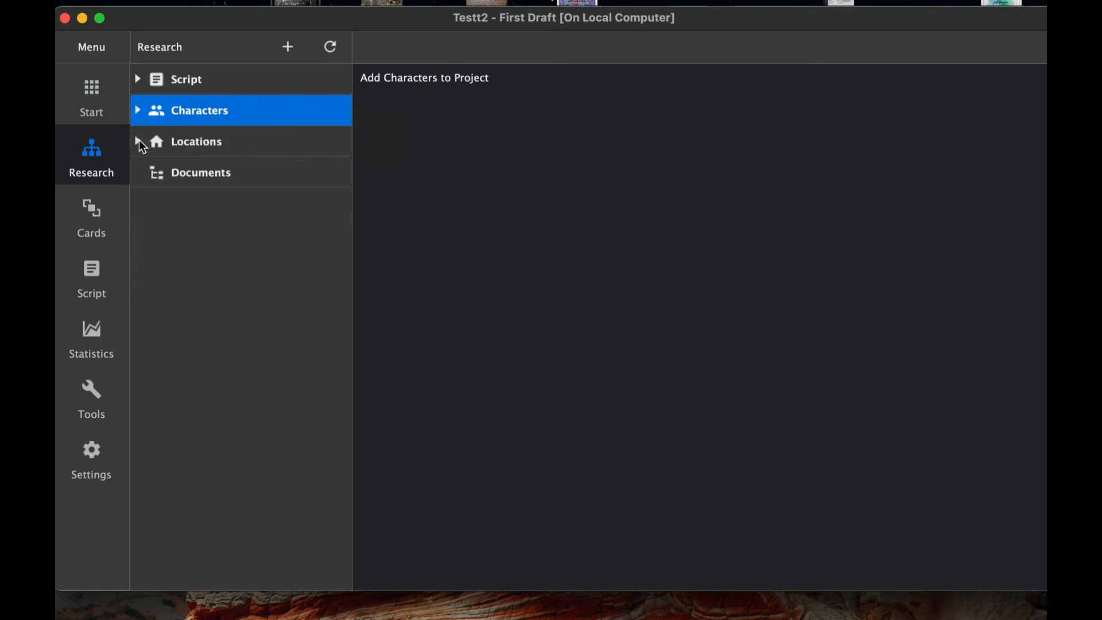
Expand Locations, view STORMY NIGHT's empty description page, and collapse the group again.
click(138, 141)
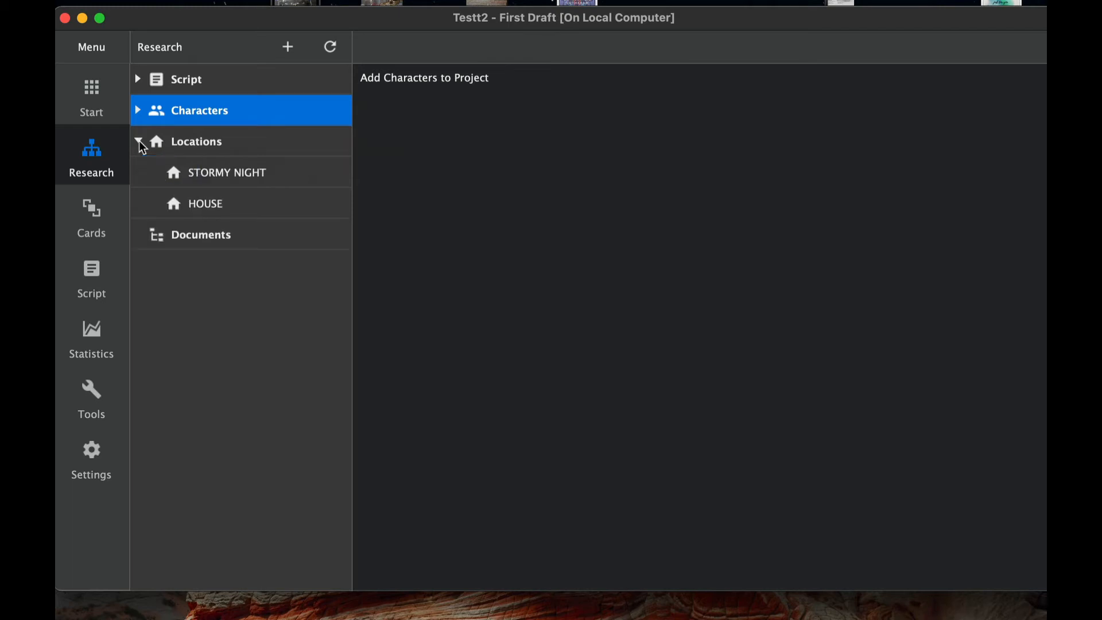
click(195, 143)
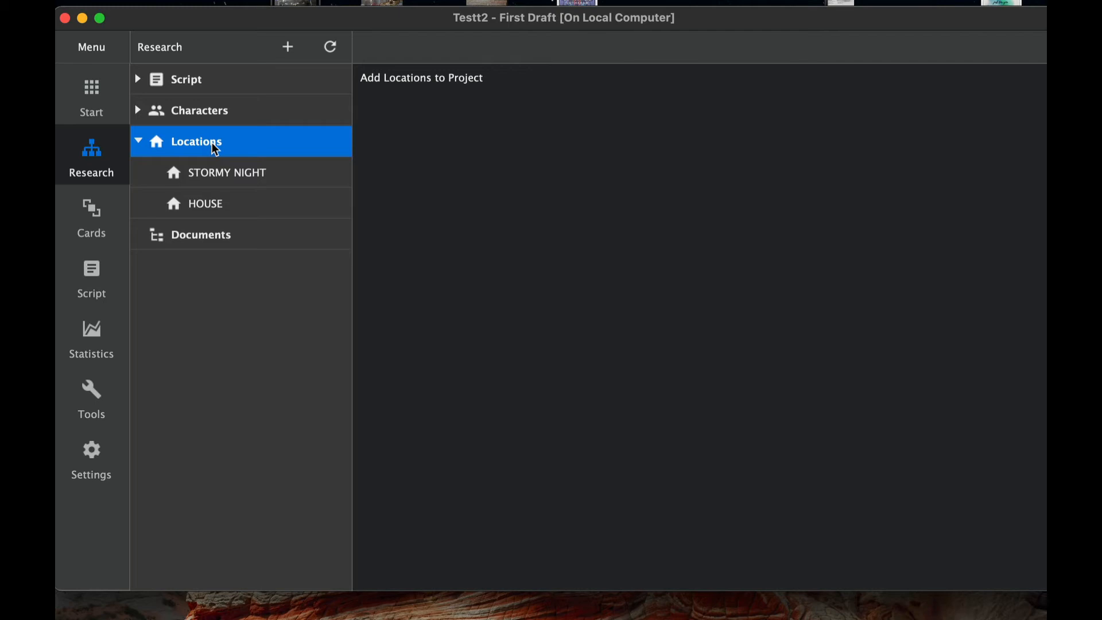
right_click(208, 143)
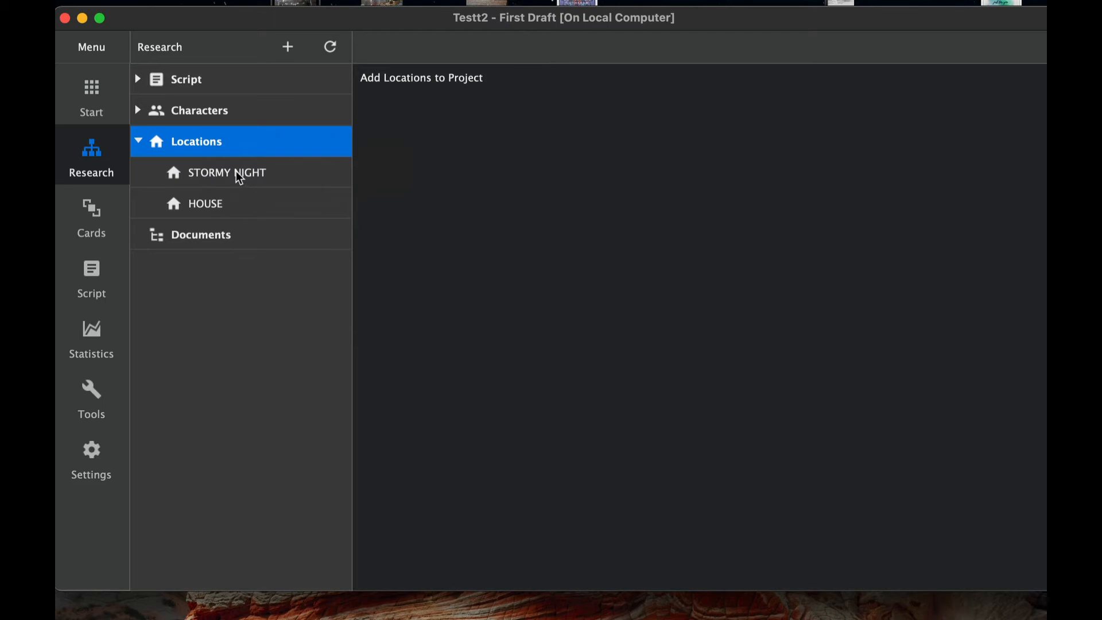
click(226, 172)
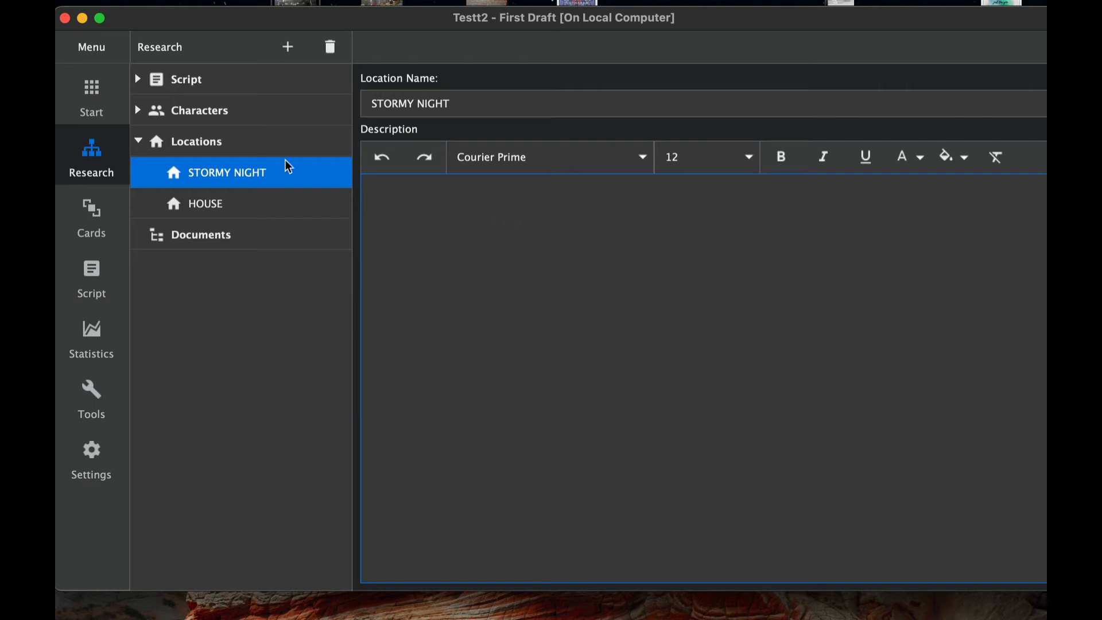
click(138, 141)
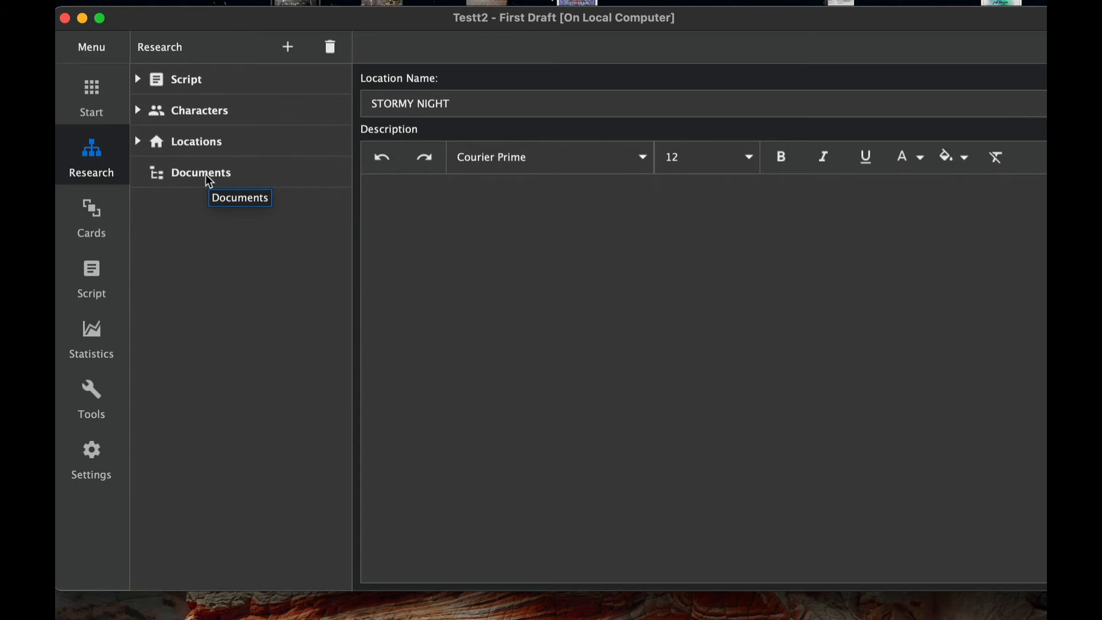
click(200, 172)
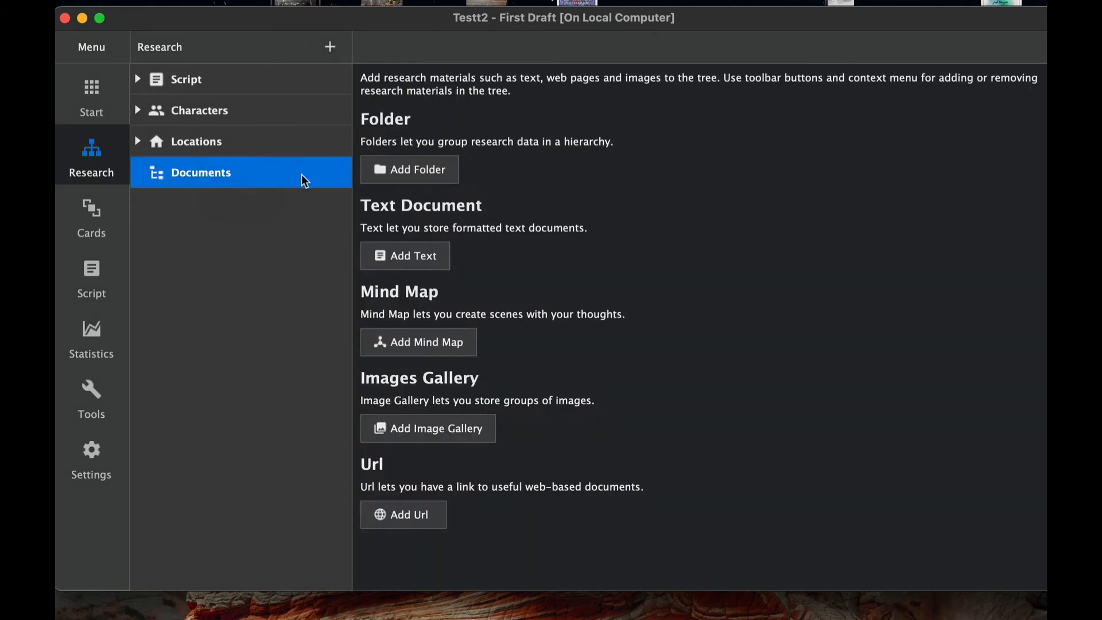
mouse_move(471, 168)
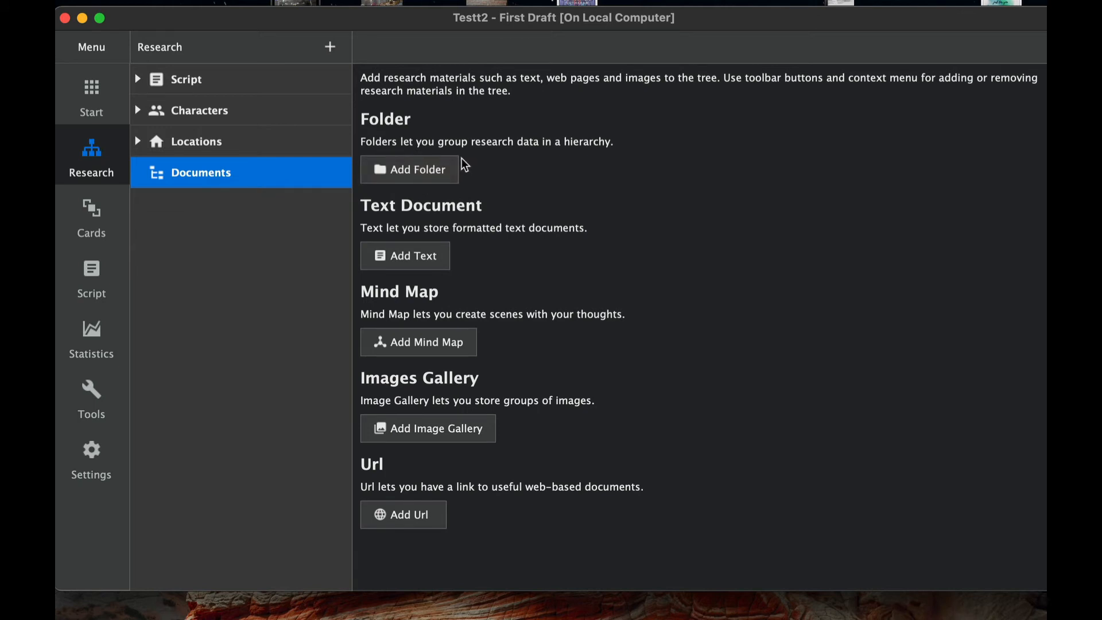
mouse_move(478, 183)
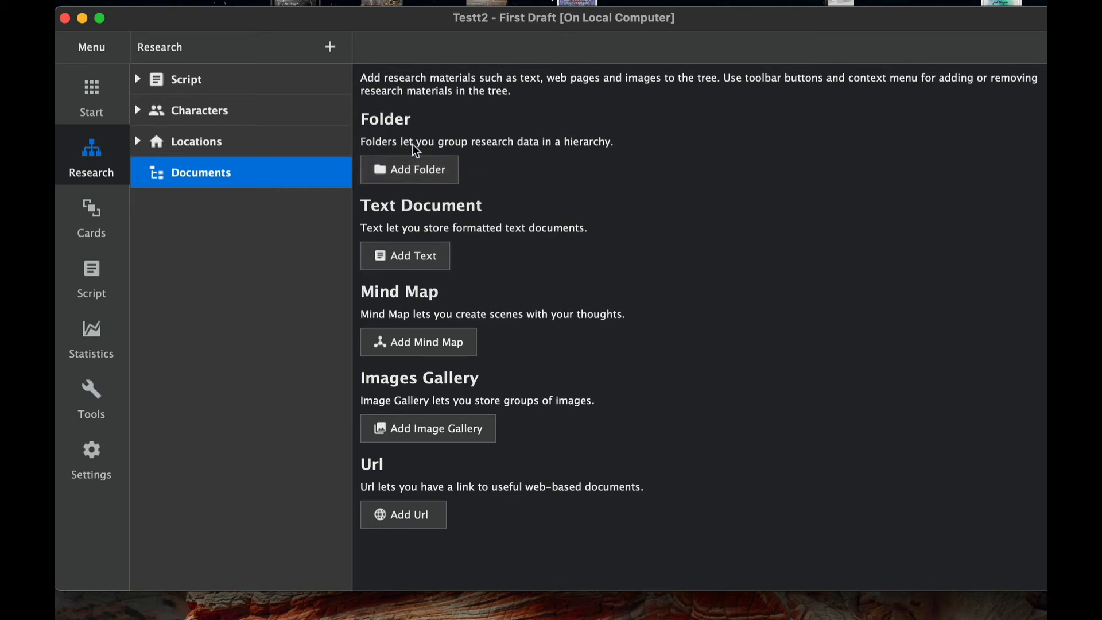
mouse_move(581, 166)
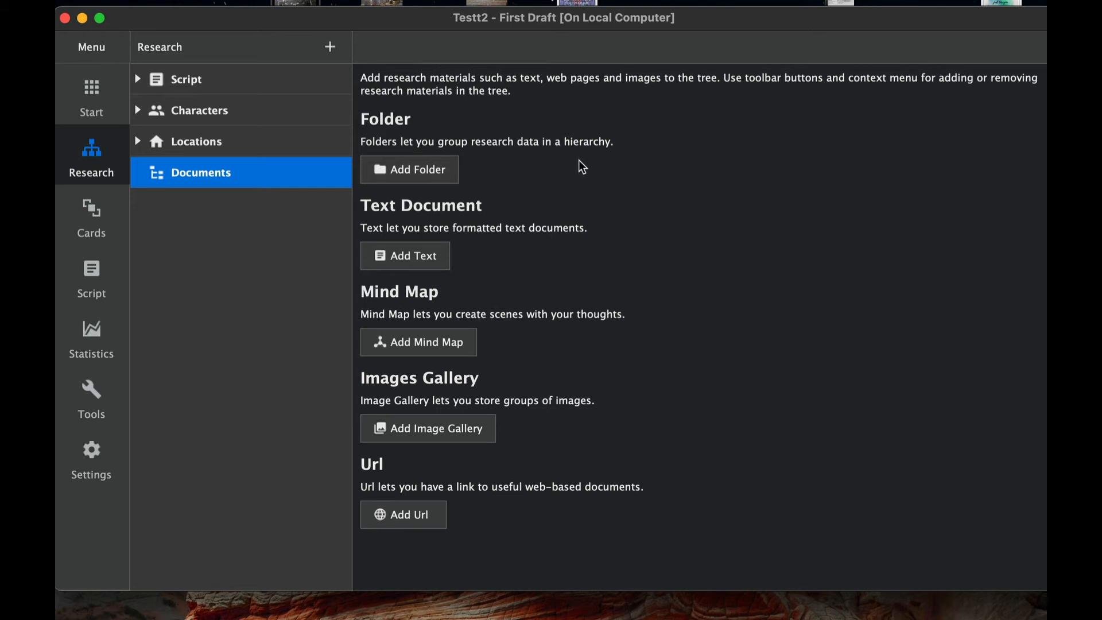
mouse_move(535, 186)
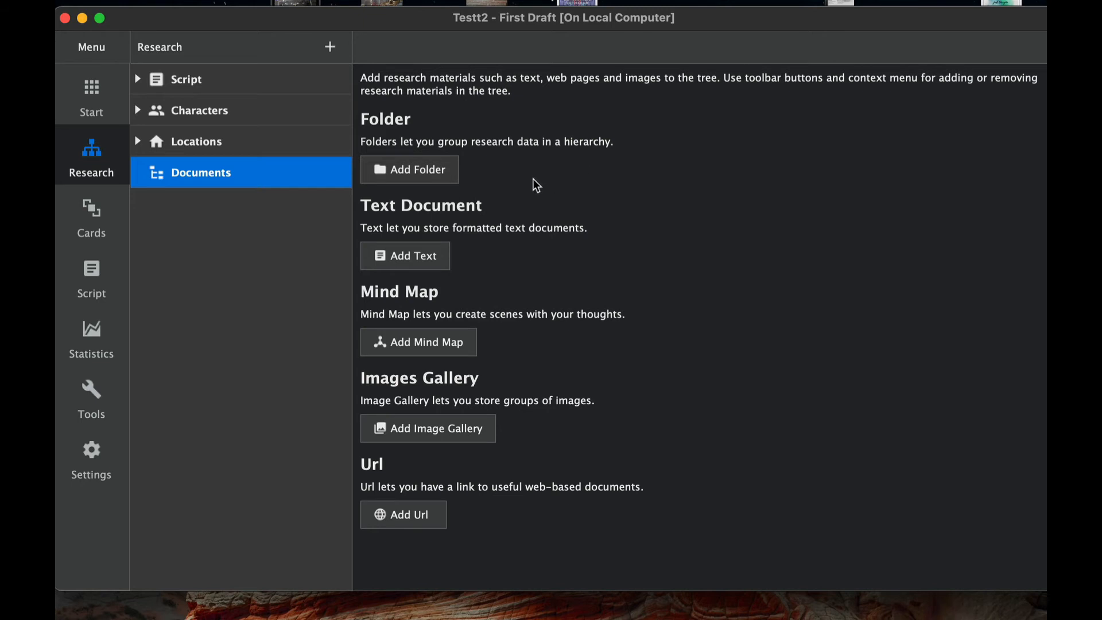
mouse_move(473, 231)
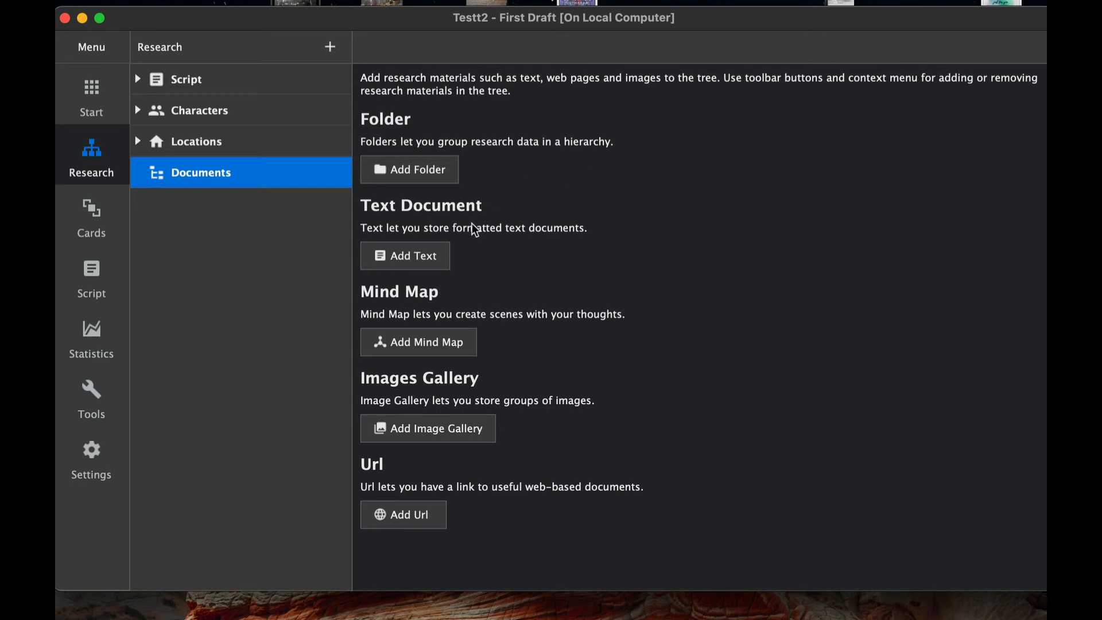
mouse_move(452, 264)
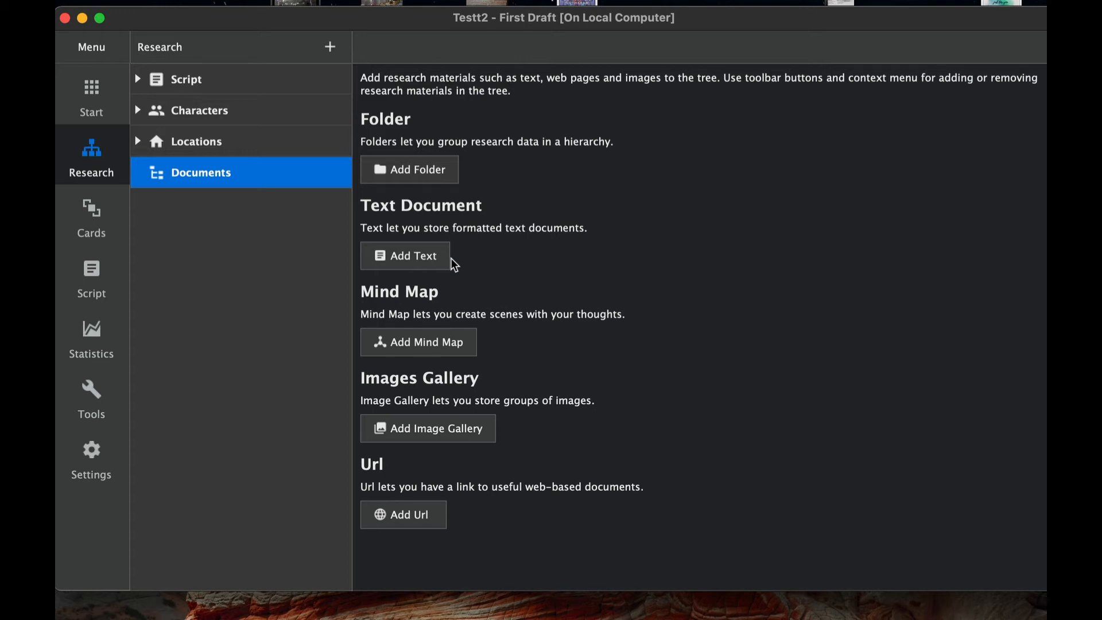
mouse_move(471, 297)
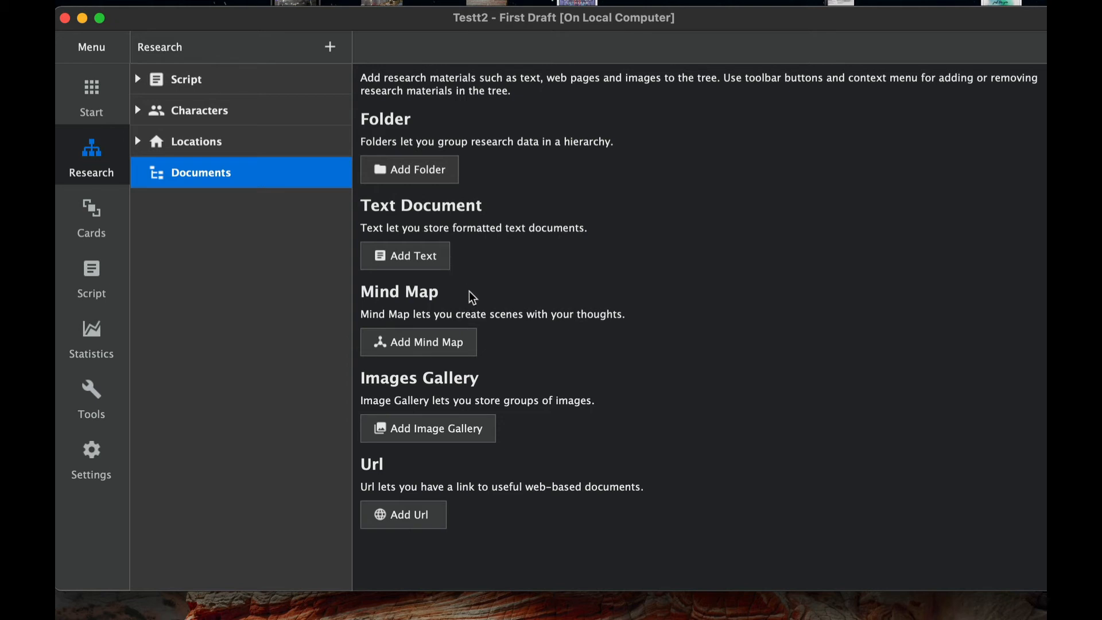
mouse_move(505, 345)
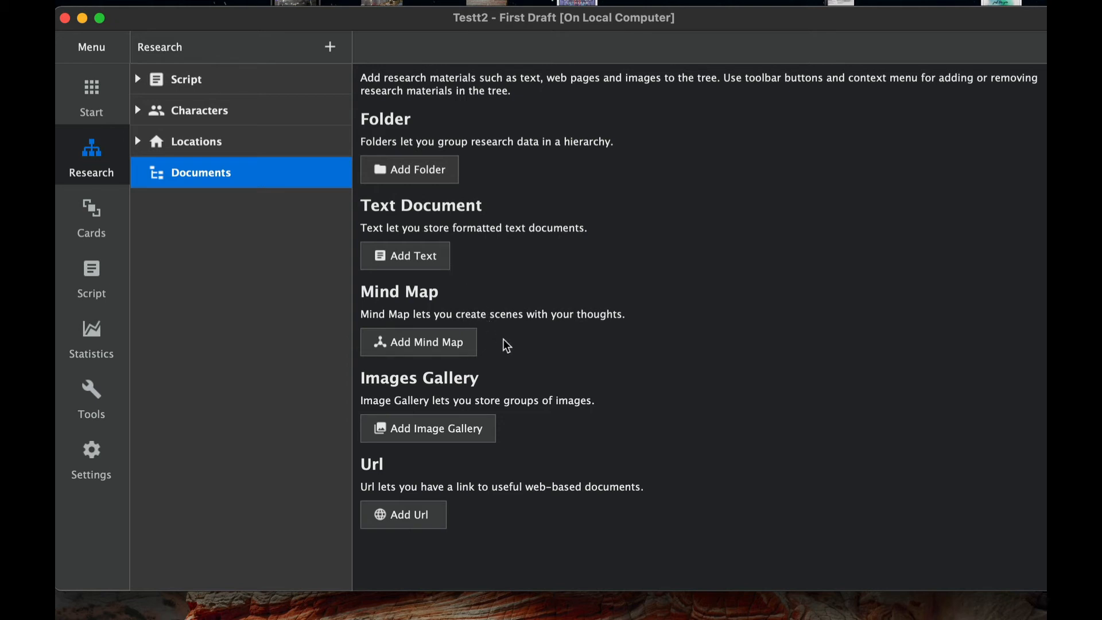
mouse_move(505, 438)
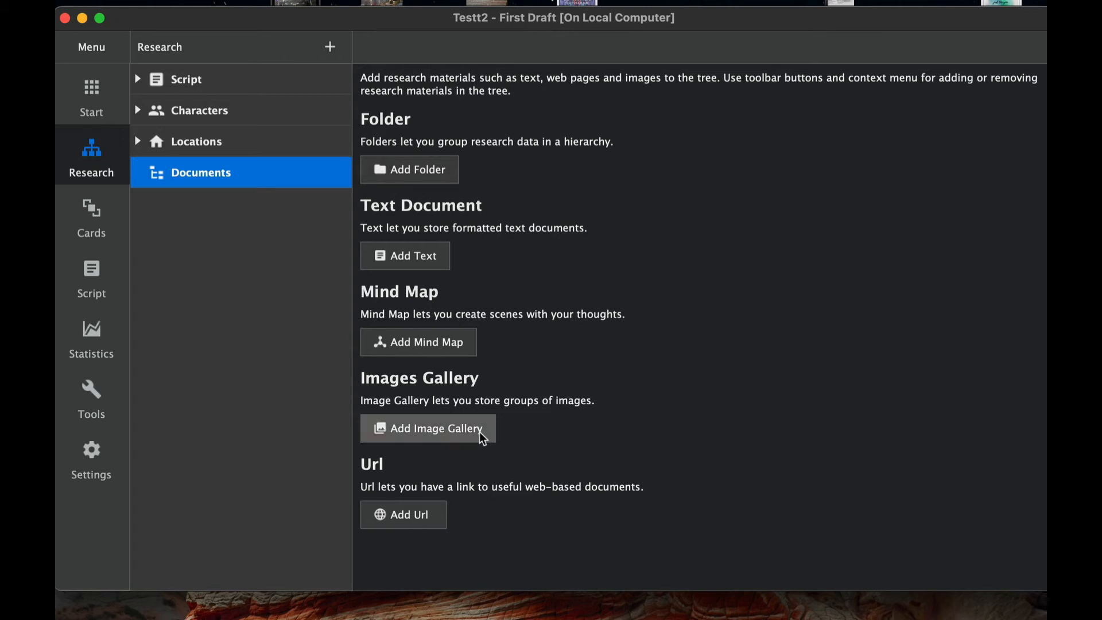
mouse_move(458, 521)
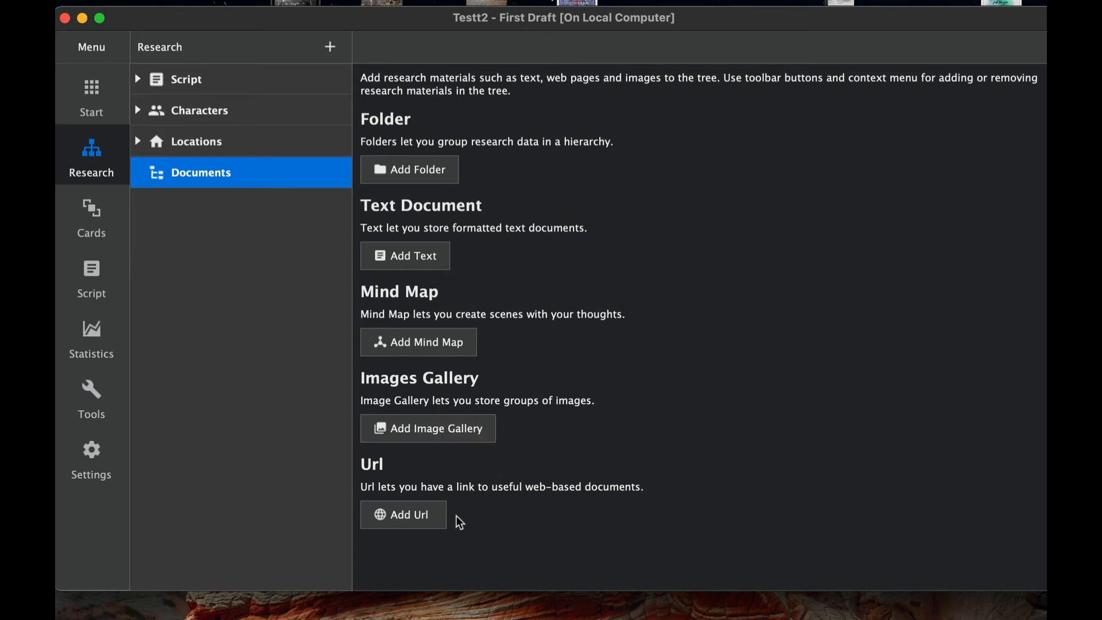
mouse_move(547, 500)
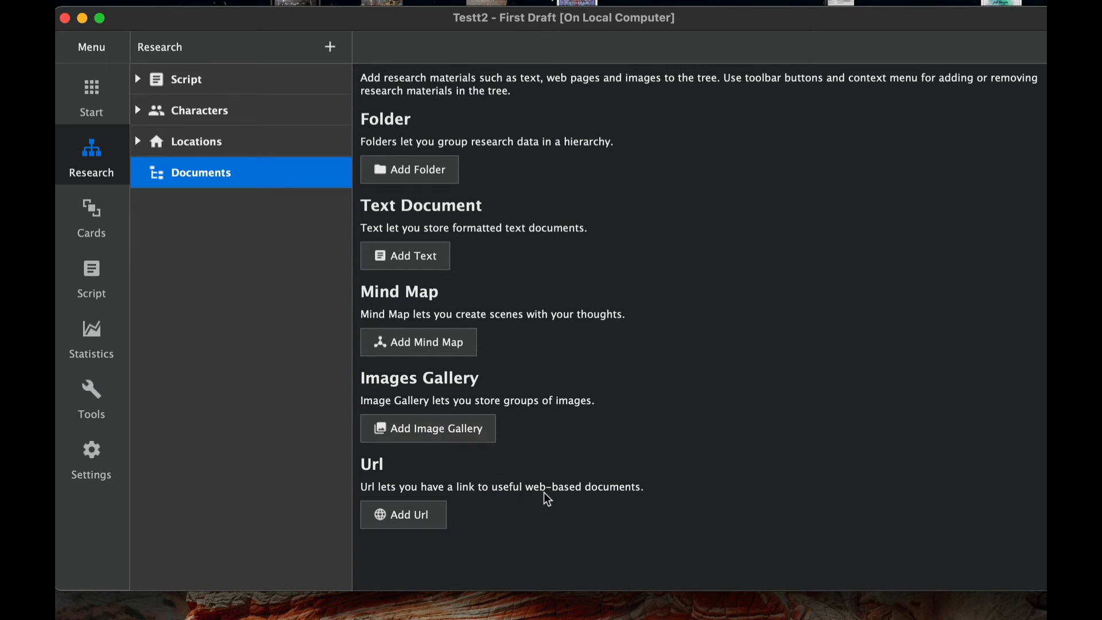
mouse_move(562, 471)
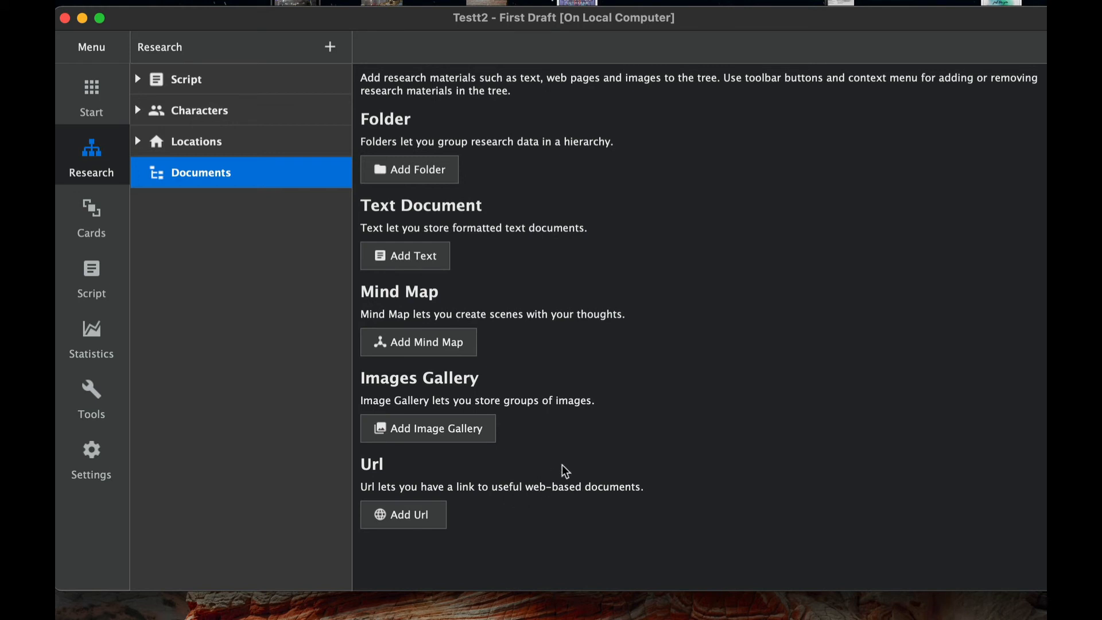
mouse_move(578, 374)
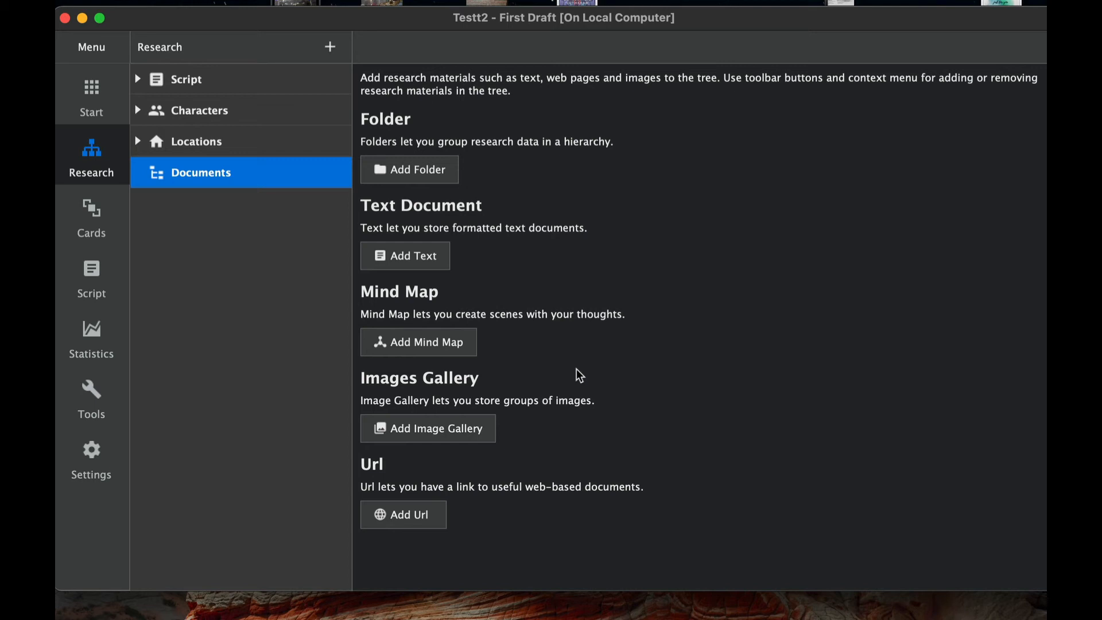
mouse_move(245, 232)
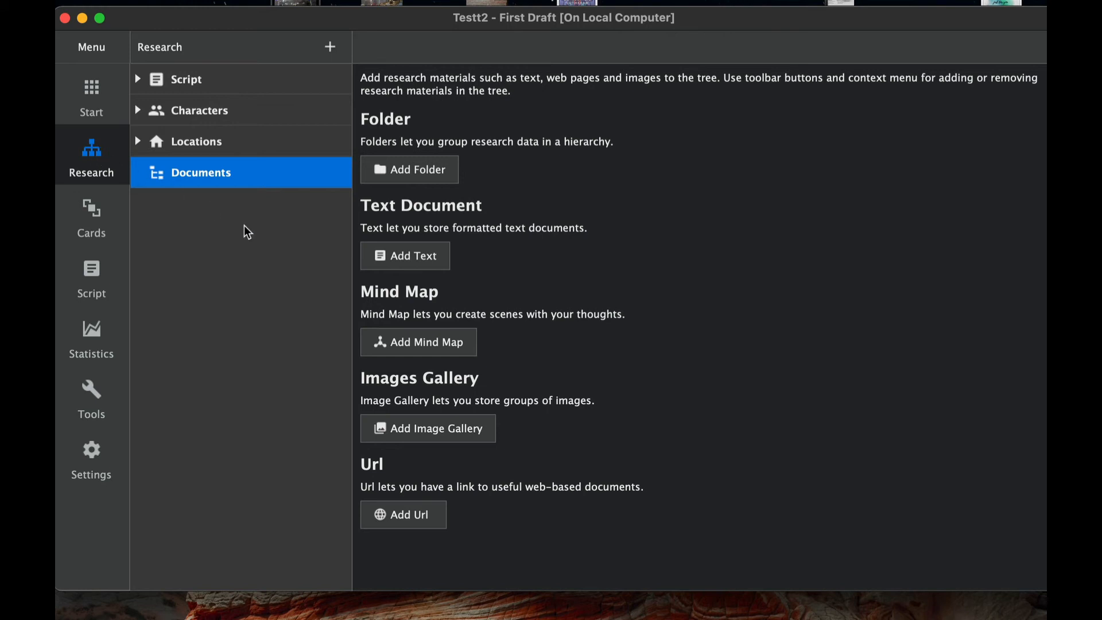
mouse_move(529, 400)
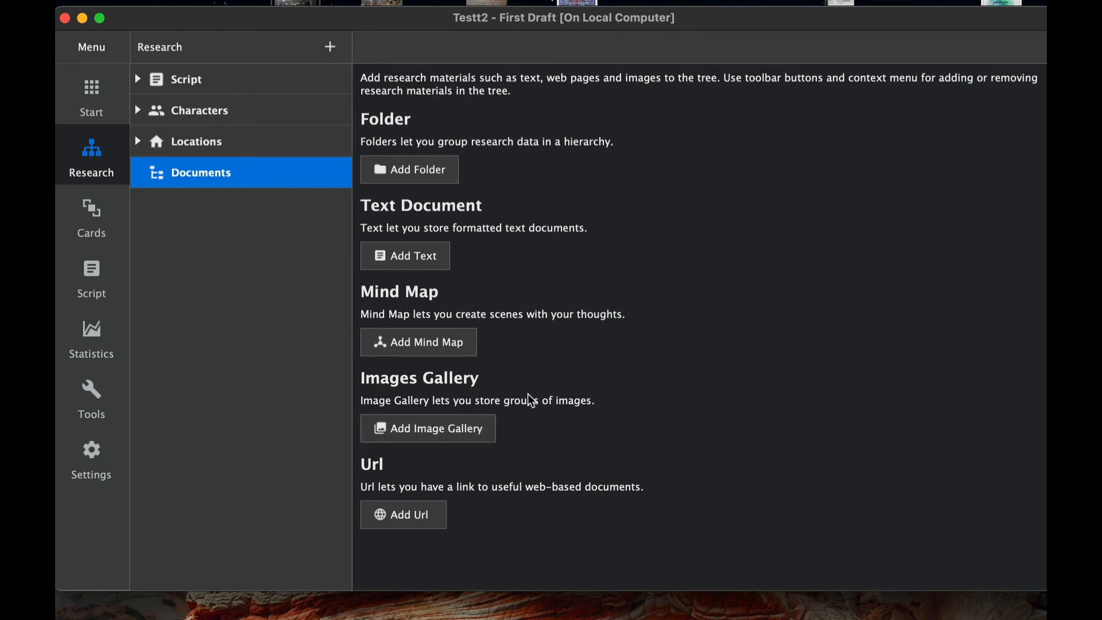
mouse_move(448, 342)
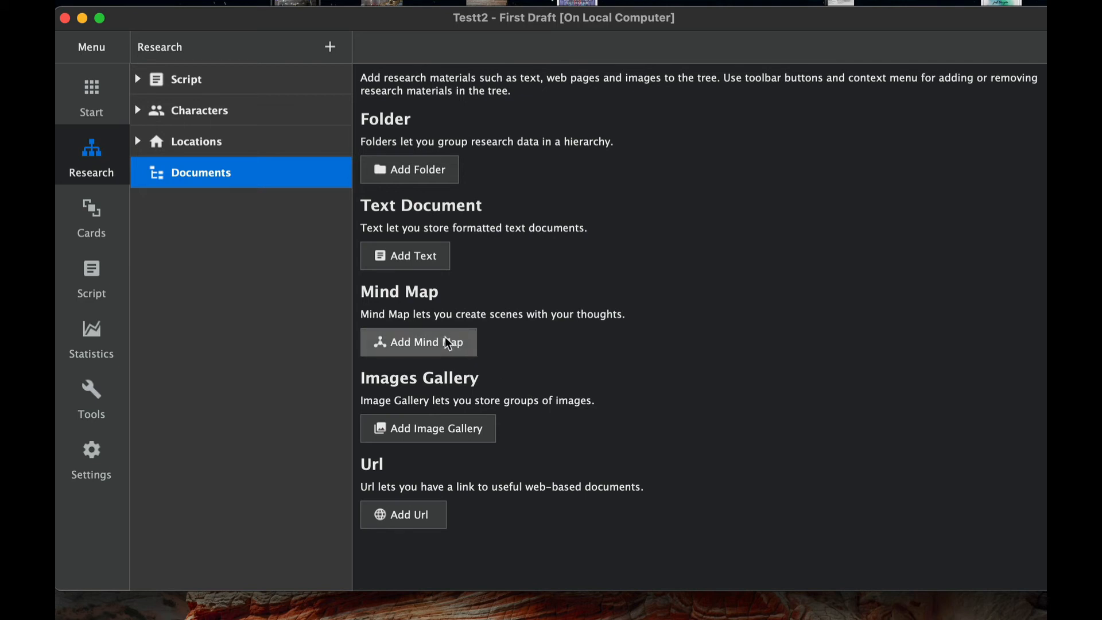
Add a new mind map named Test4 under Documents, opening it with a single Root Node.
click(417, 342)
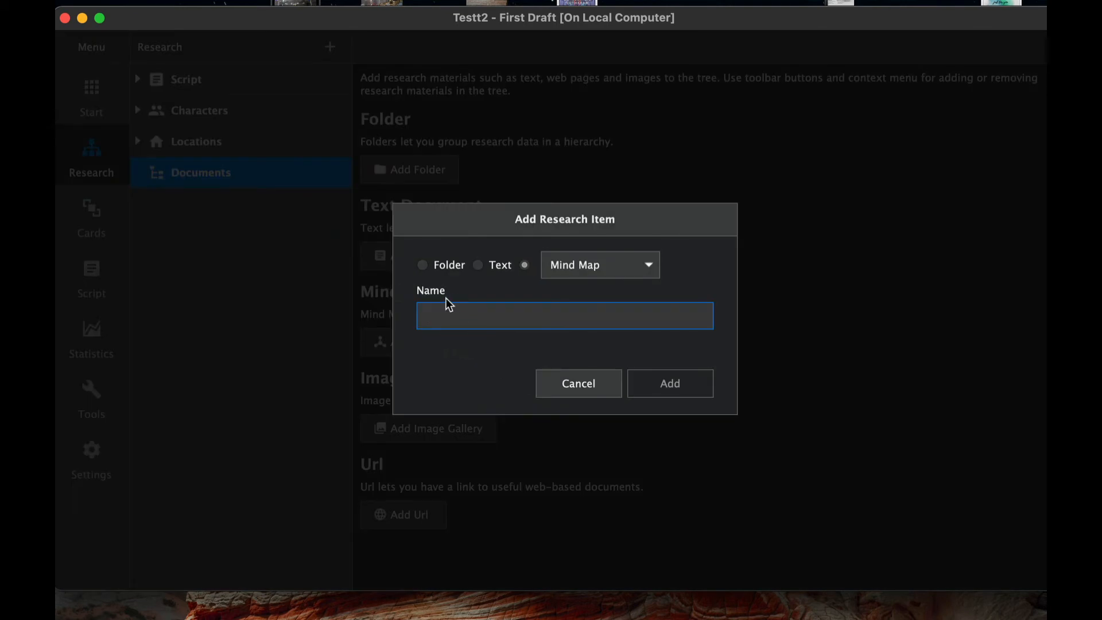
text(Test)
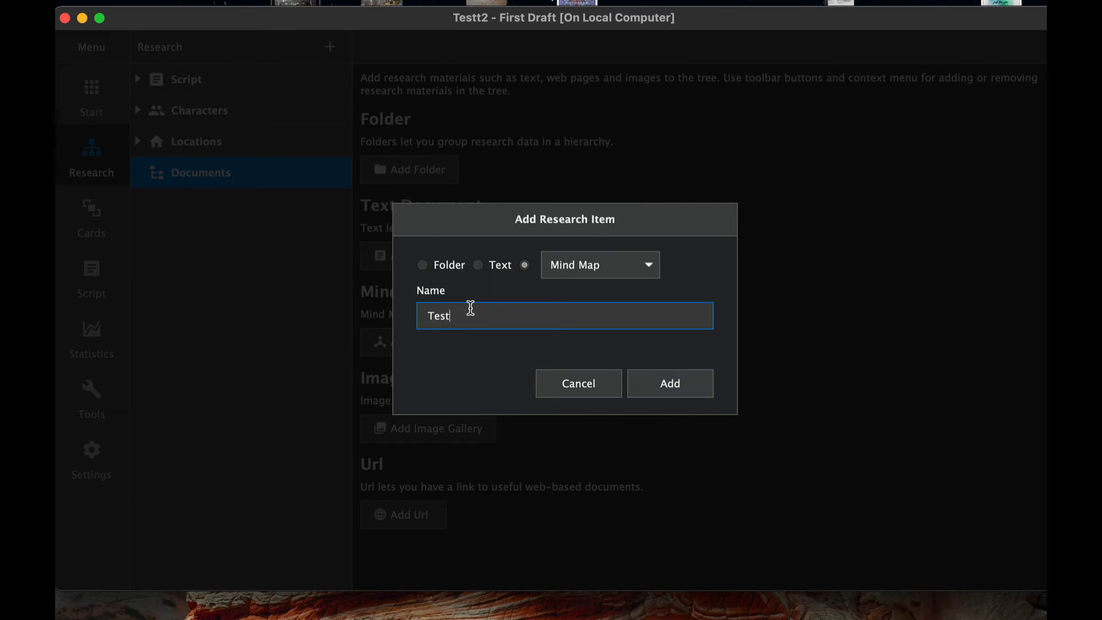
click(671, 384)
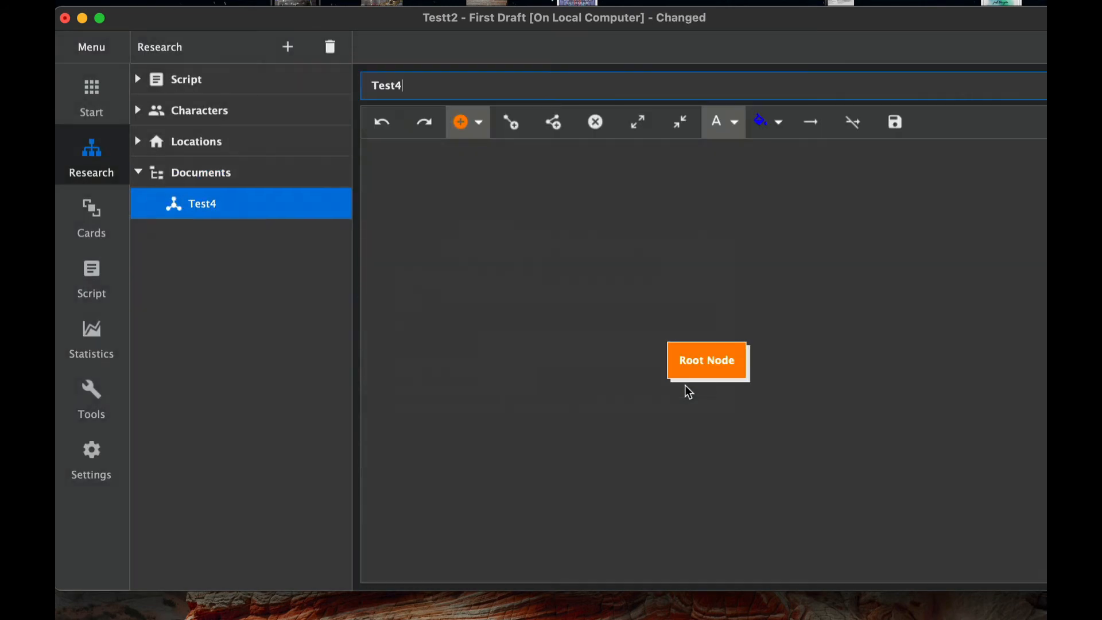
click(728, 366)
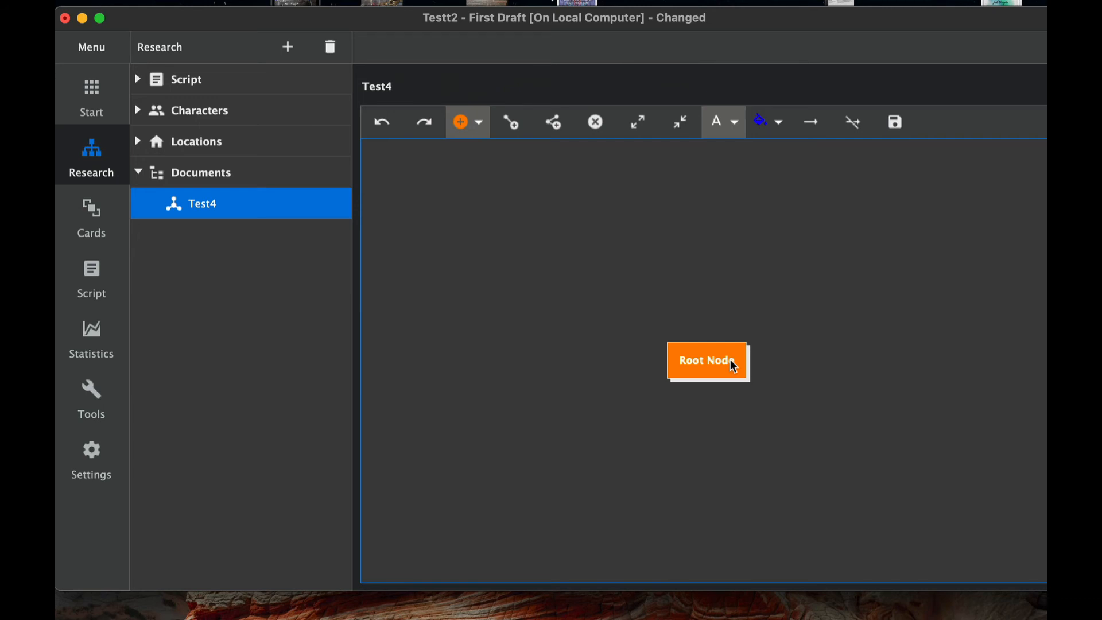
mouse_move(648, 356)
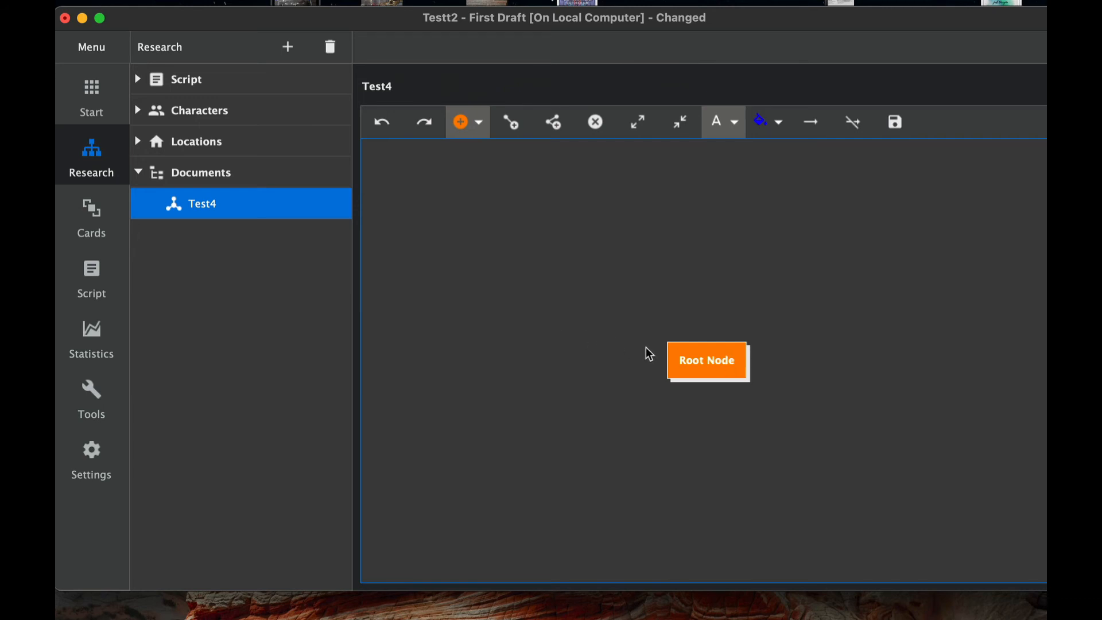
right_click(202, 205)
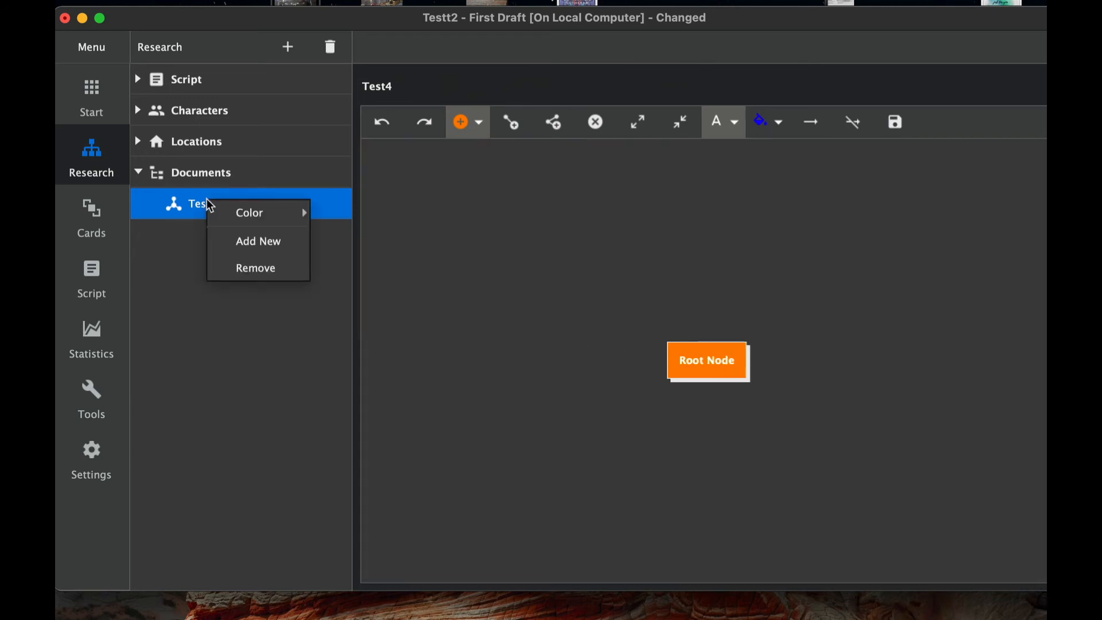
mouse_move(249, 212)
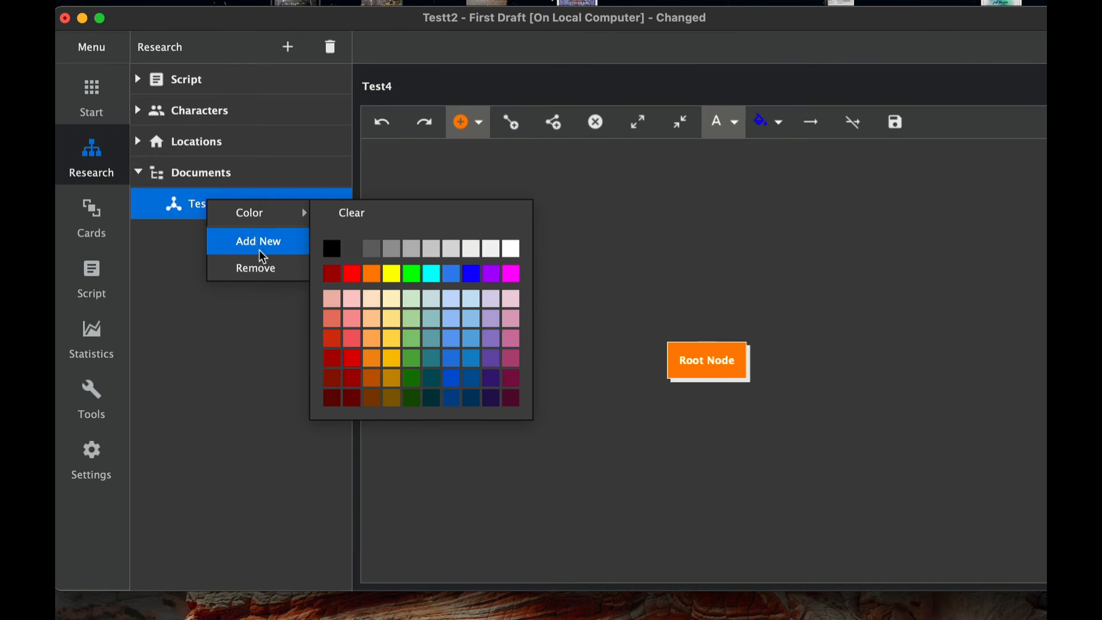
mouse_move(332, 214)
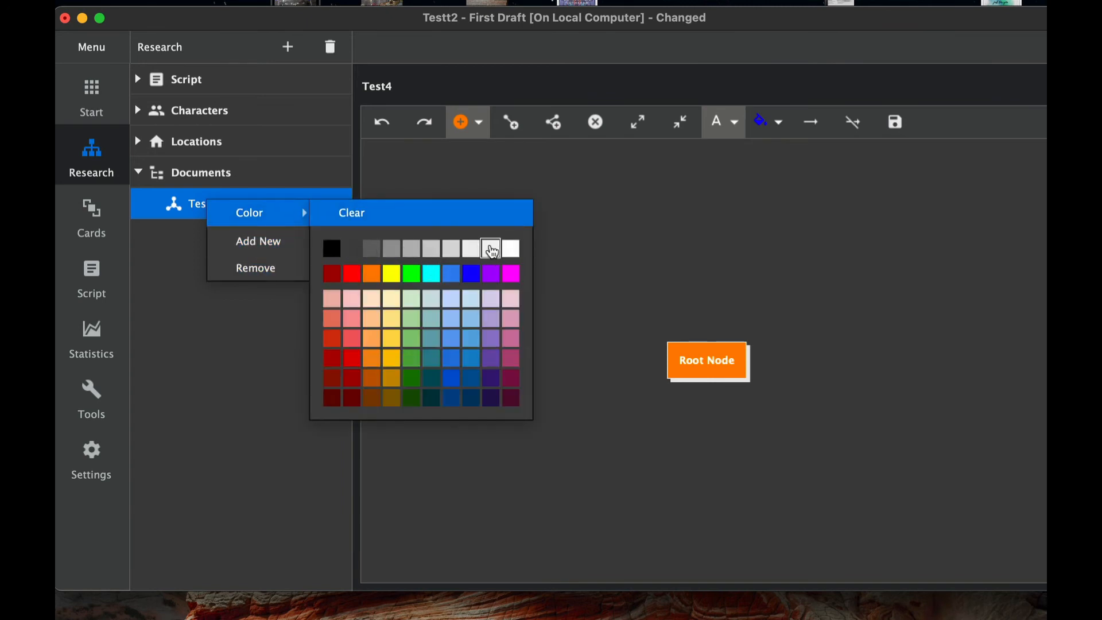
click(492, 248)
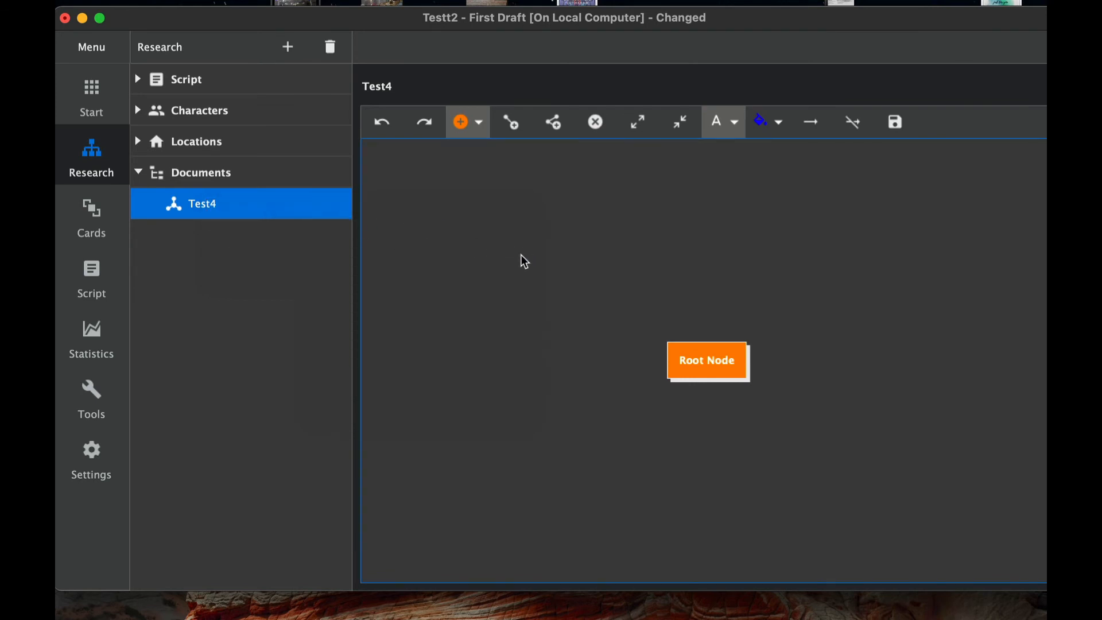
mouse_move(654, 356)
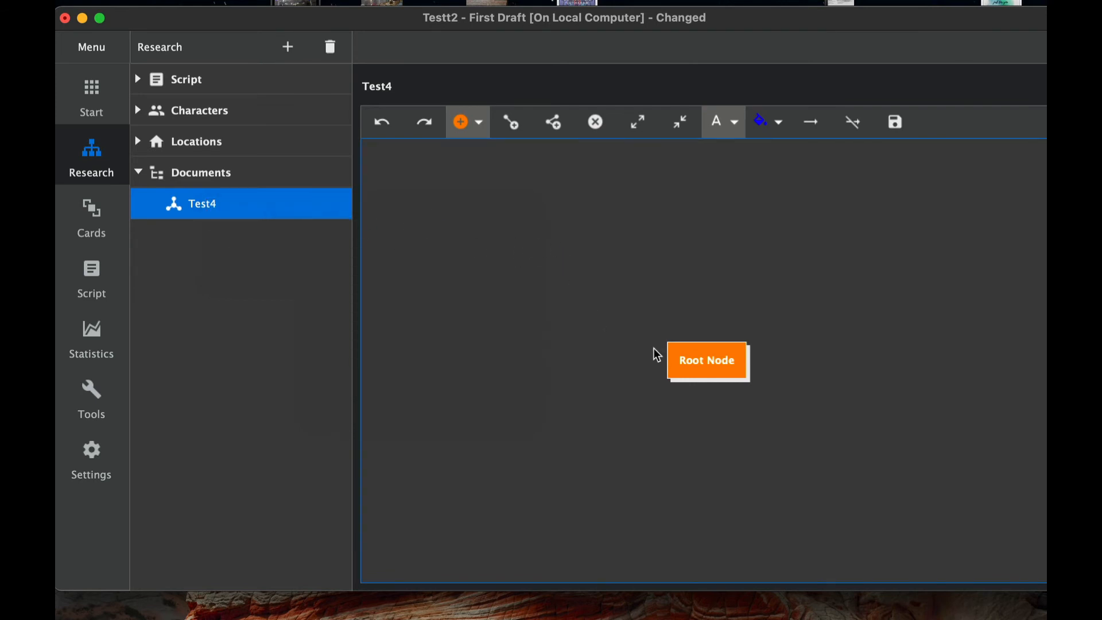
mouse_move(652, 368)
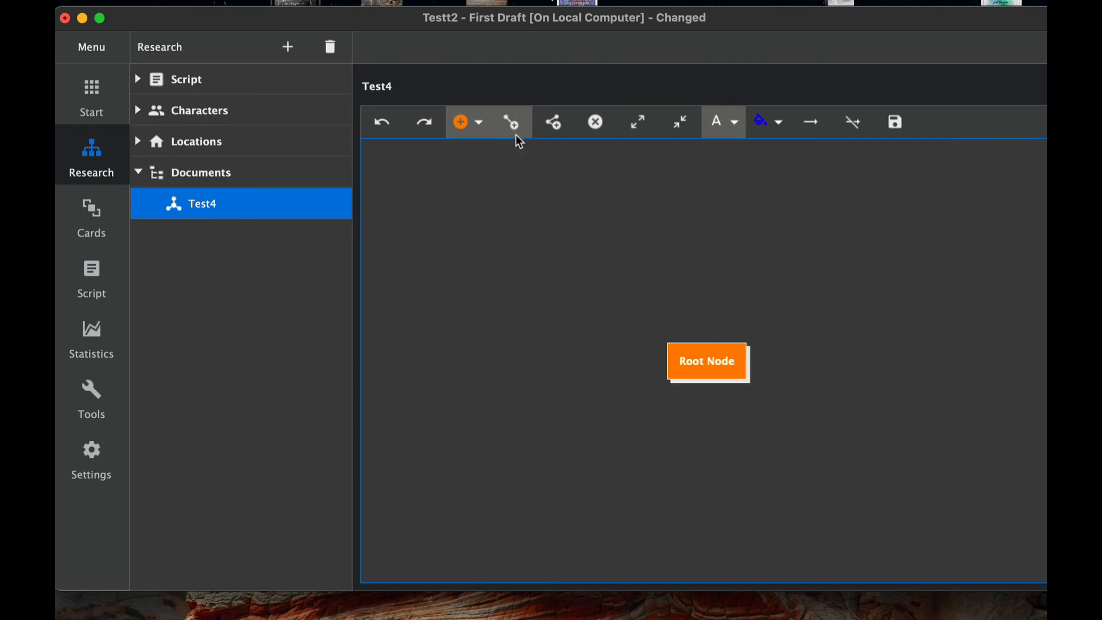
Add a child node labelled sword under Root Node.
click(512, 122)
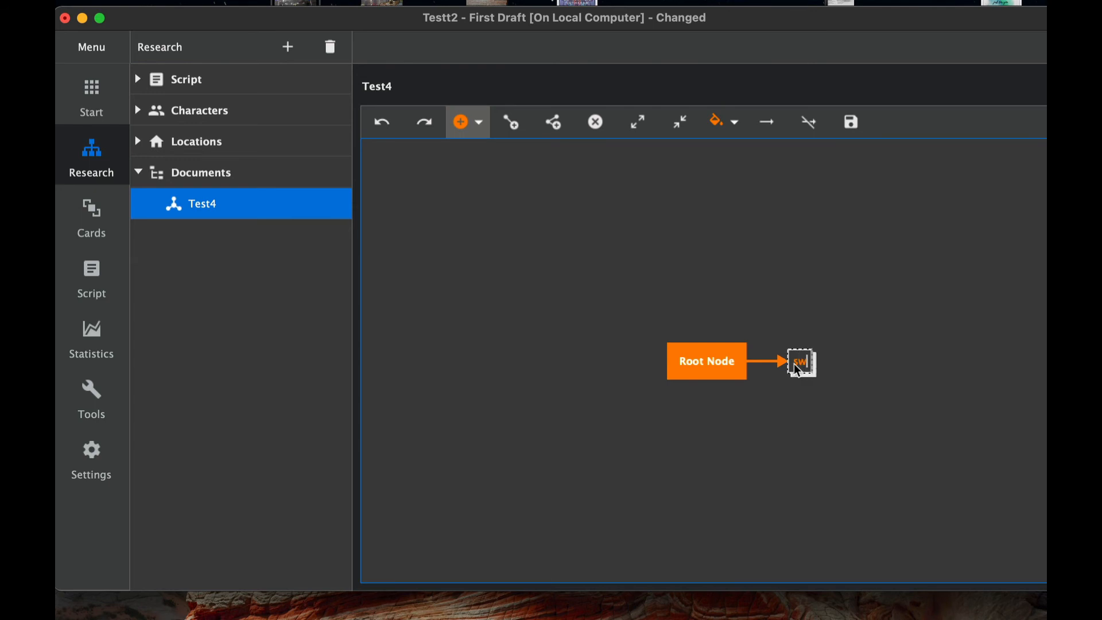
text(sword)
text(rock)
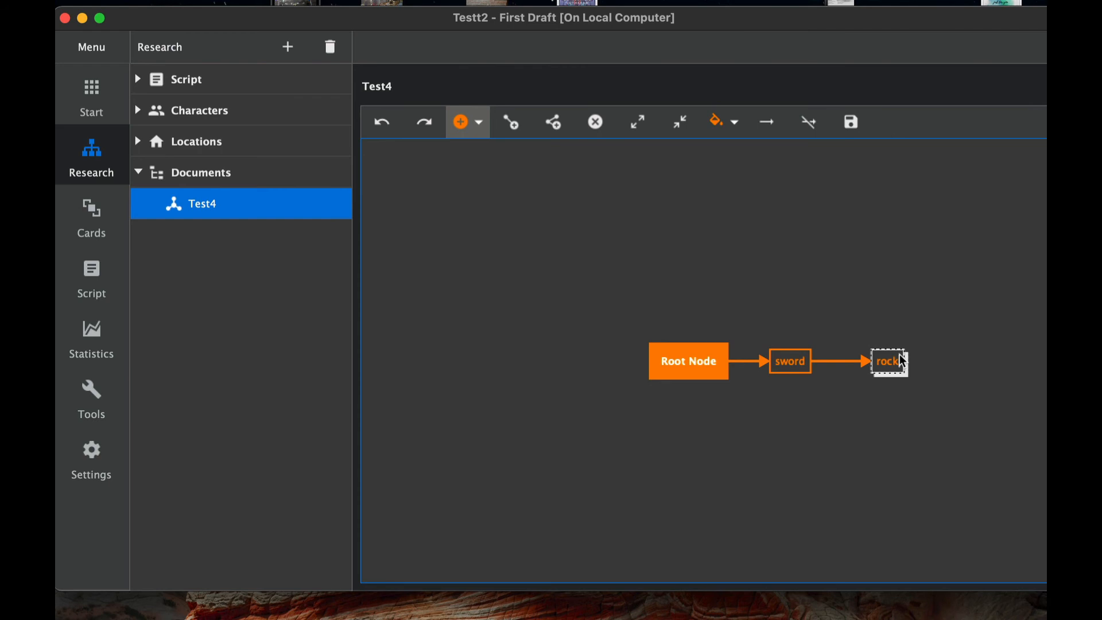
mouse_move(764, 245)
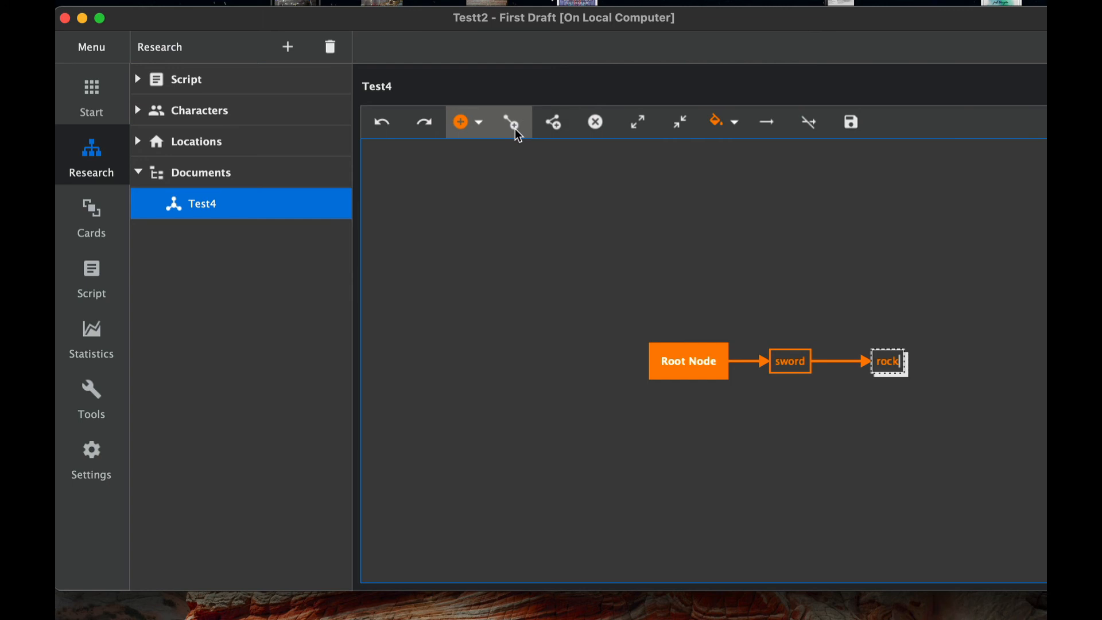
mouse_move(512, 122)
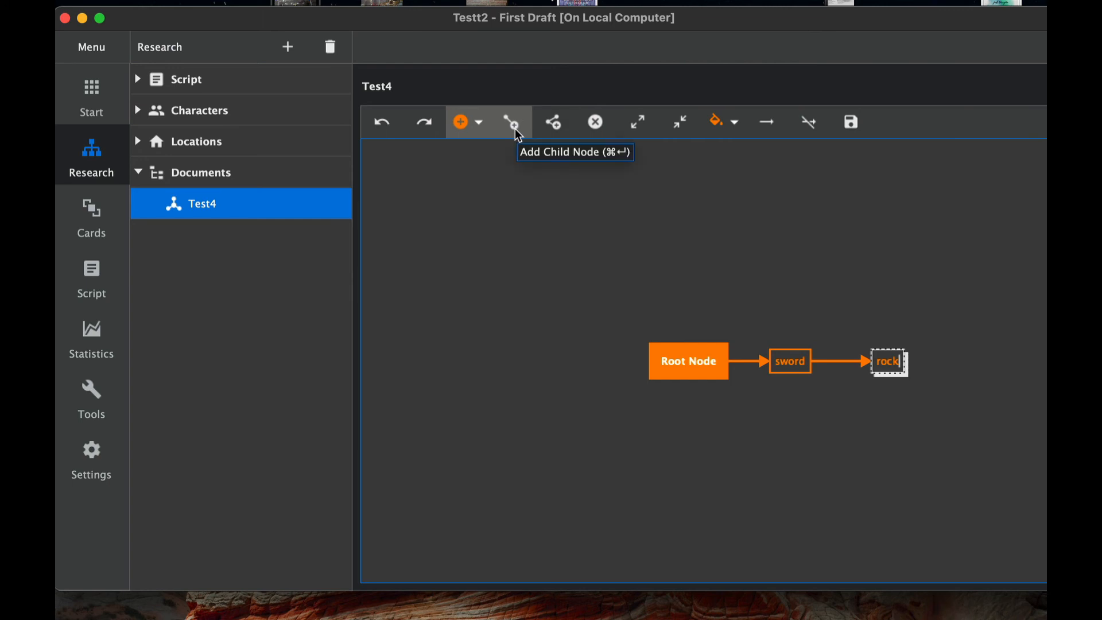
mouse_move(563, 127)
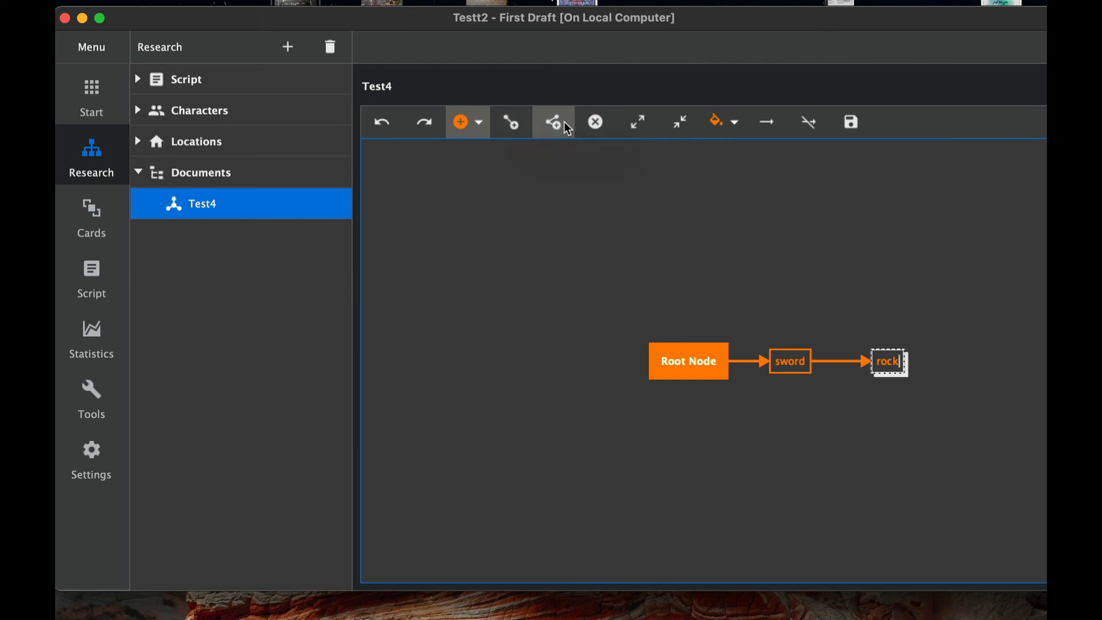
mouse_move(553, 121)
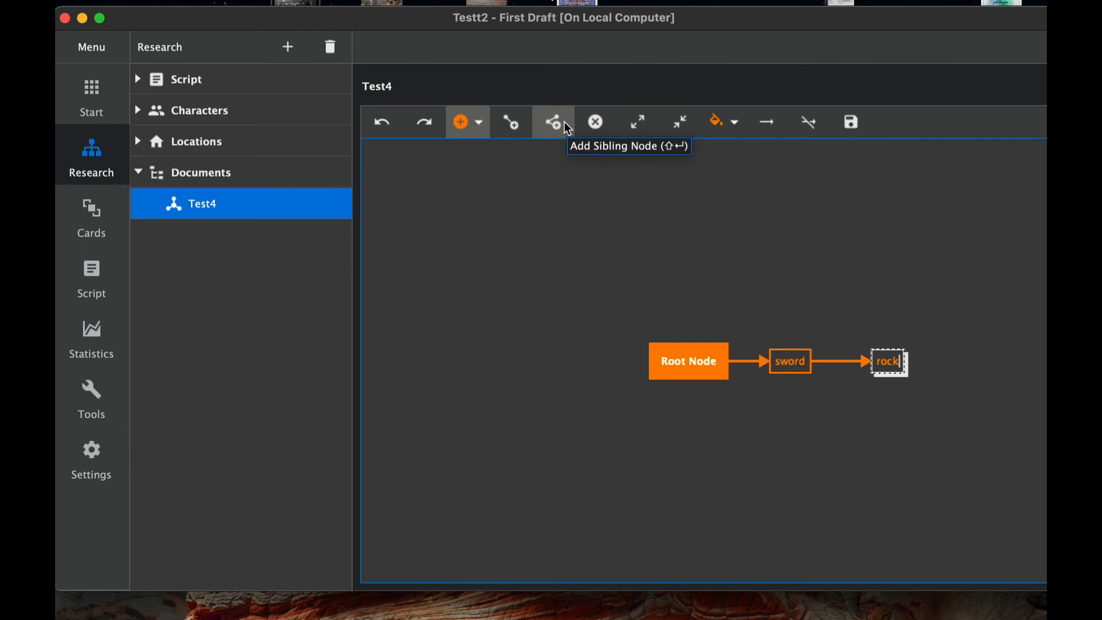
mouse_move(762, 339)
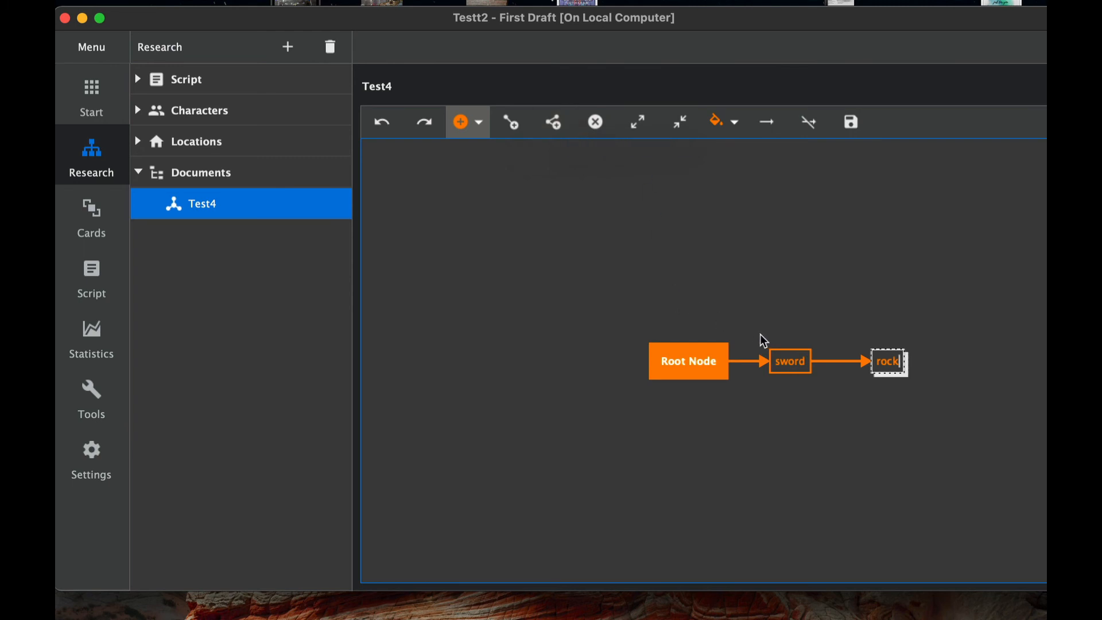
mouse_move(841, 366)
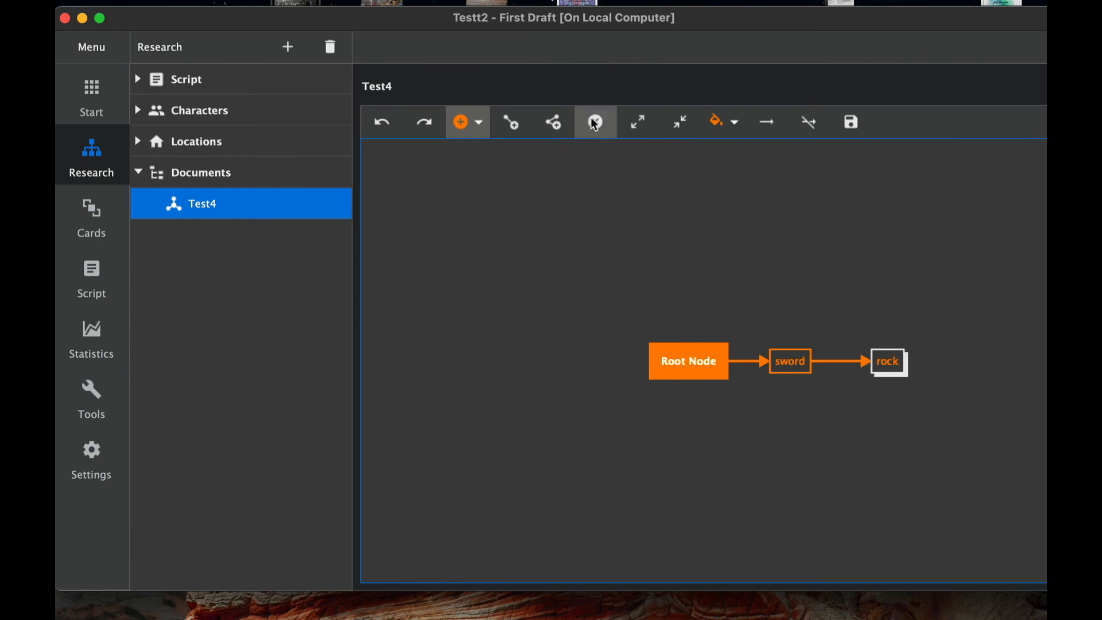
mouse_move(595, 122)
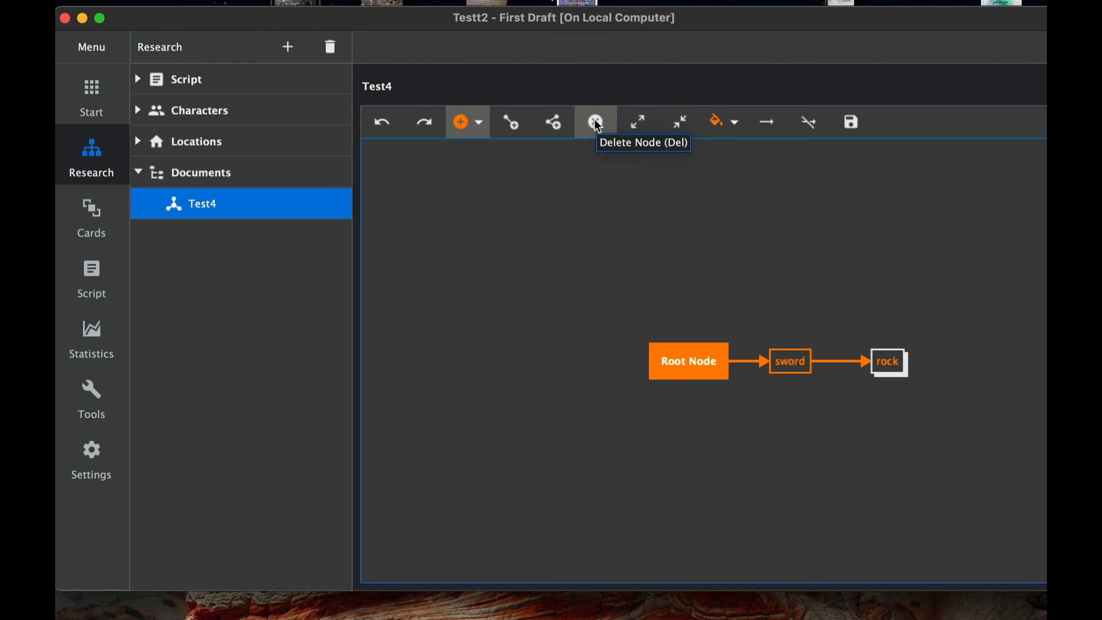
mouse_move(638, 124)
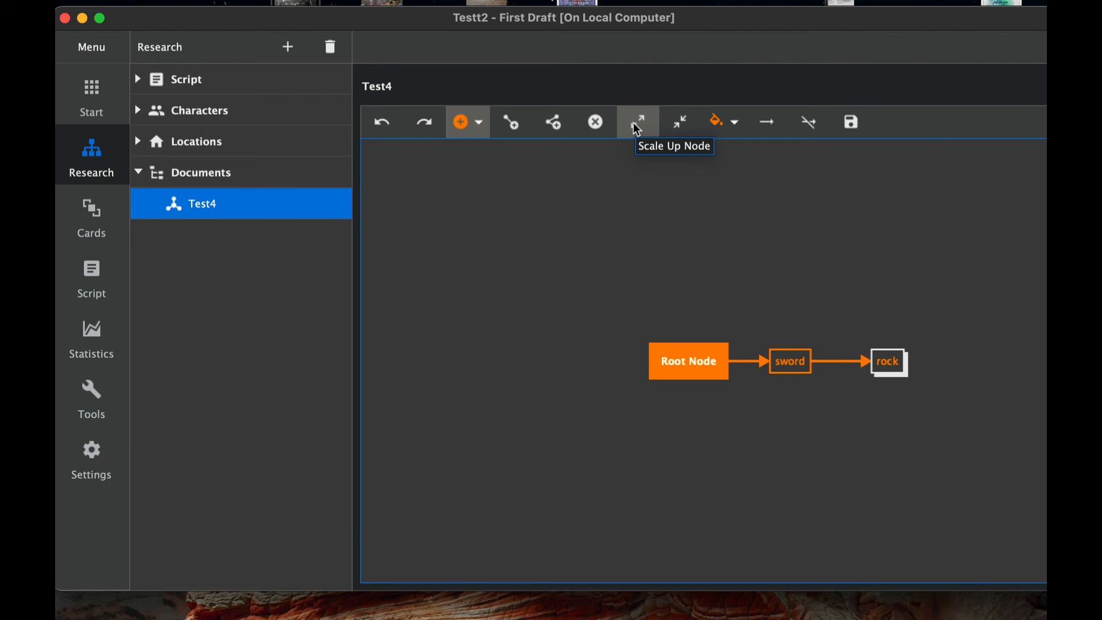
mouse_move(690, 127)
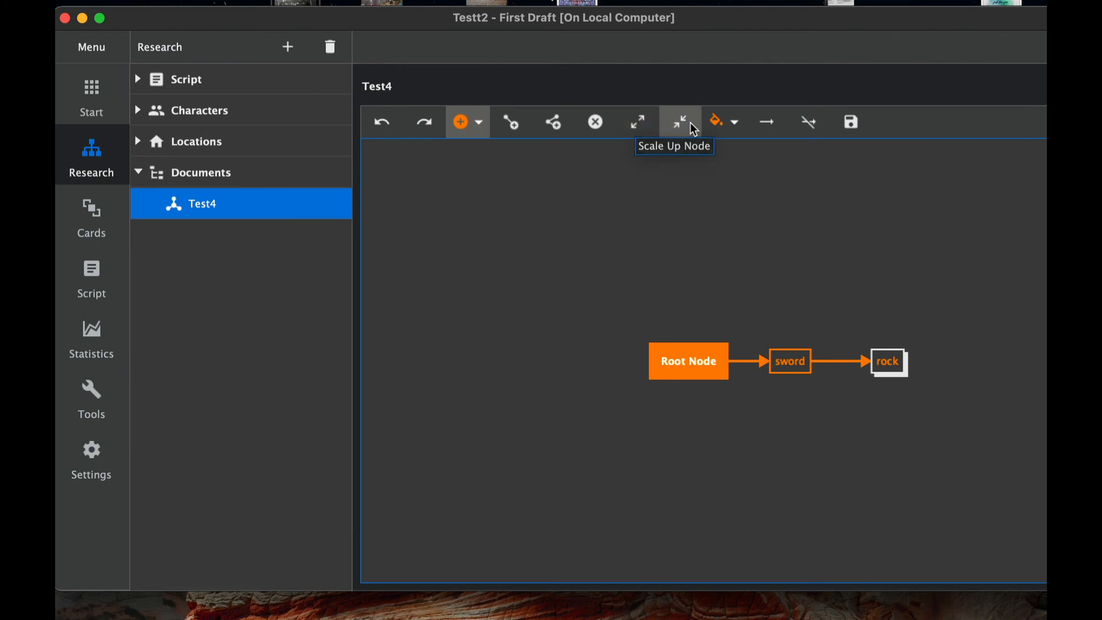
mouse_move(716, 125)
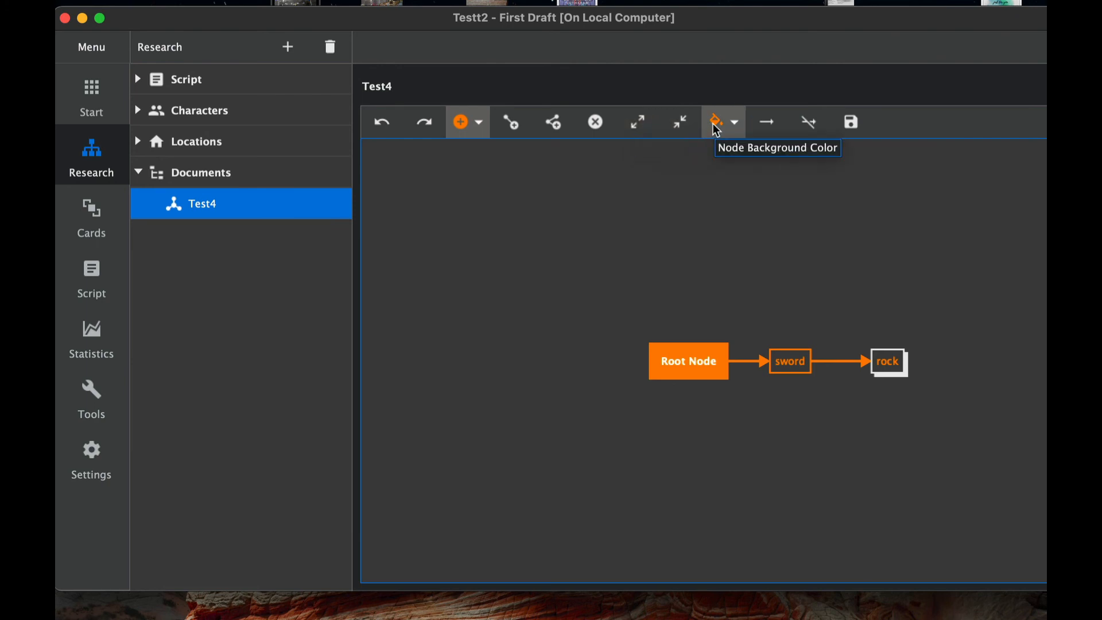
mouse_move(765, 126)
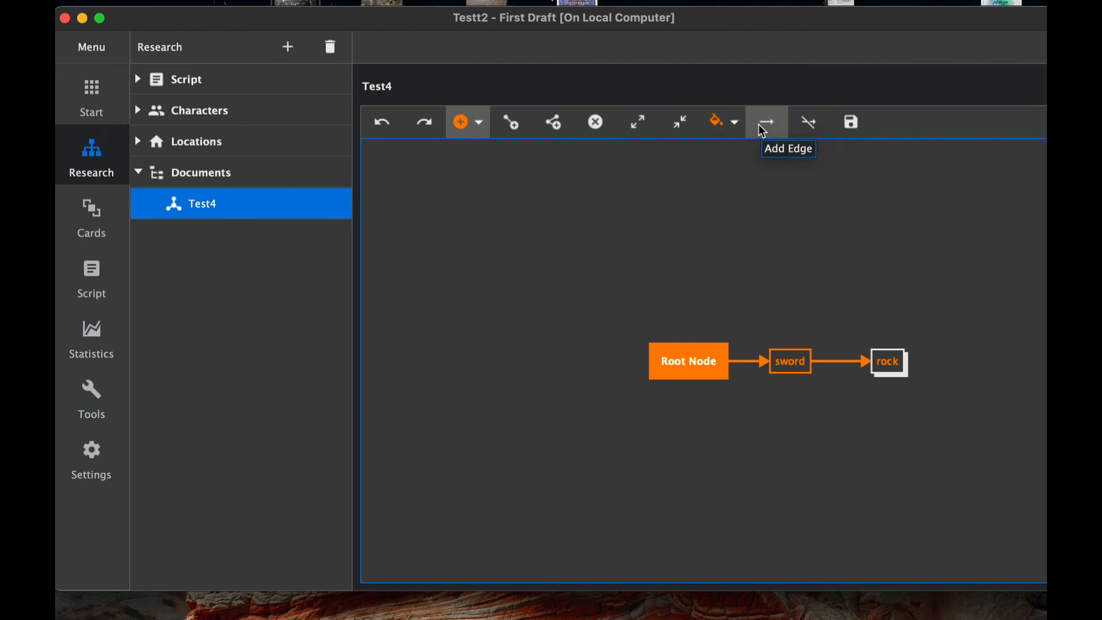
mouse_move(888, 306)
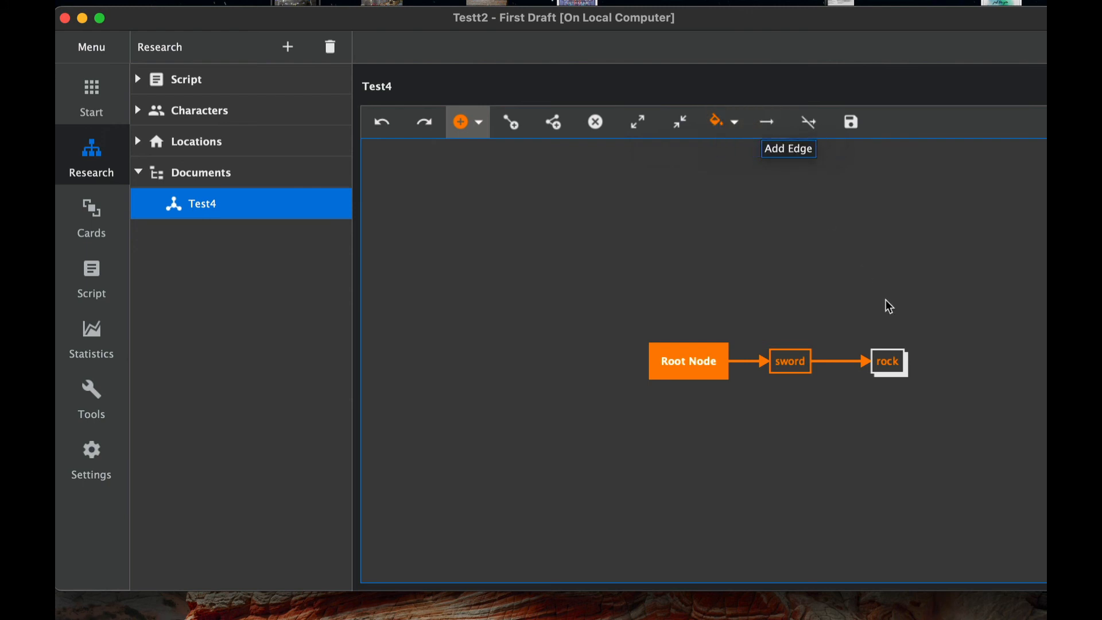
mouse_move(917, 322)
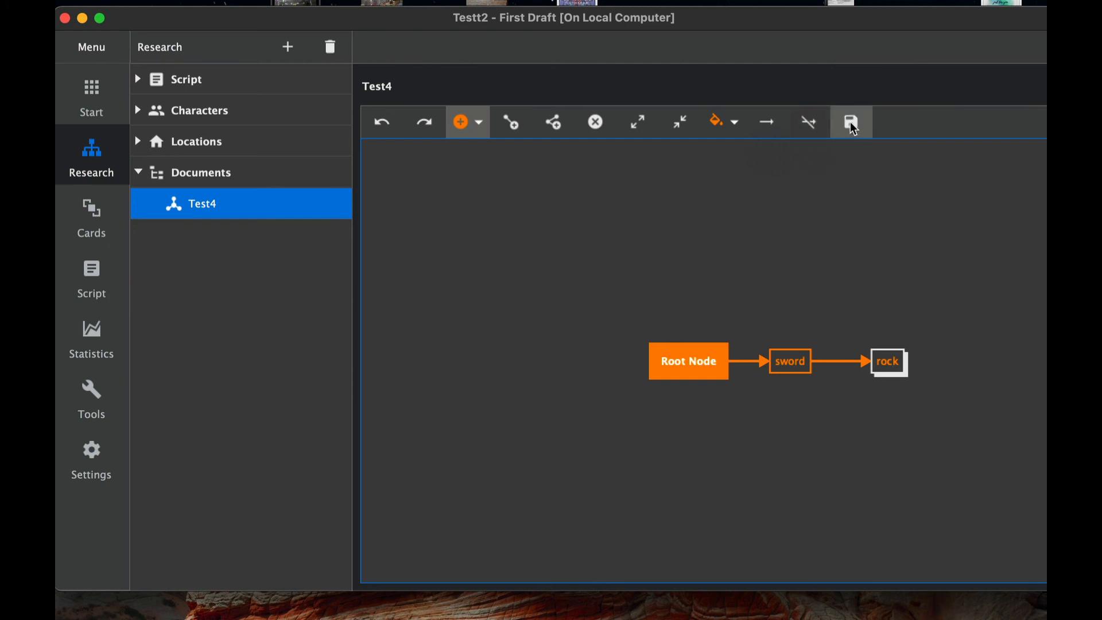
mouse_move(851, 121)
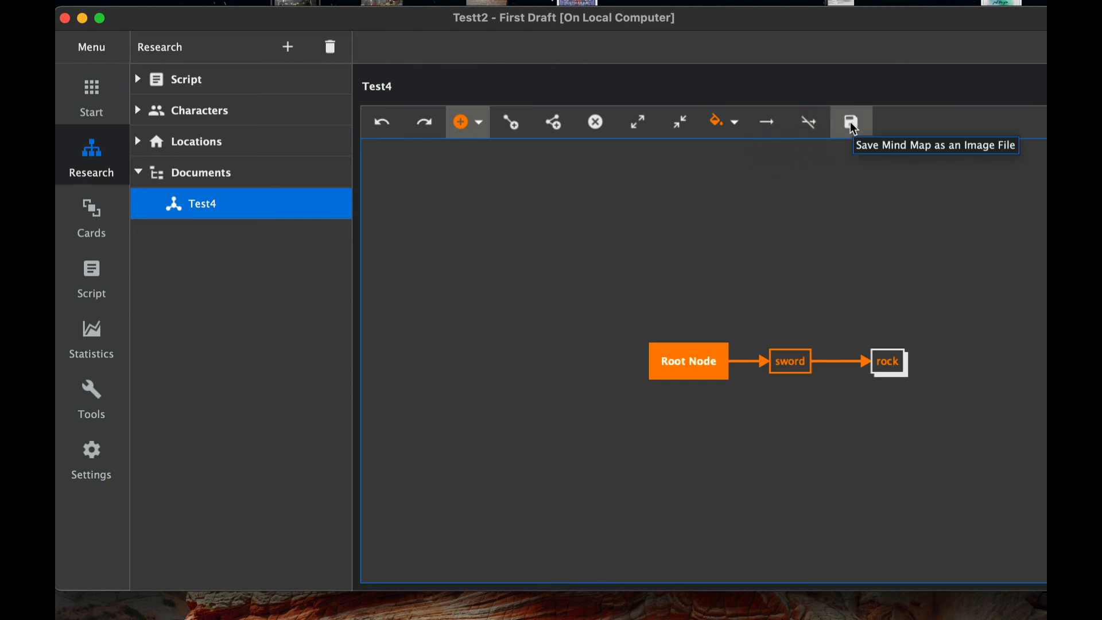
mouse_move(721, 440)
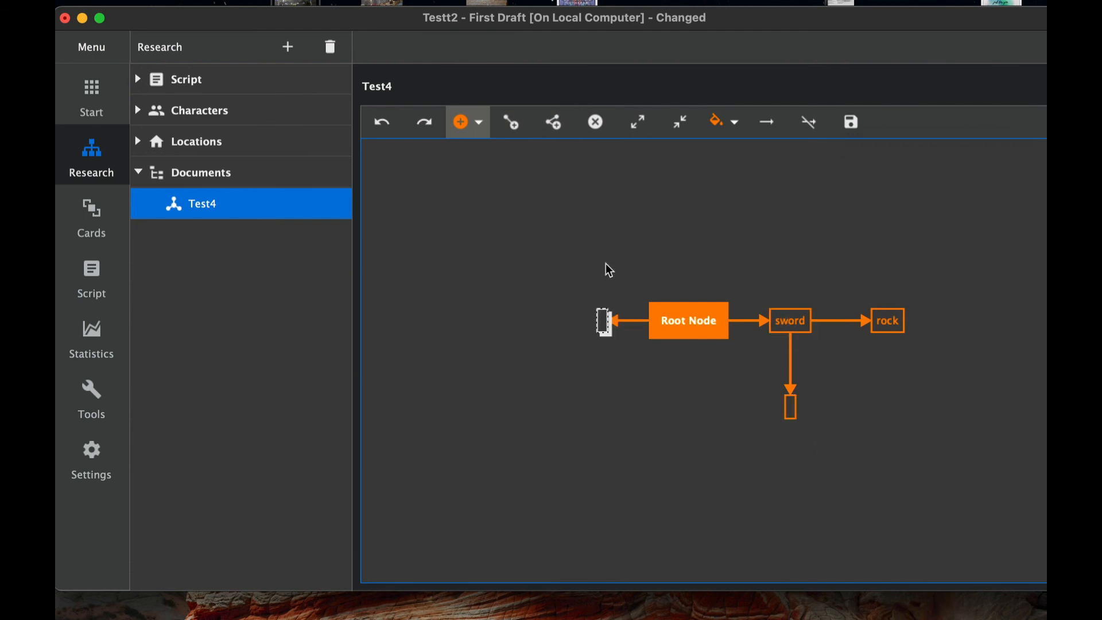
mouse_move(626, 331)
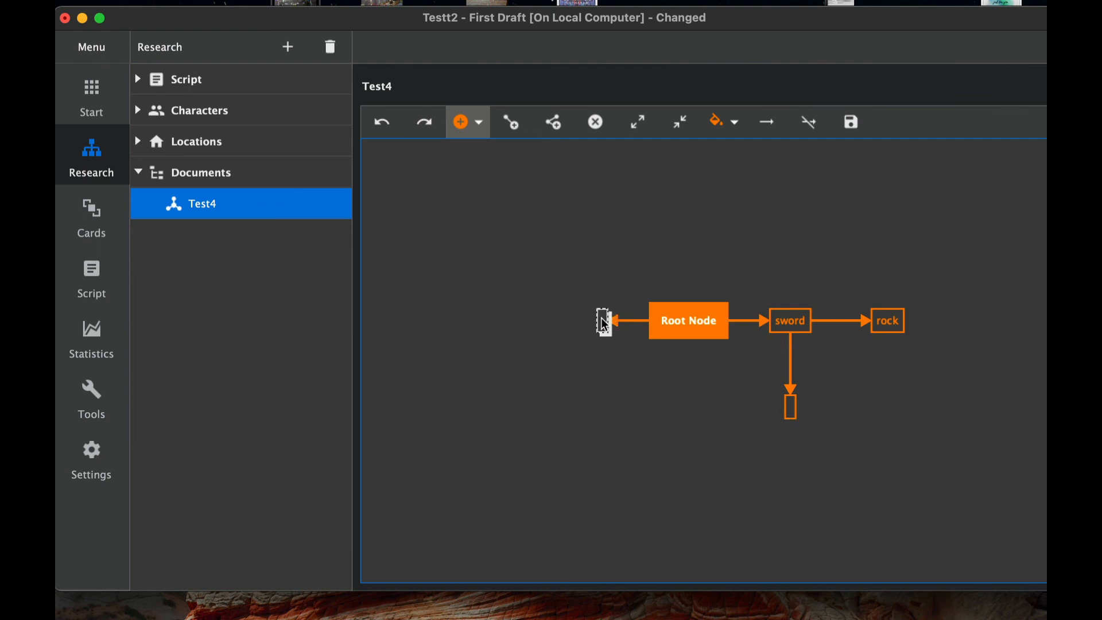
Label the new sibling node beside Root Node as shield.
text(hiwl)
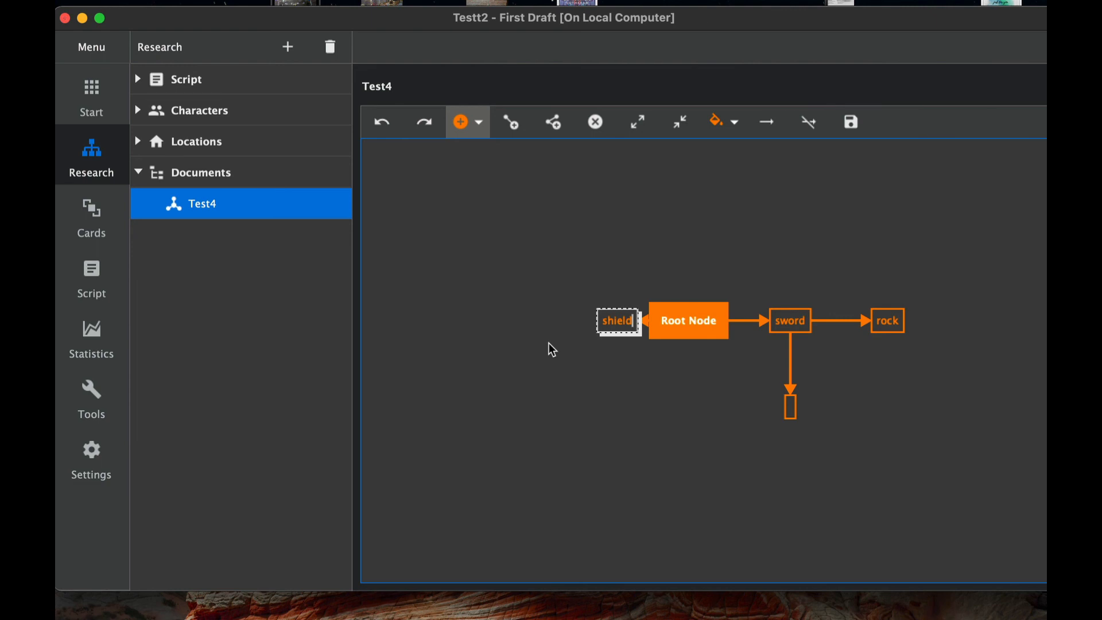
mouse_move(544, 339)
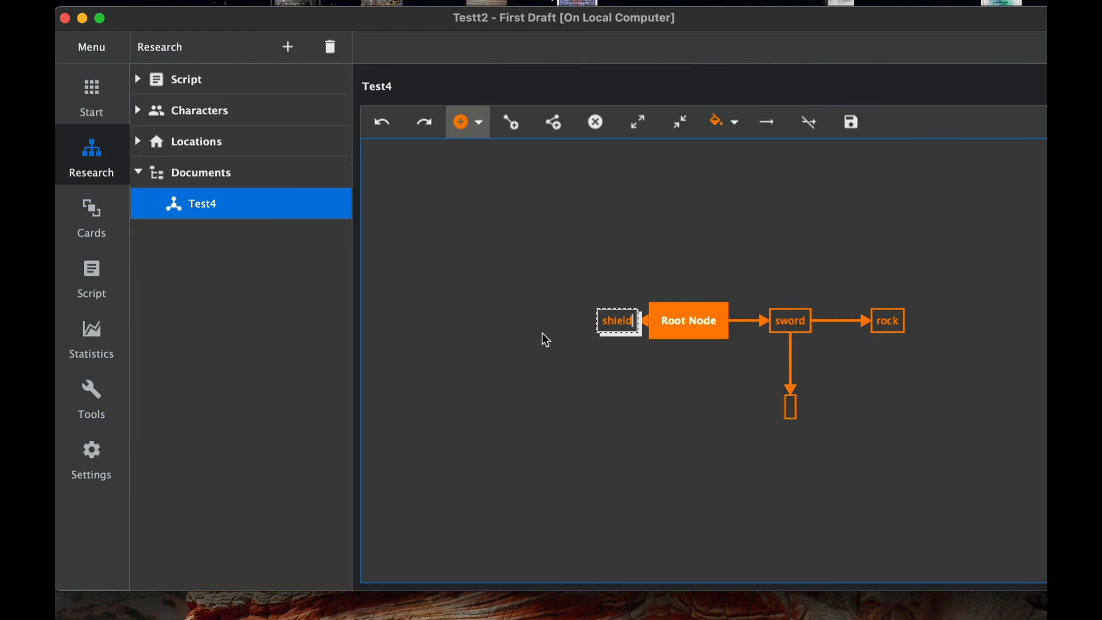
mouse_move(200, 206)
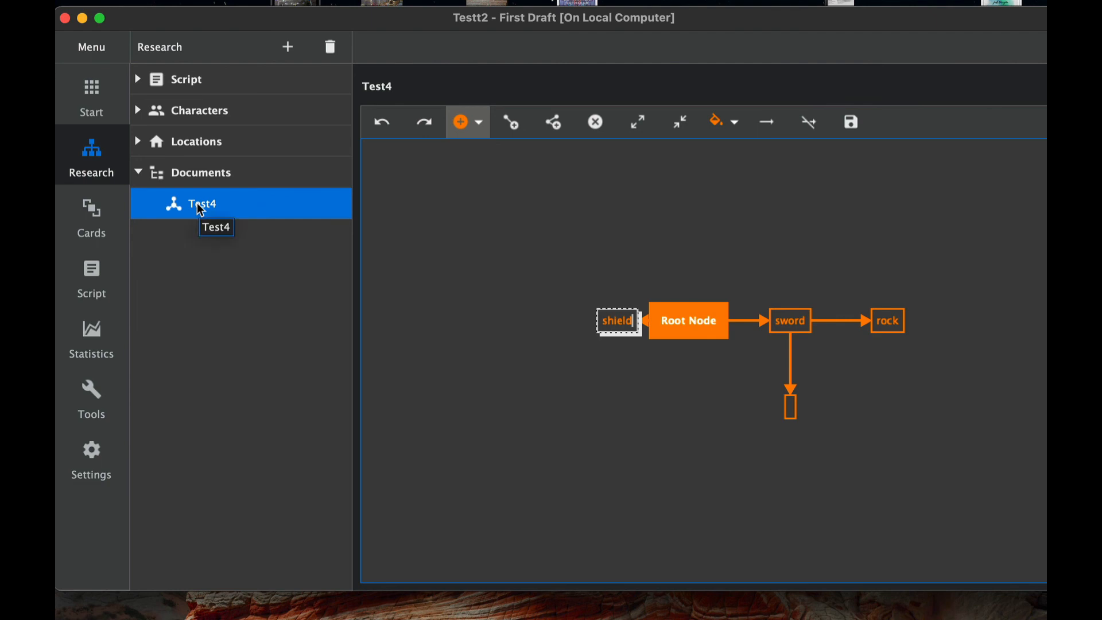
Delete the Test4 mind map and confirm, leaving Documents empty.
click(330, 47)
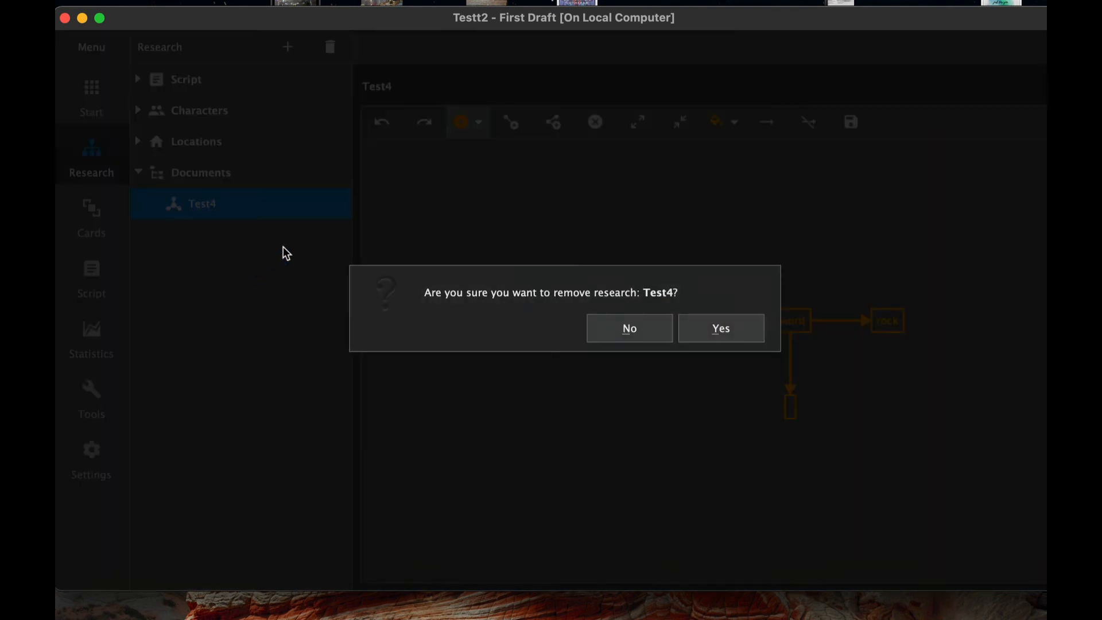
click(721, 329)
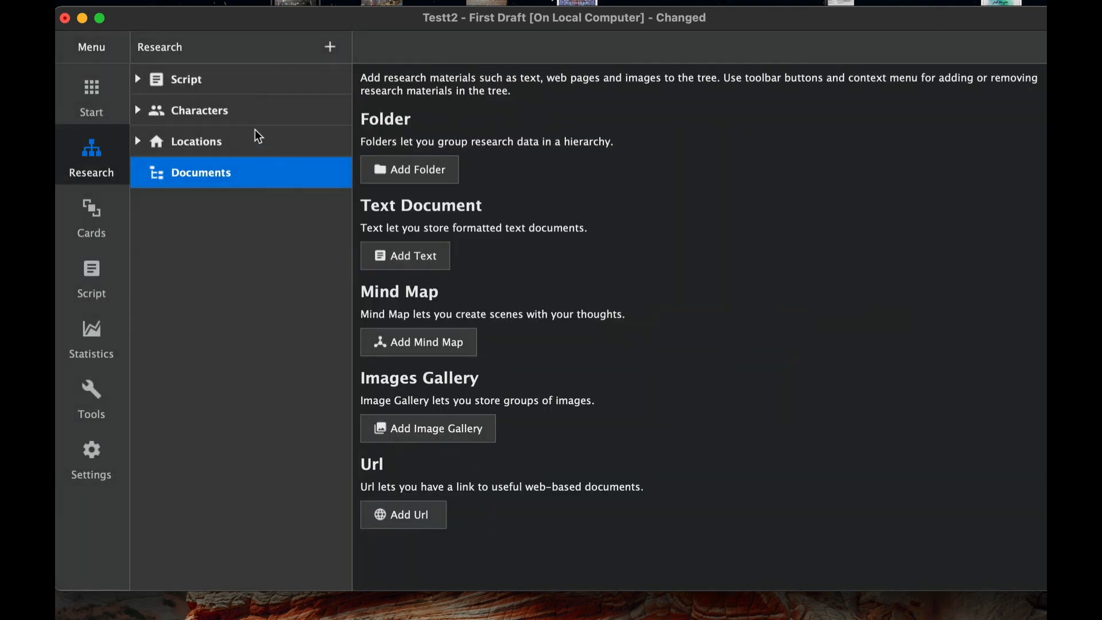
mouse_move(198, 85)
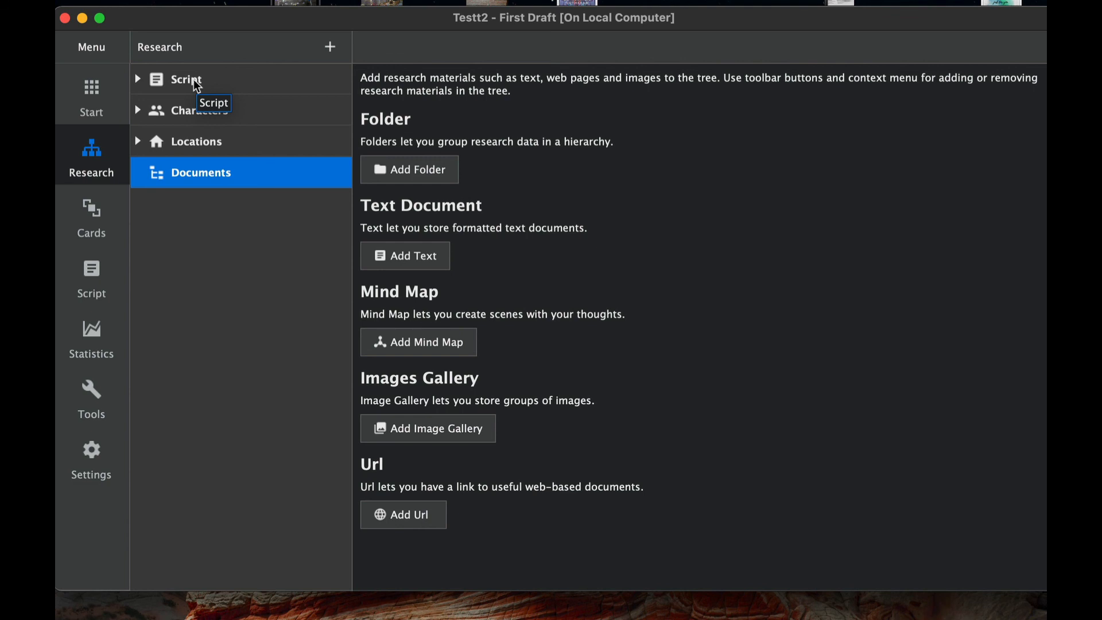
mouse_move(197, 85)
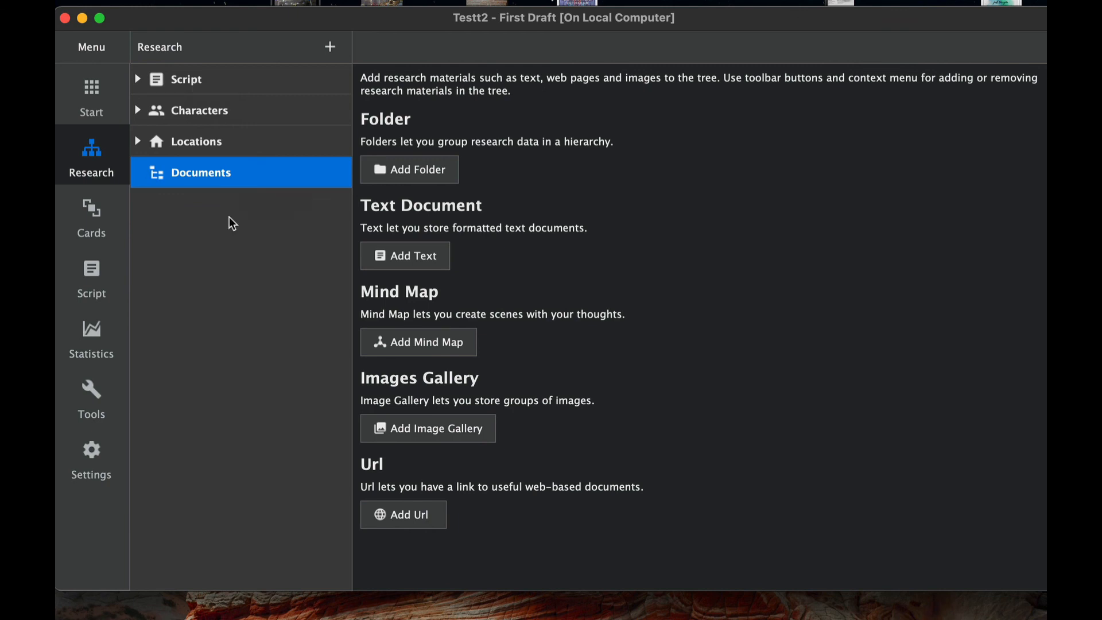
mouse_move(127, 133)
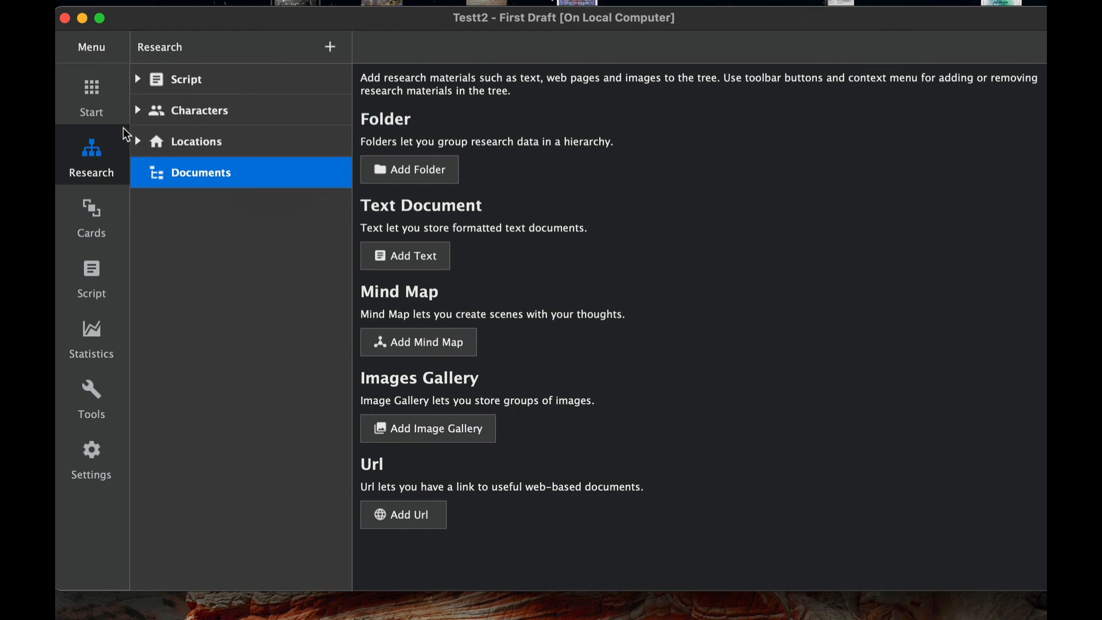